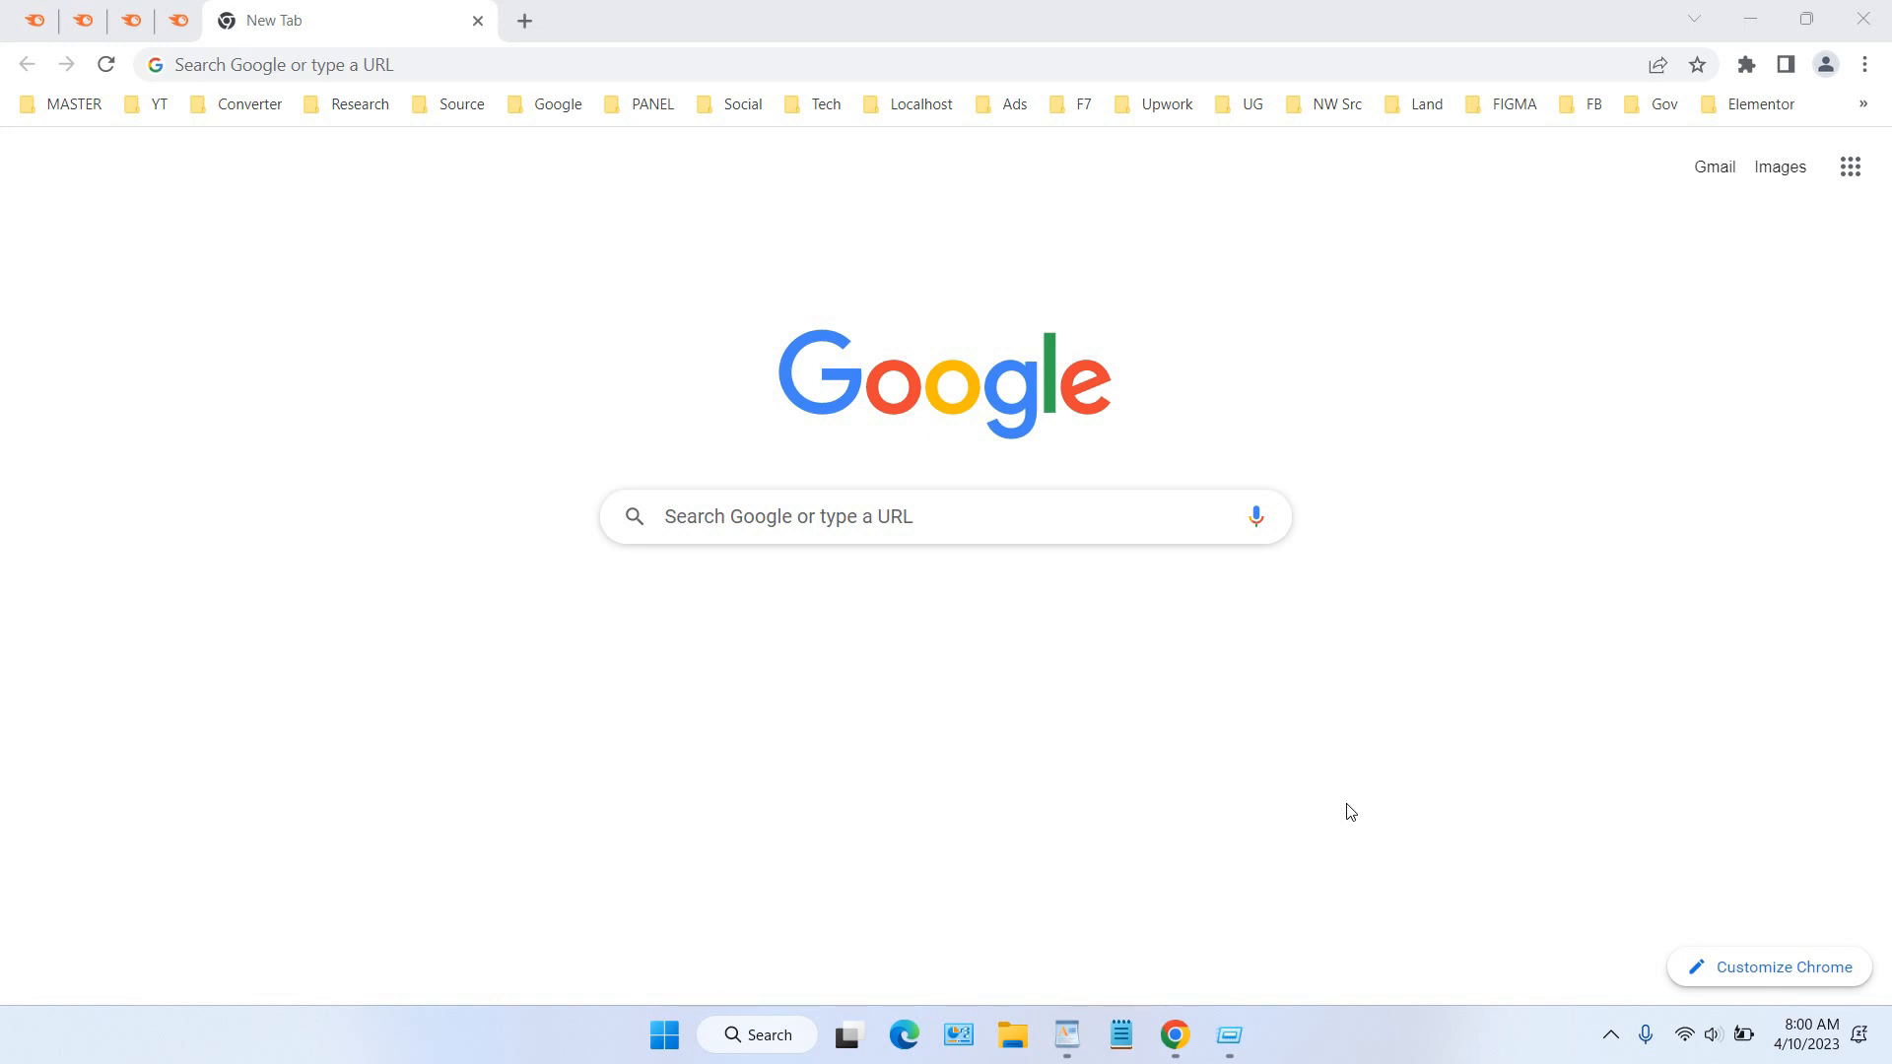
mouse_move(1334, 763)
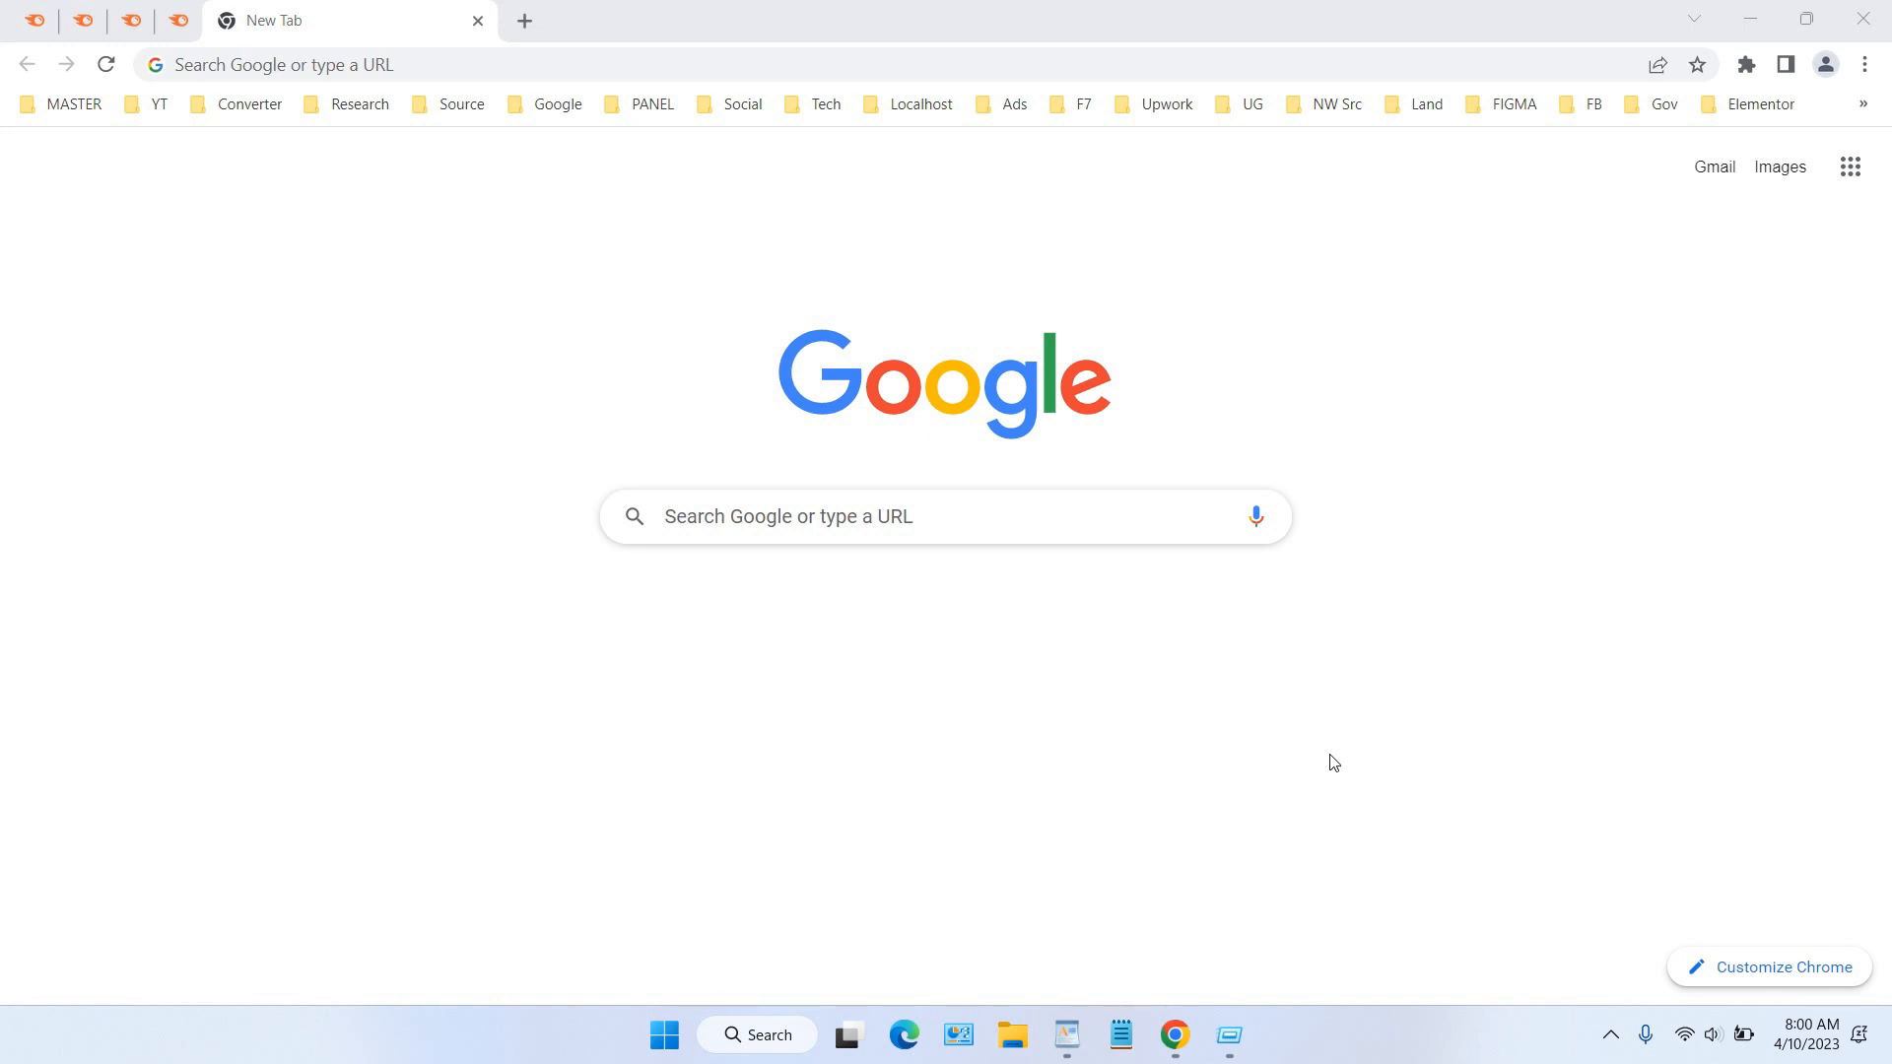
Reach the More tools submenu from Chrome's three-dot menu.
click(1862, 63)
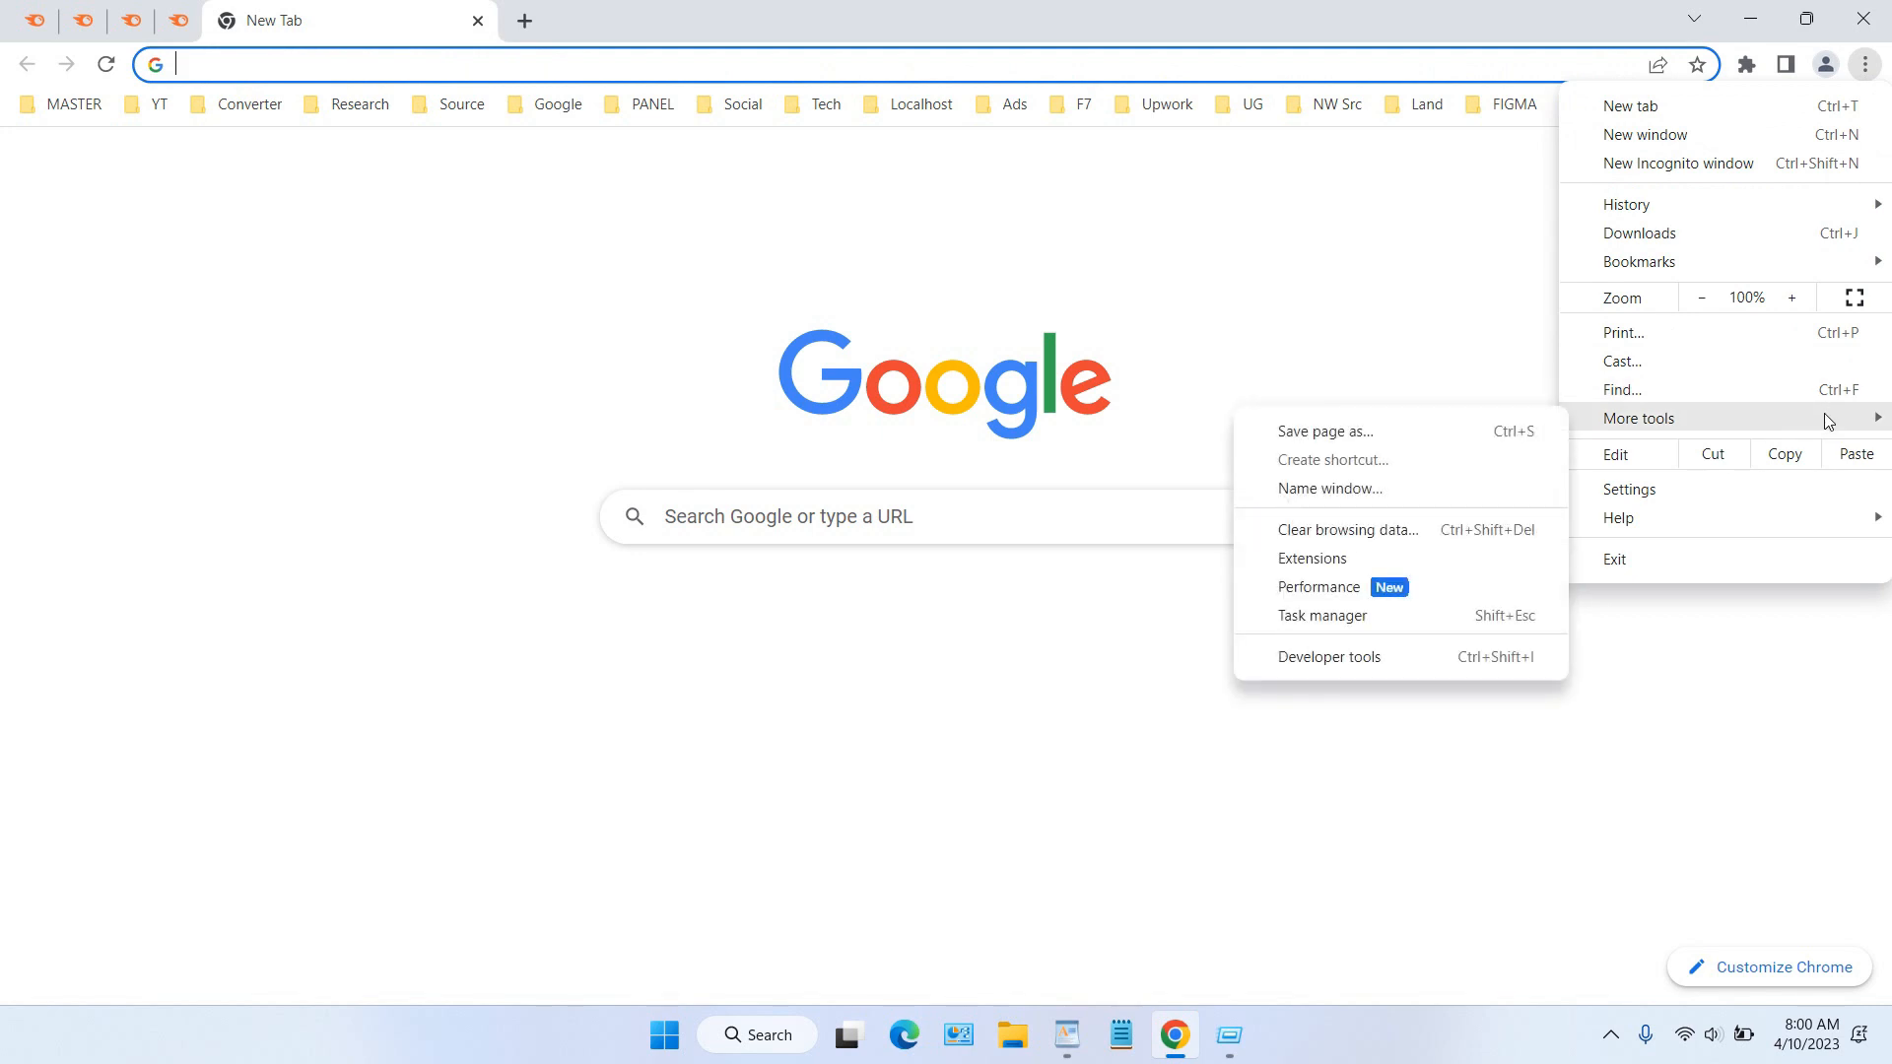
mouse_move(1829, 422)
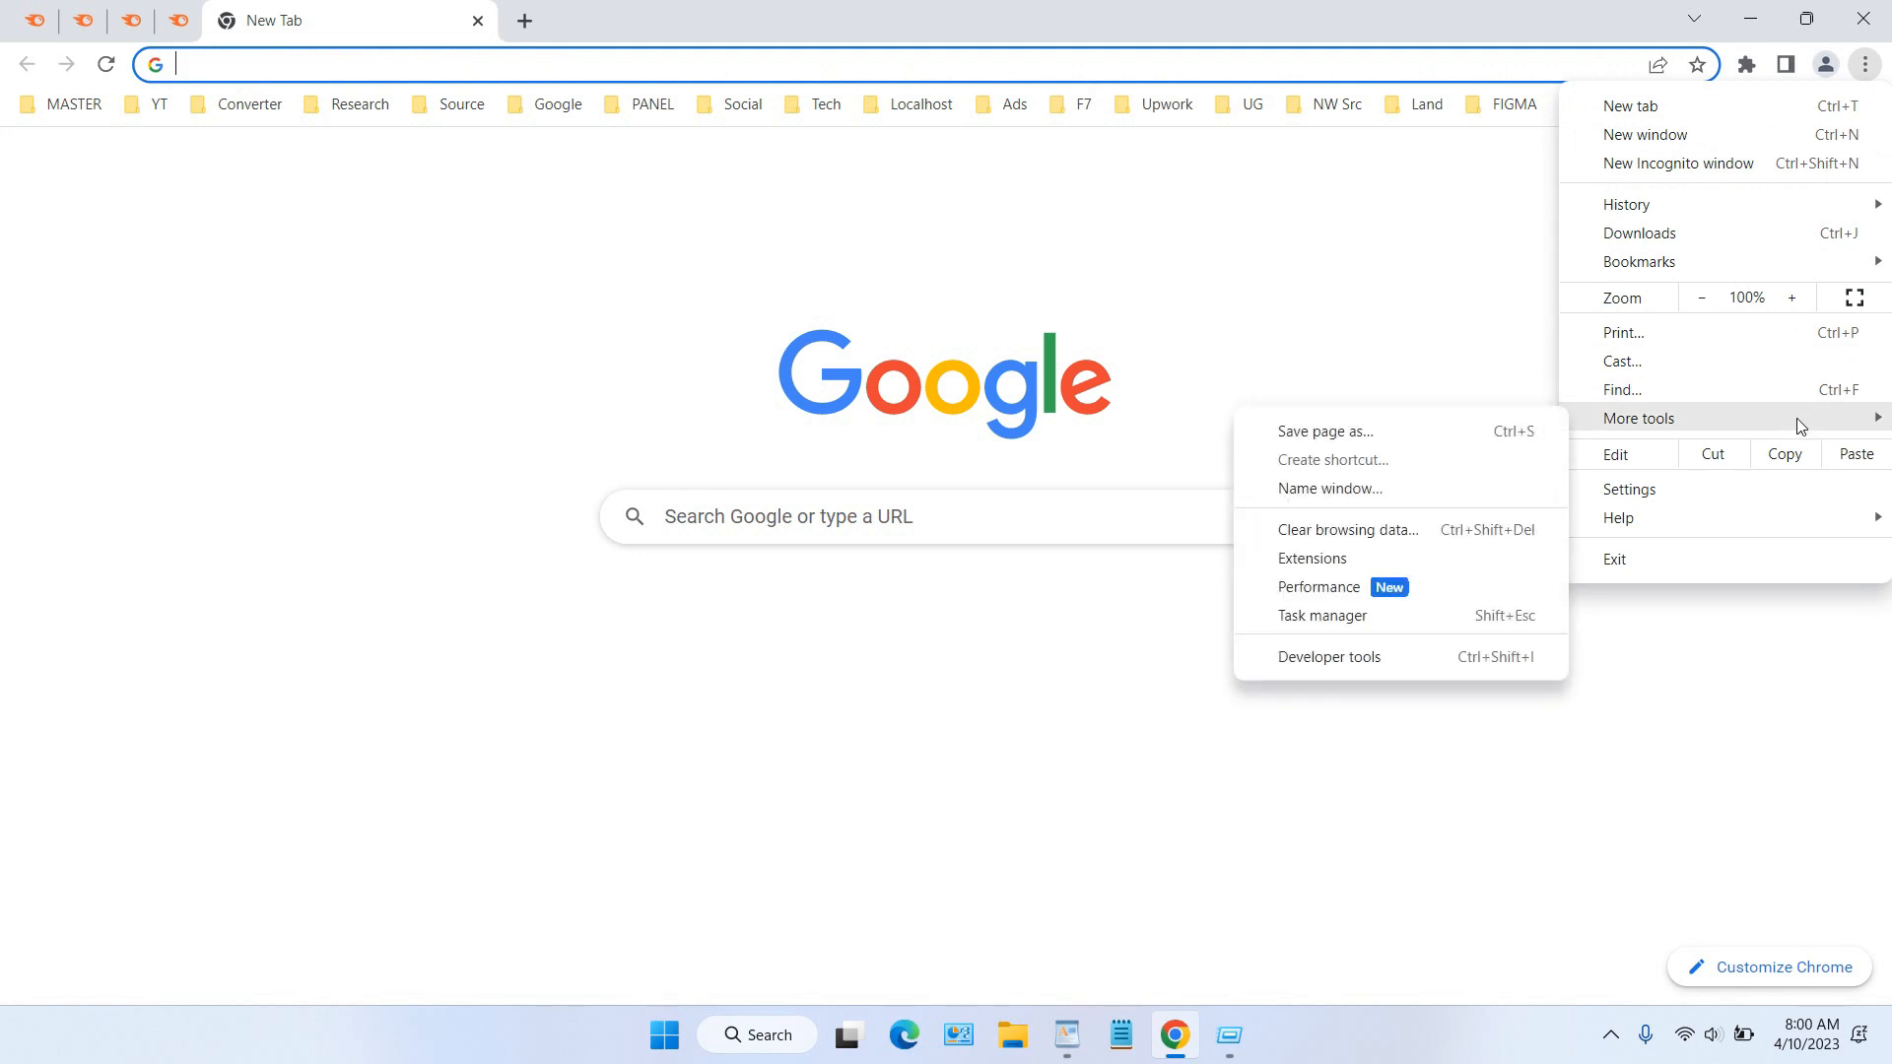
mouse_move(1312, 557)
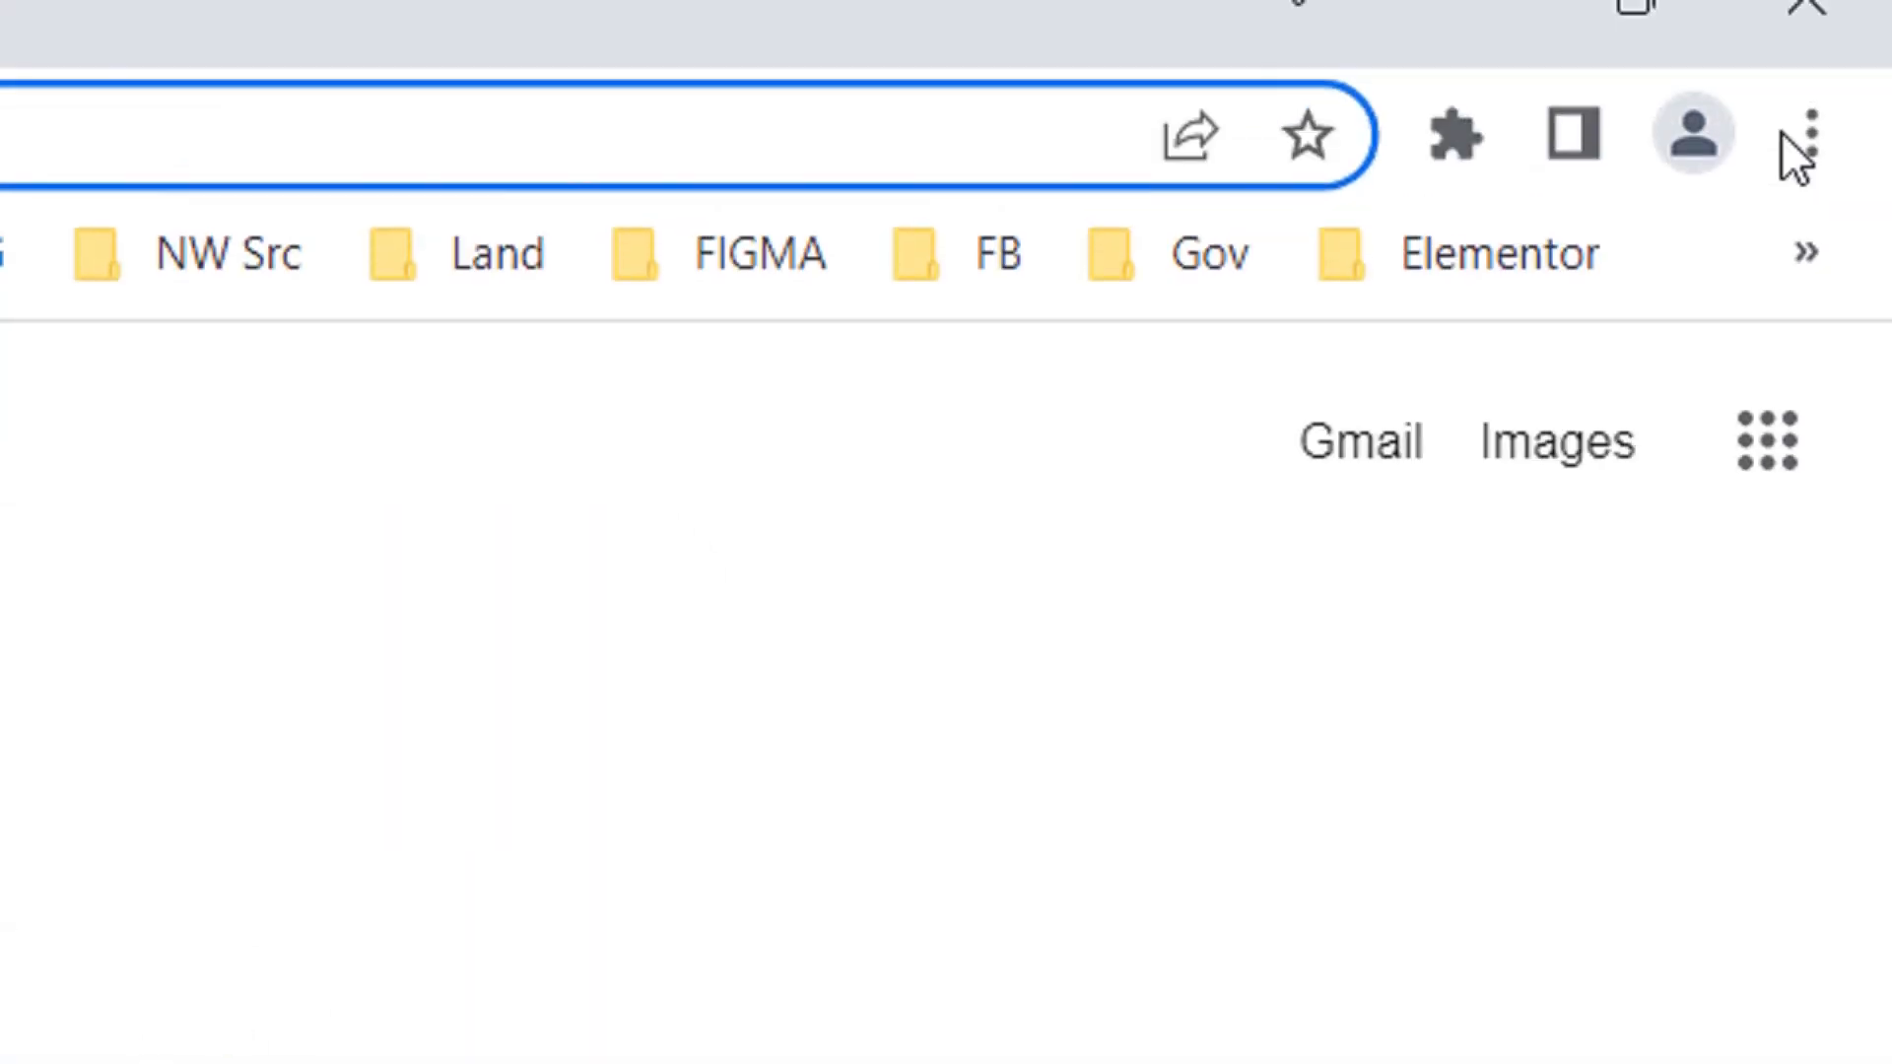
click(1799, 134)
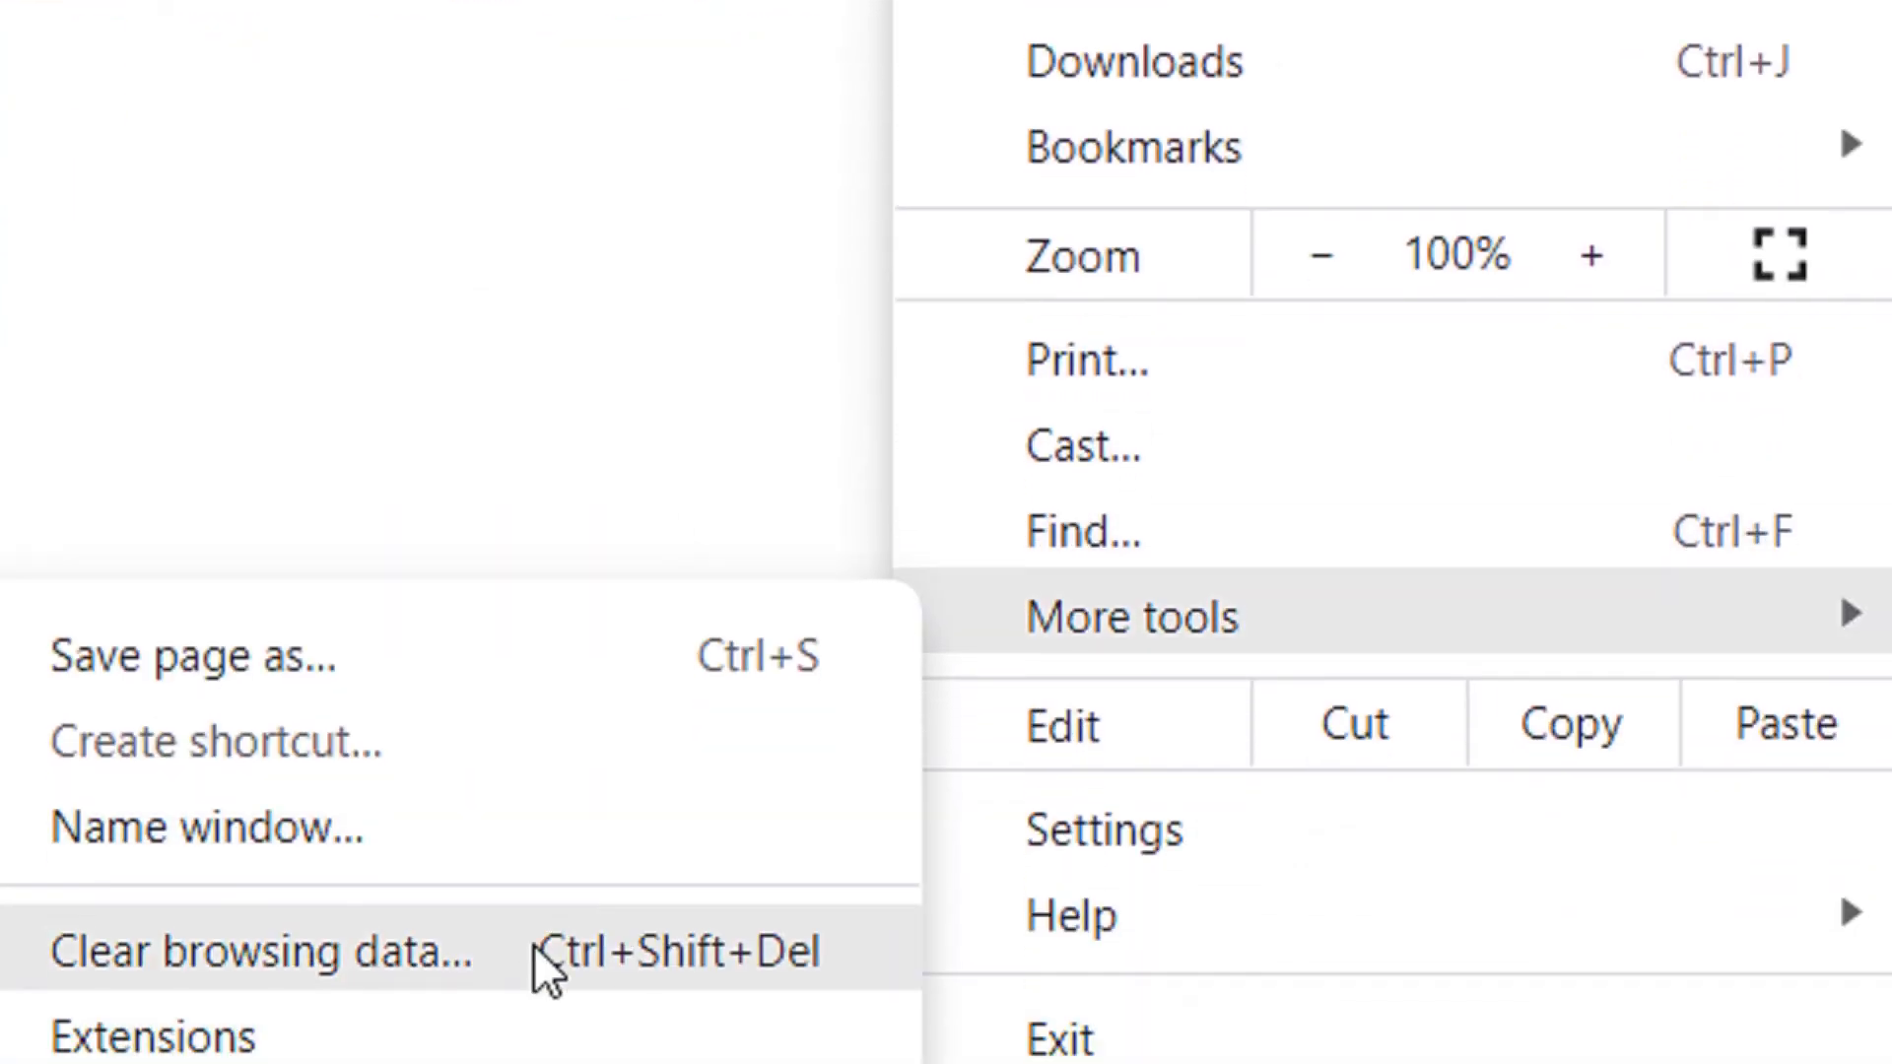
Show the Extensions page with its side navigation panel expanded.
click(152, 1036)
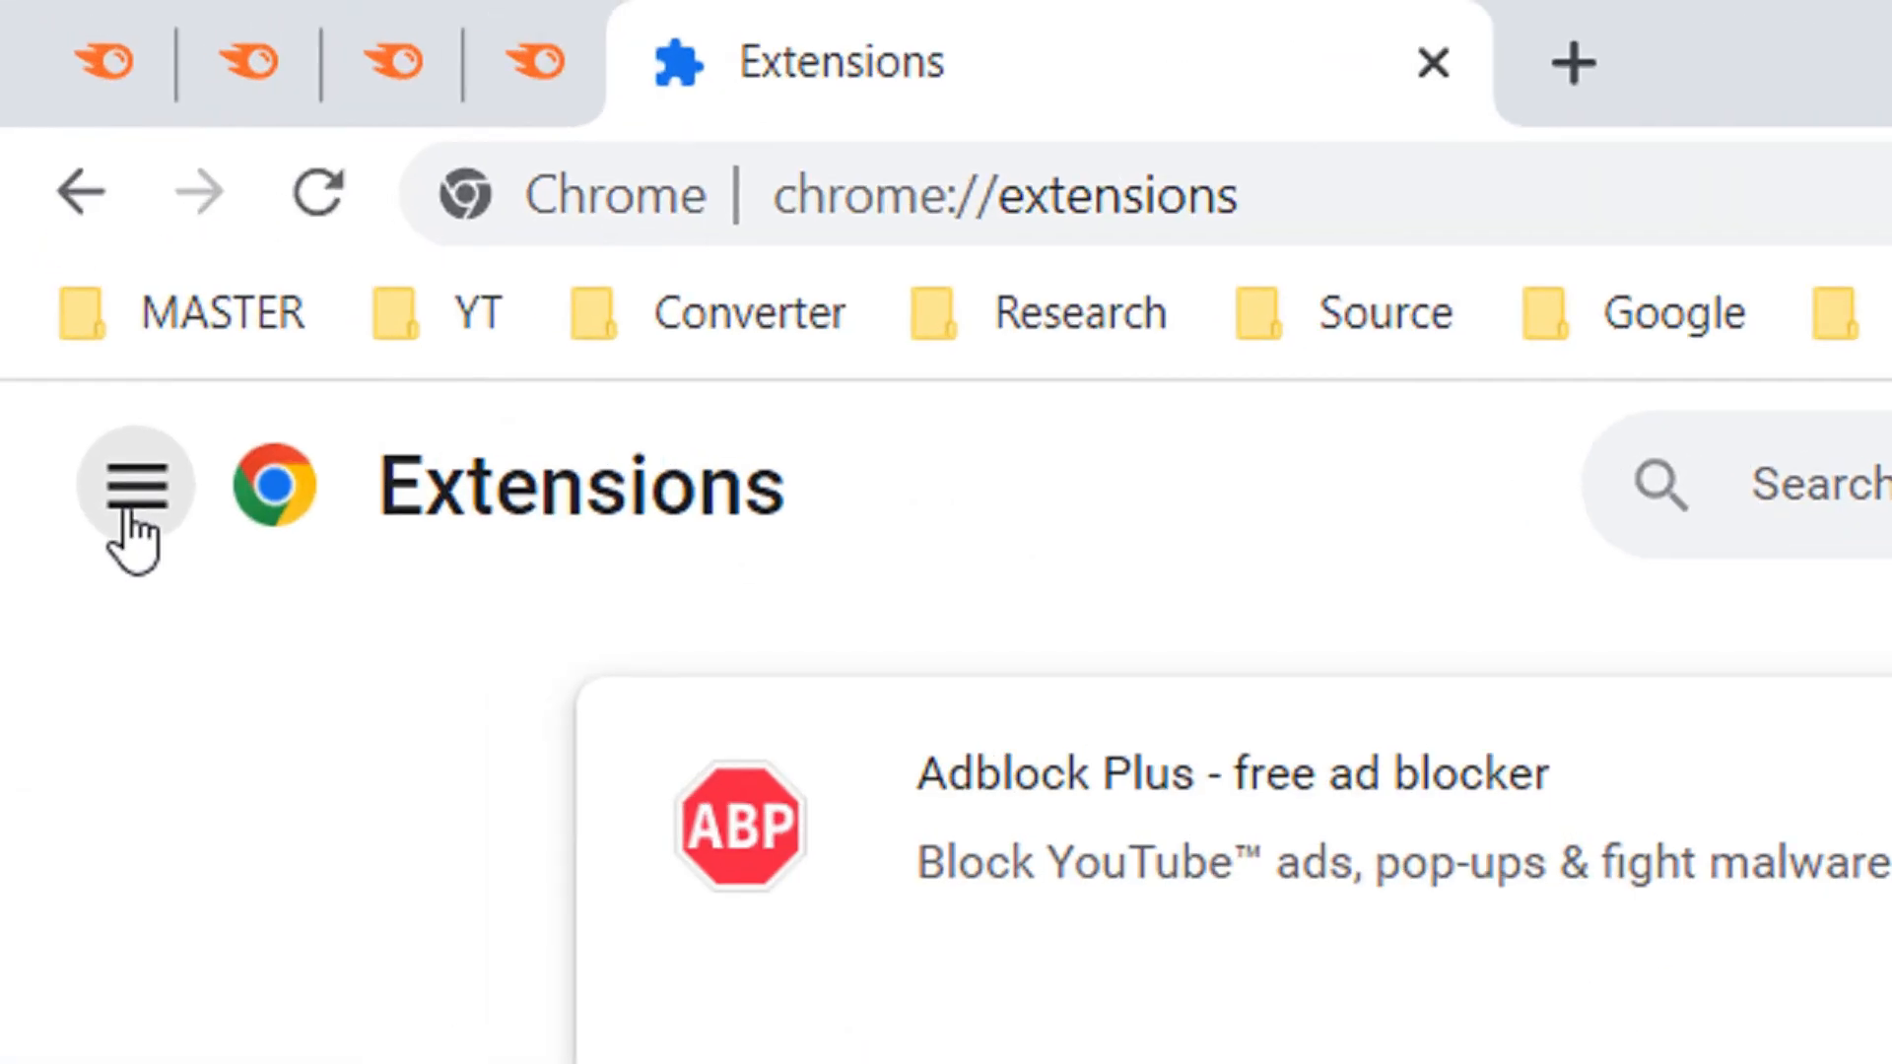
click(136, 486)
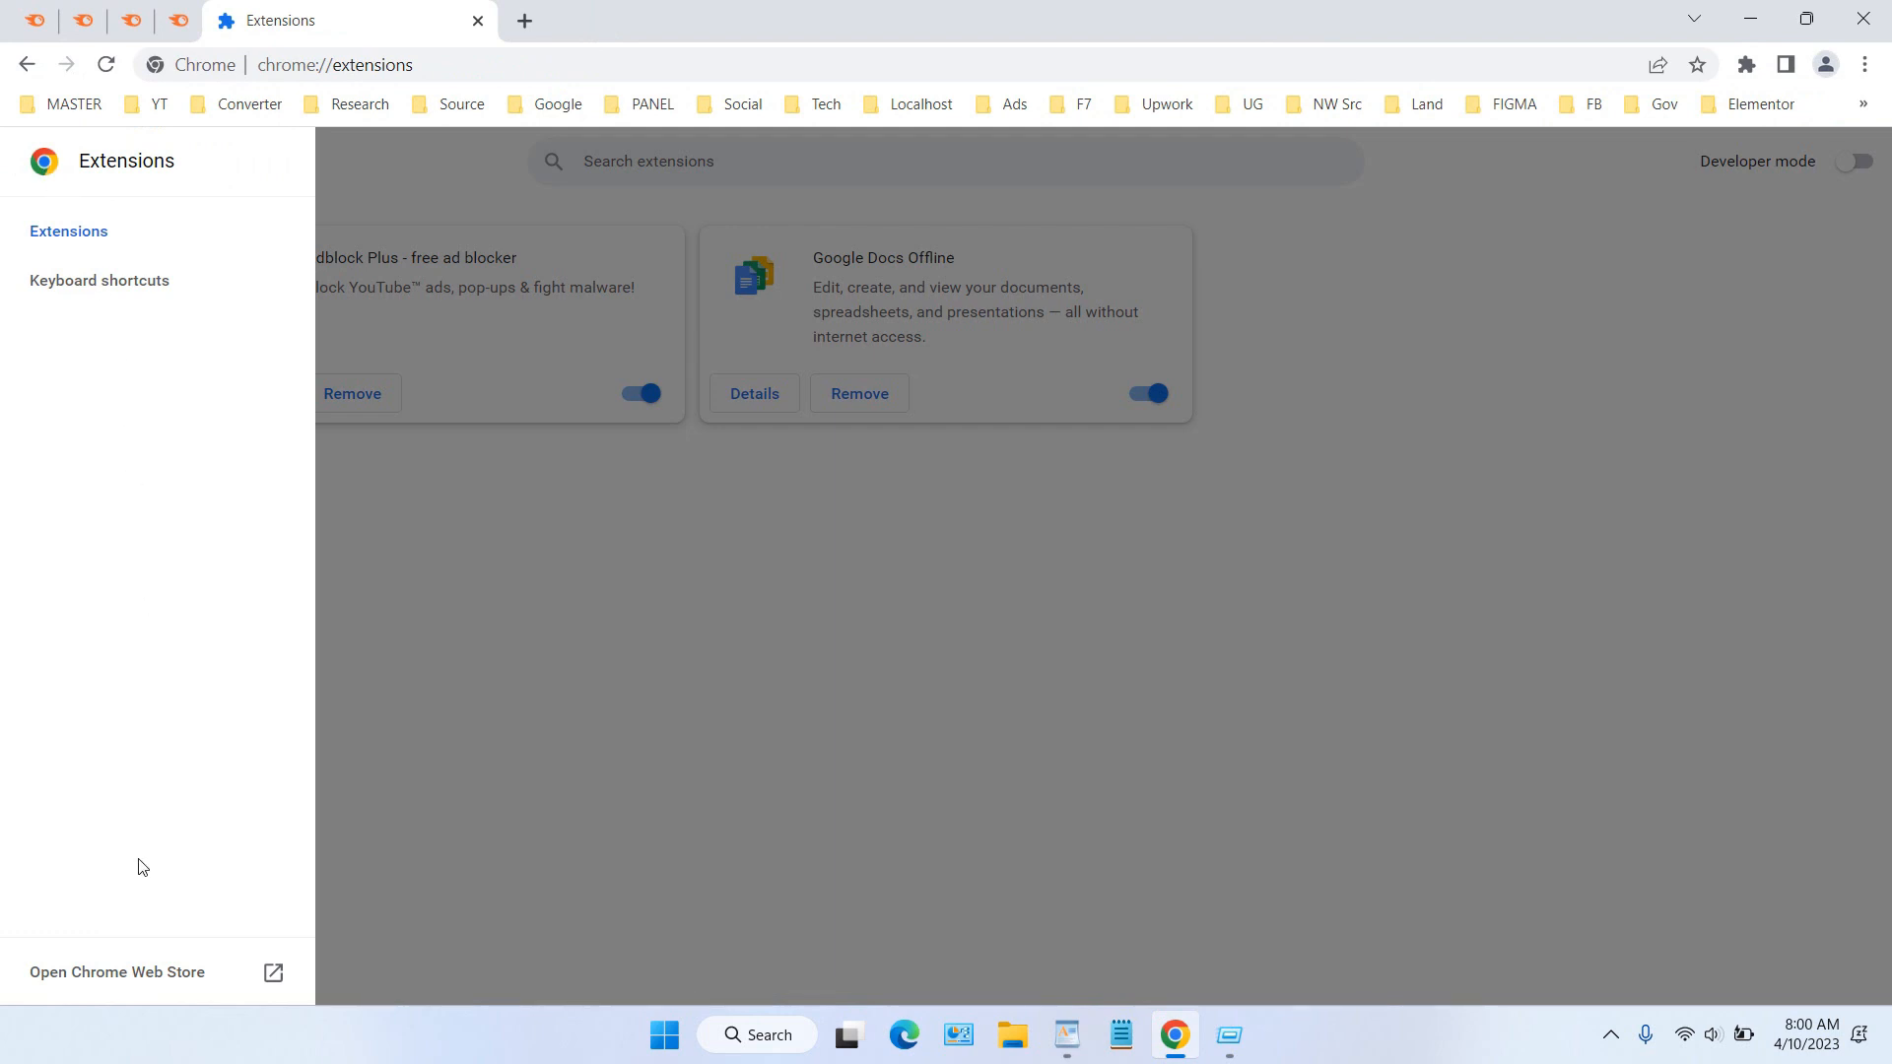
Search the Chrome Web Store for 'dashlane'.
click(524, 20)
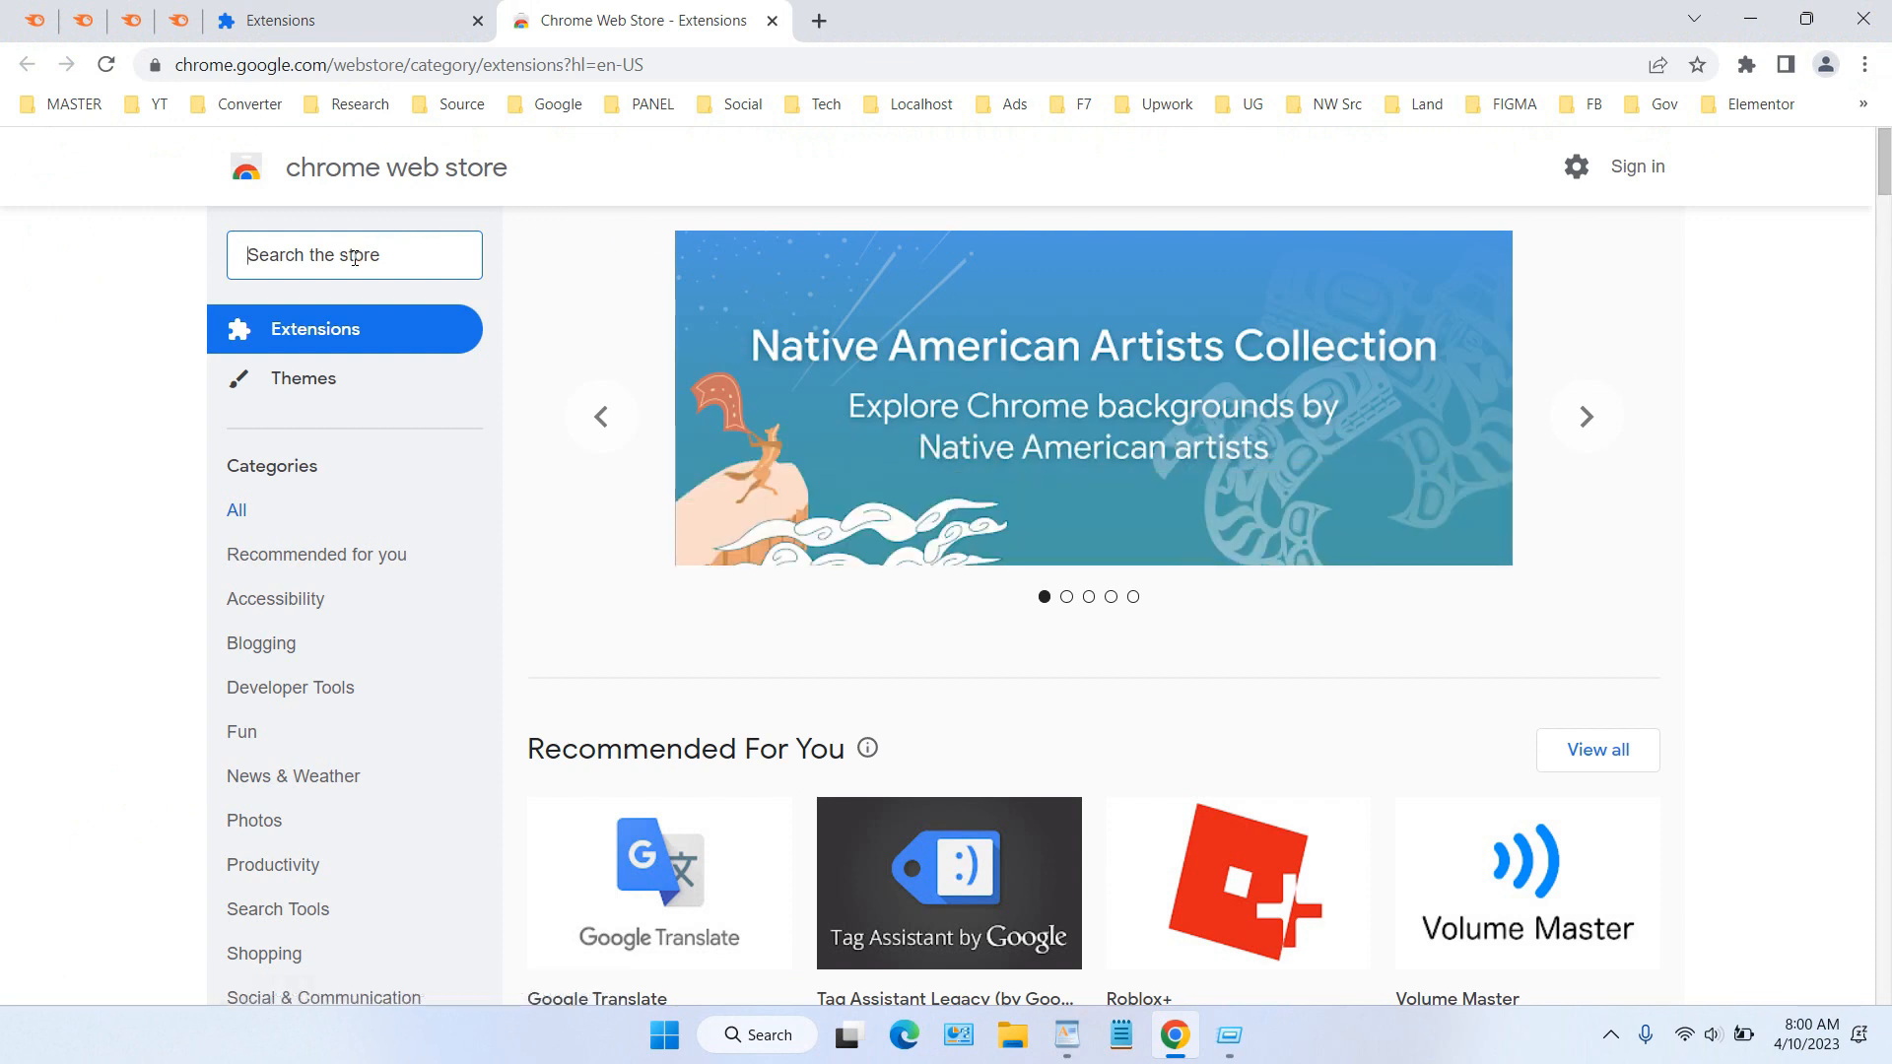
text(das)
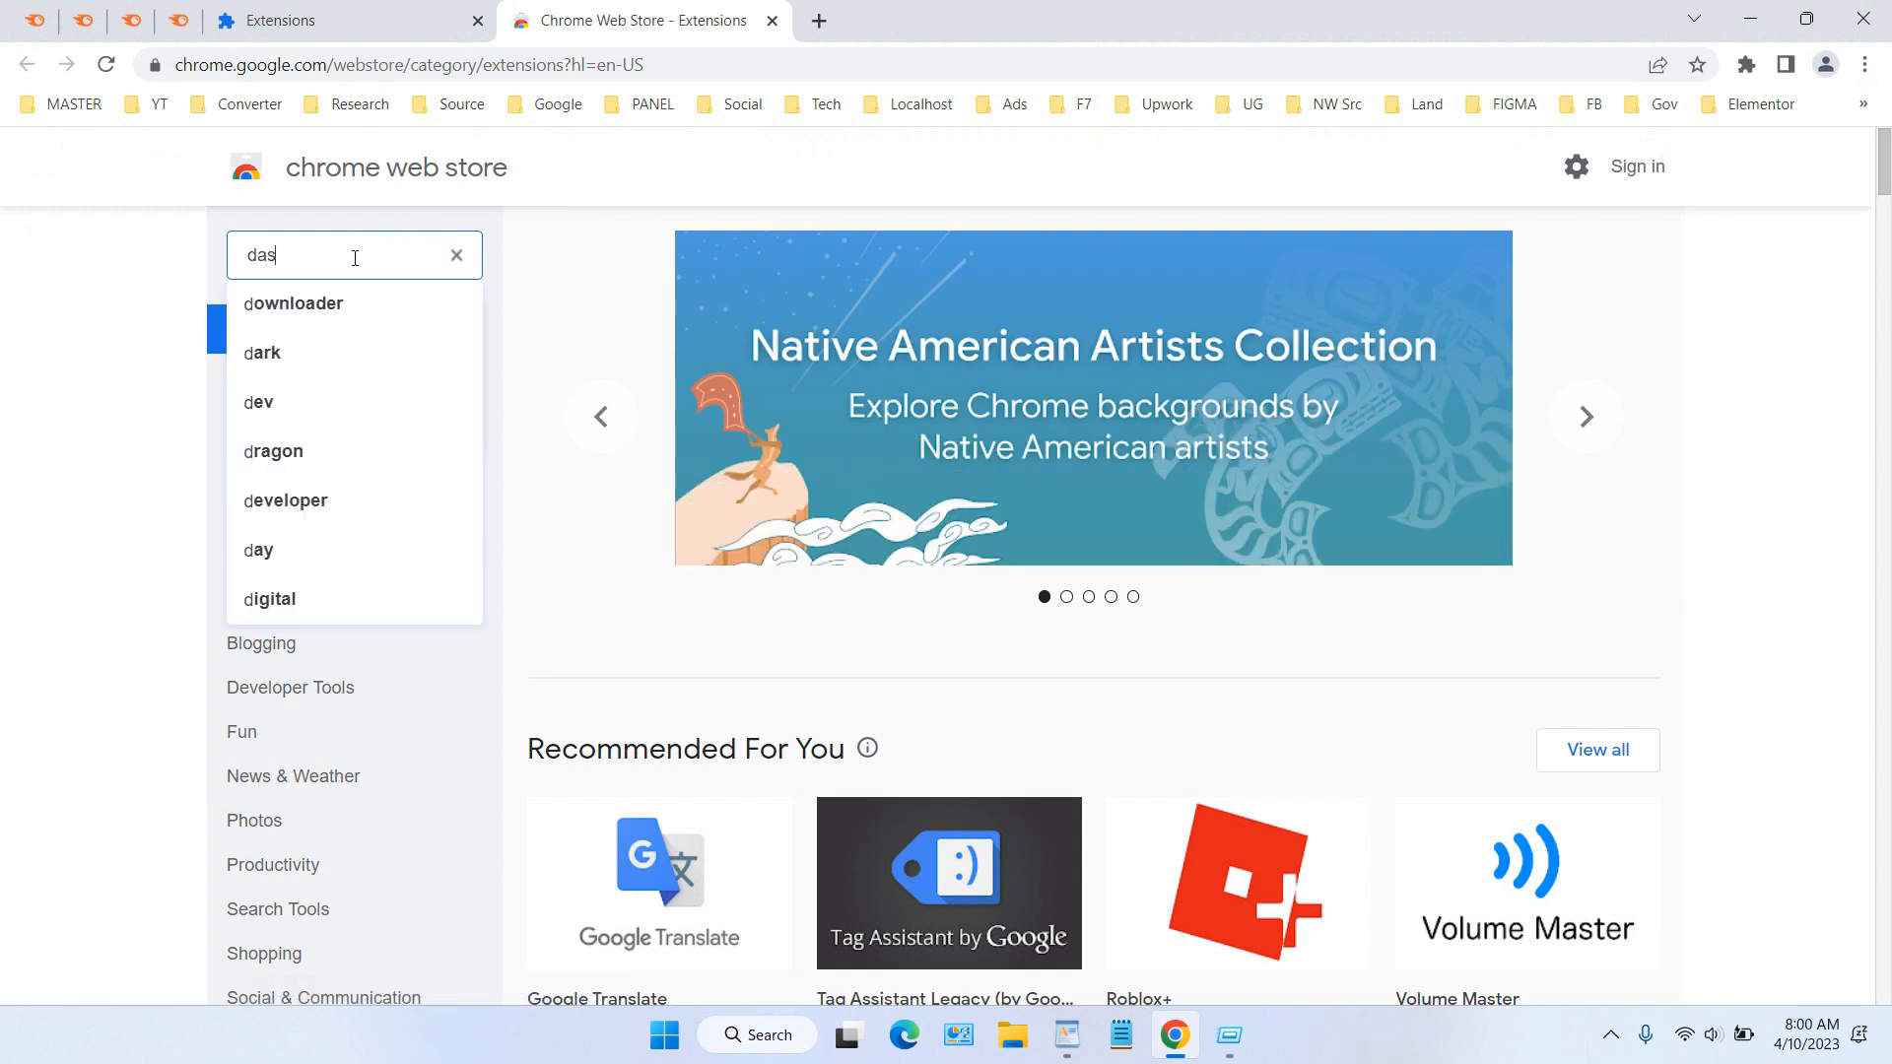
text(dashlane)
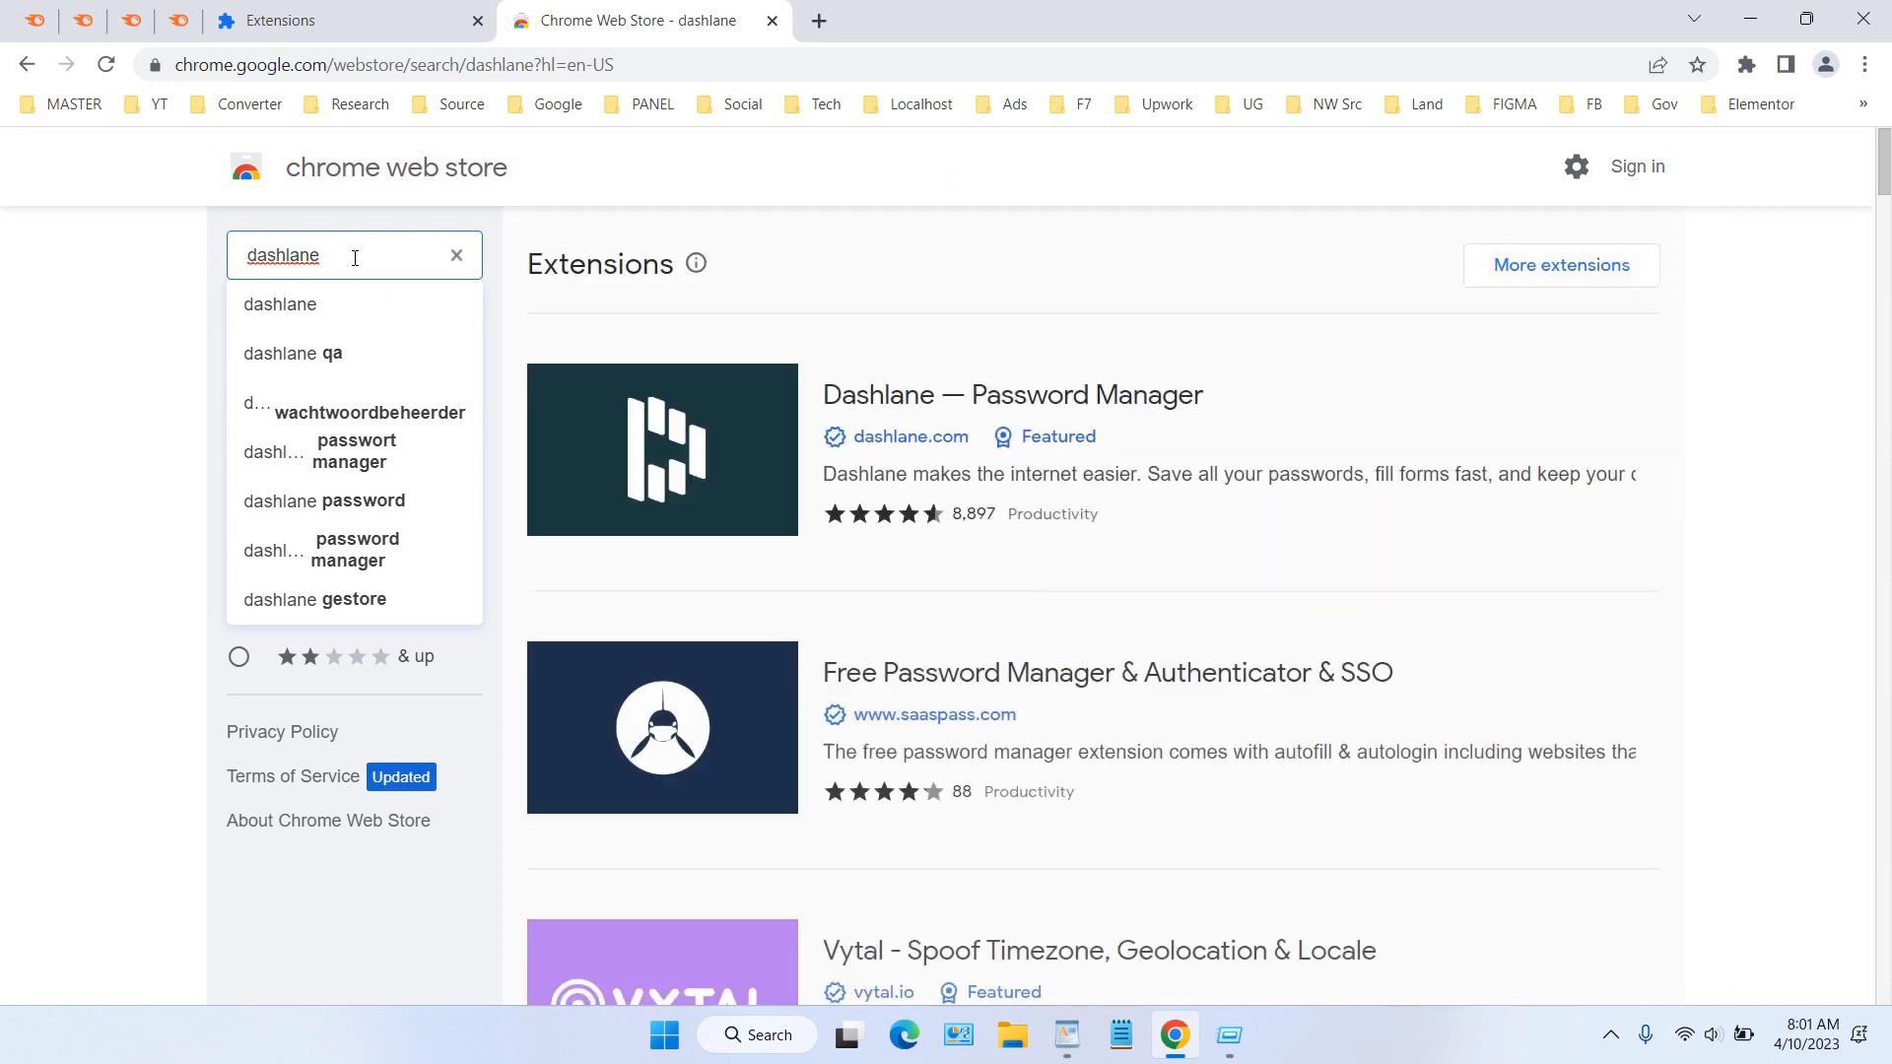
mouse_move(1056, 331)
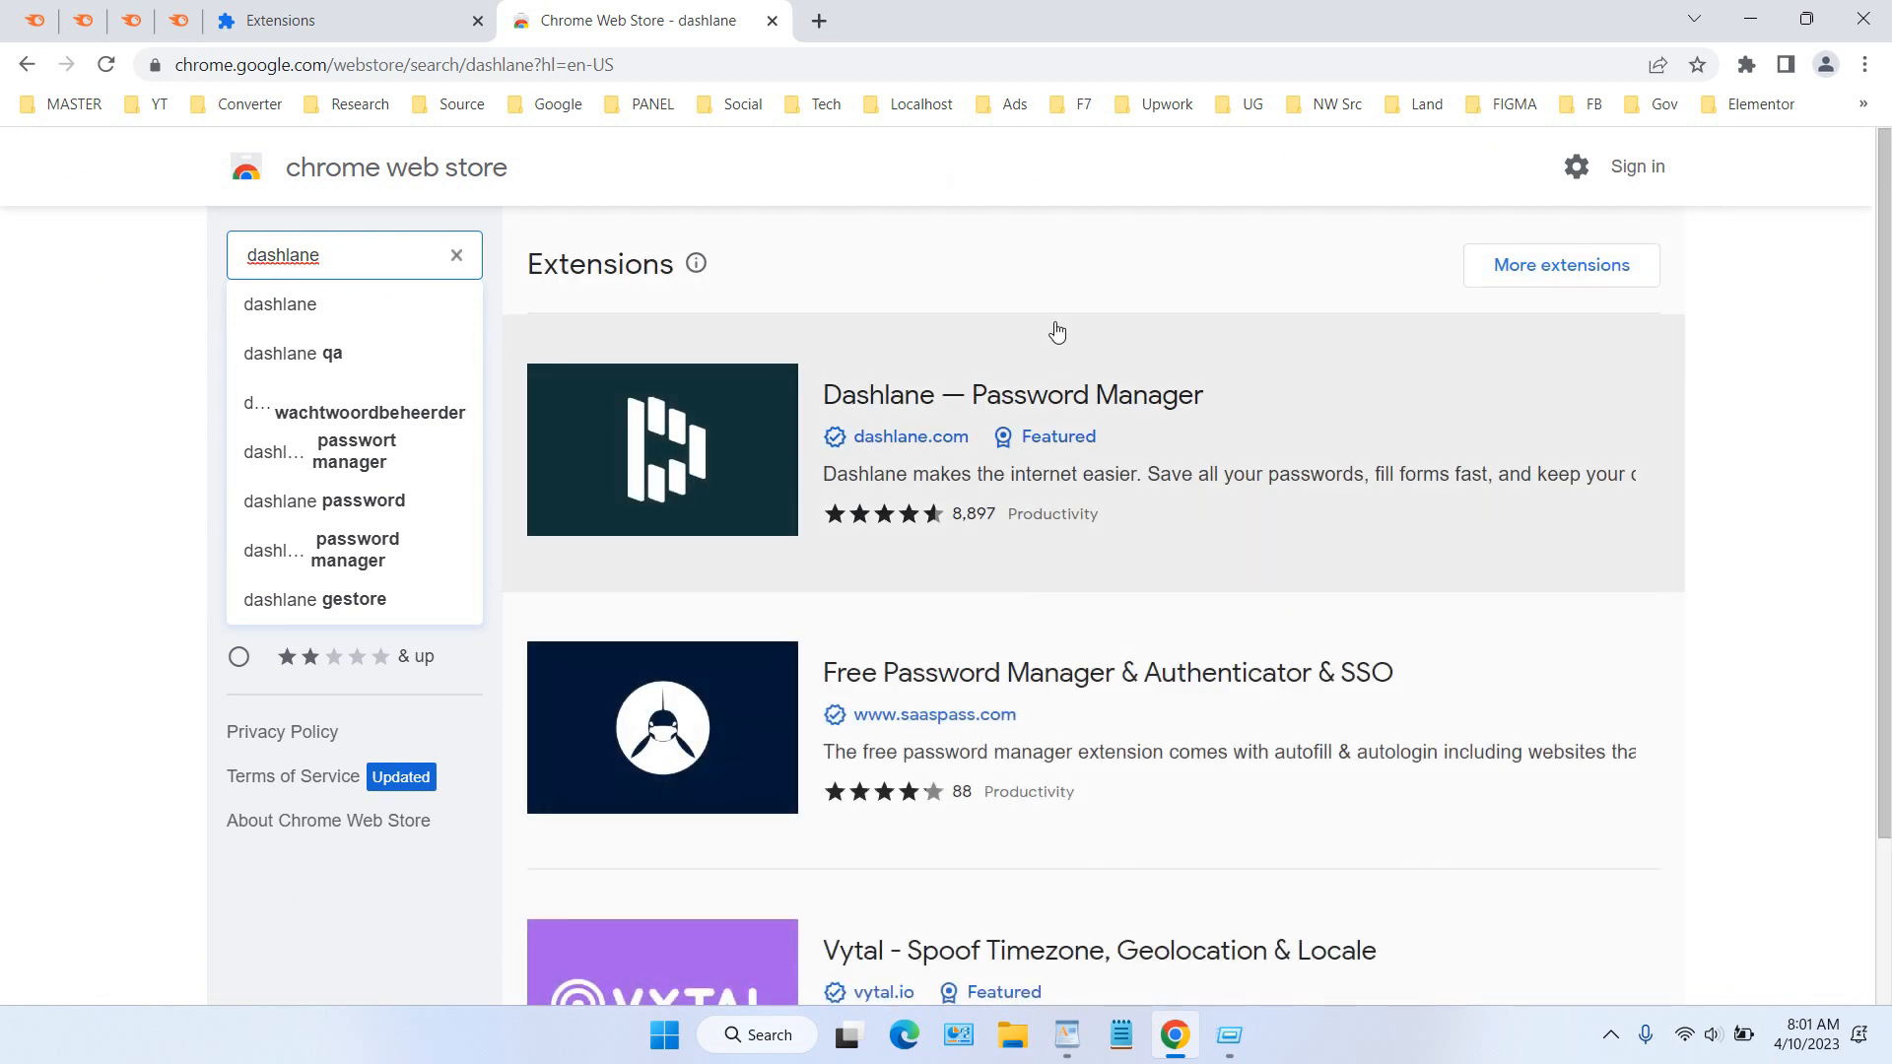
mouse_move(964, 438)
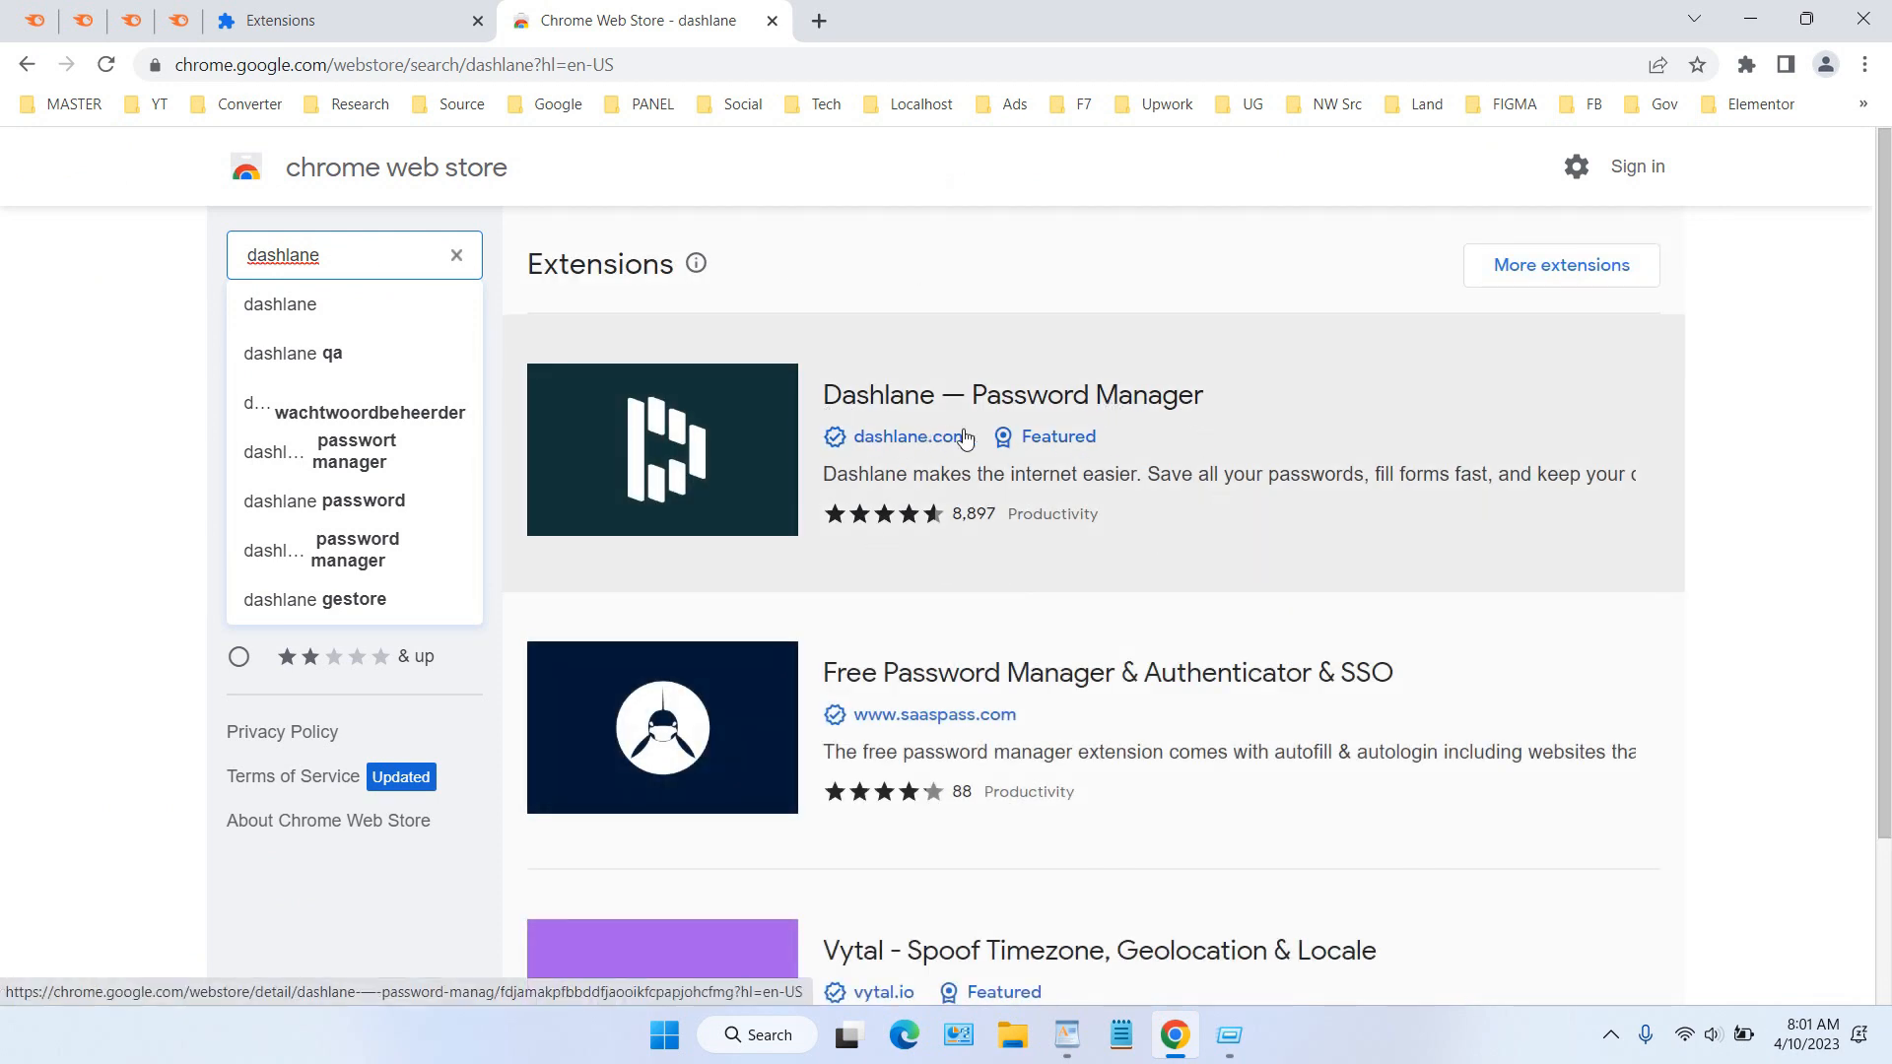
mouse_move(907, 477)
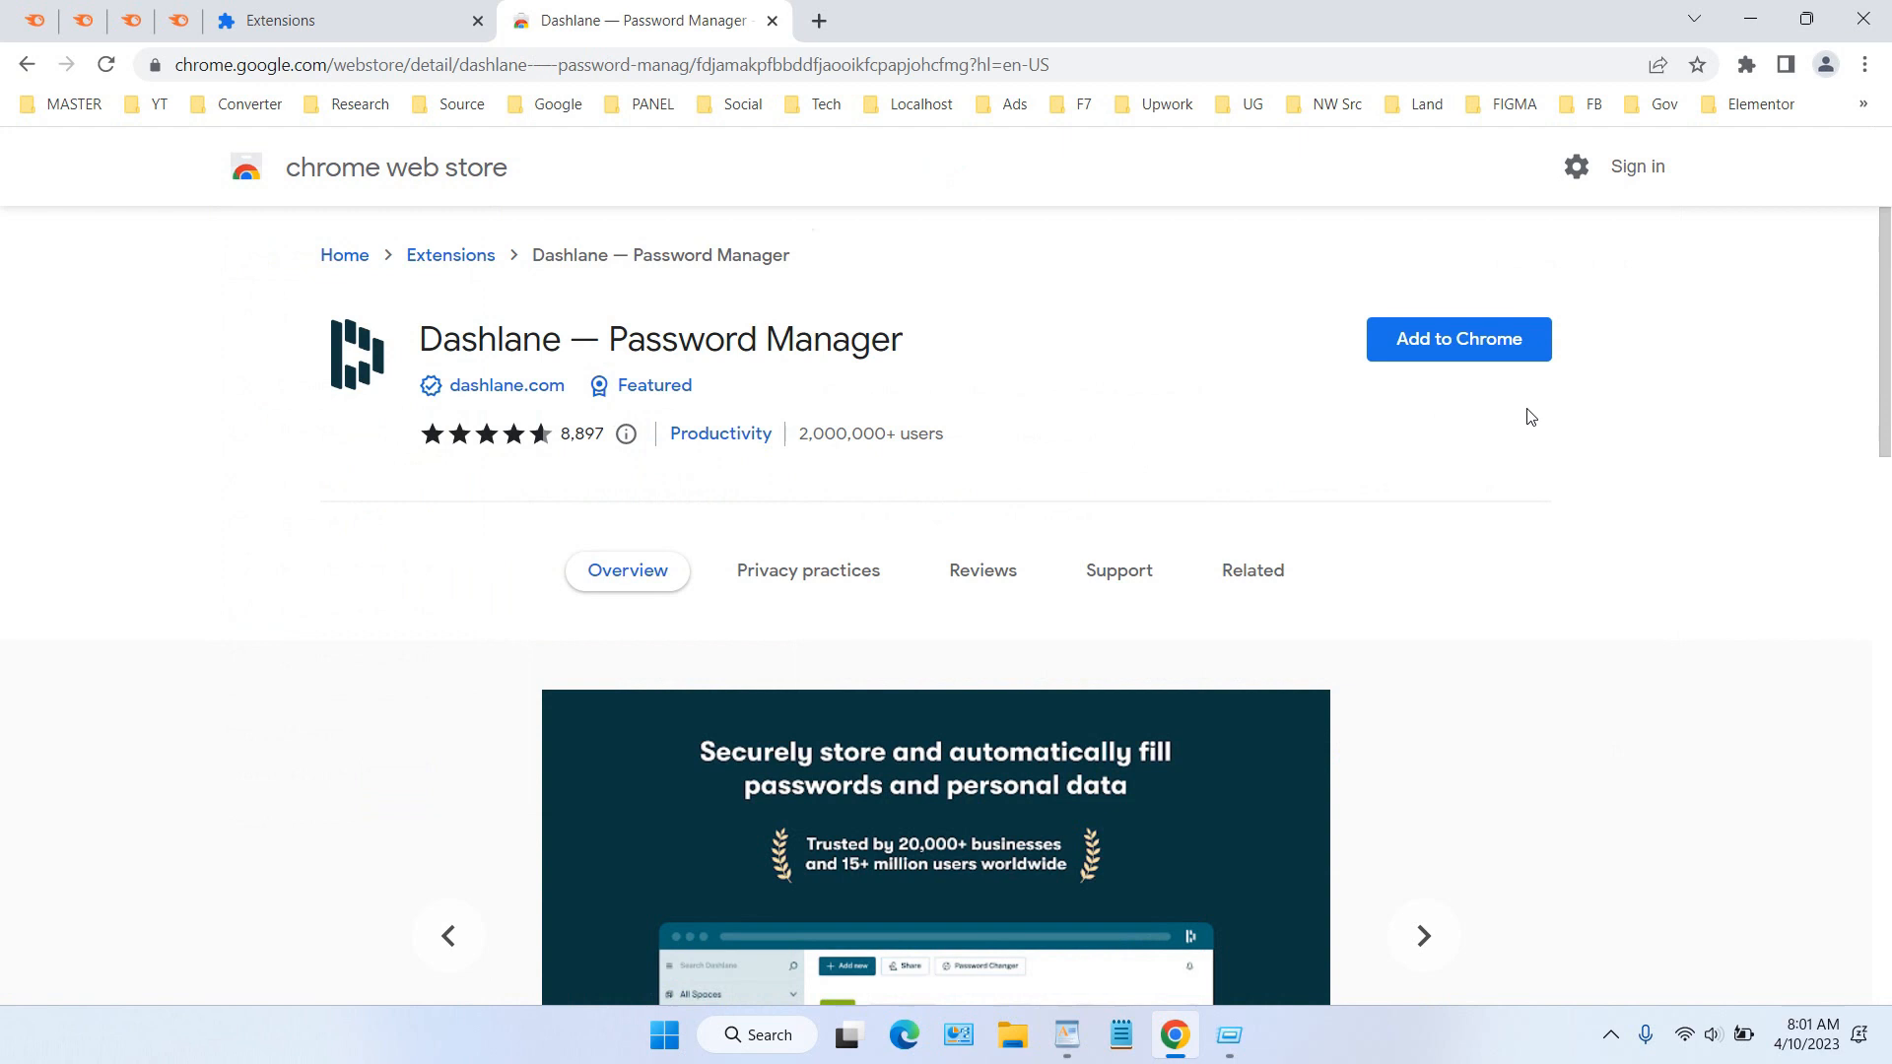
mouse_move(1370, 422)
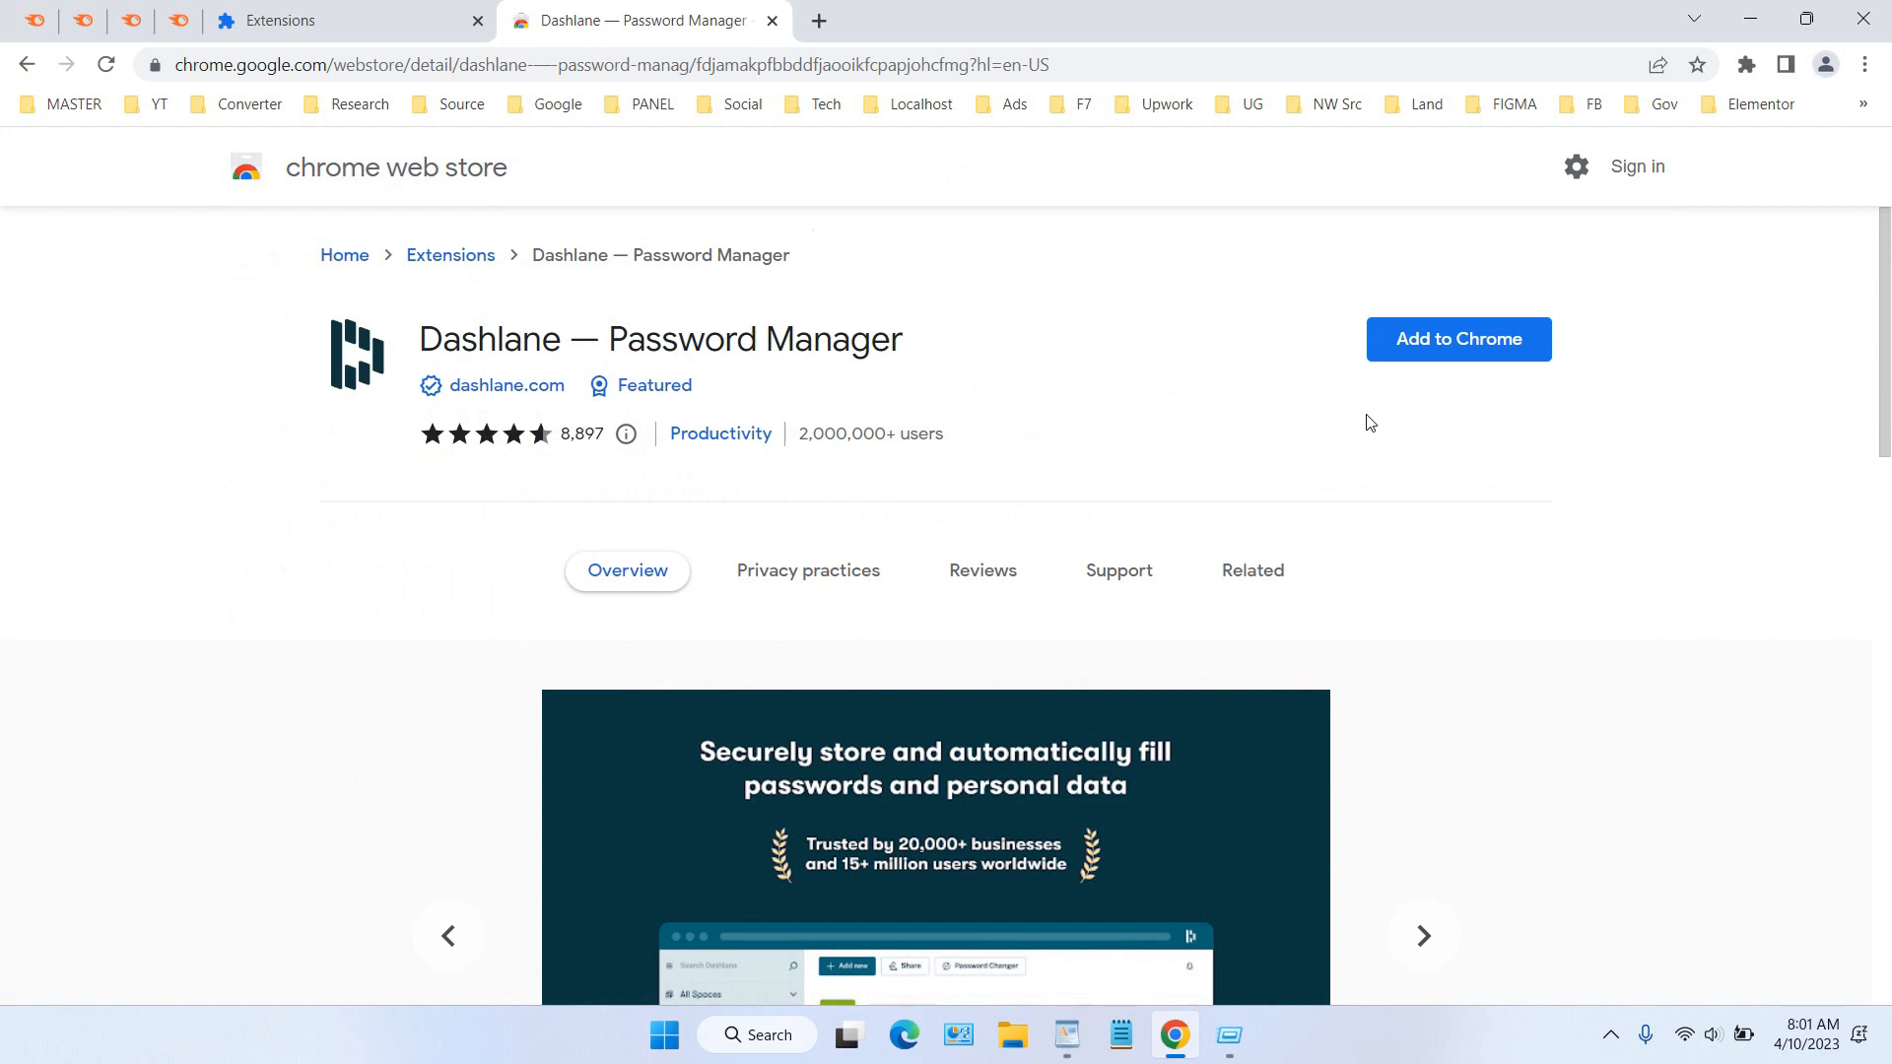
mouse_move(1275, 433)
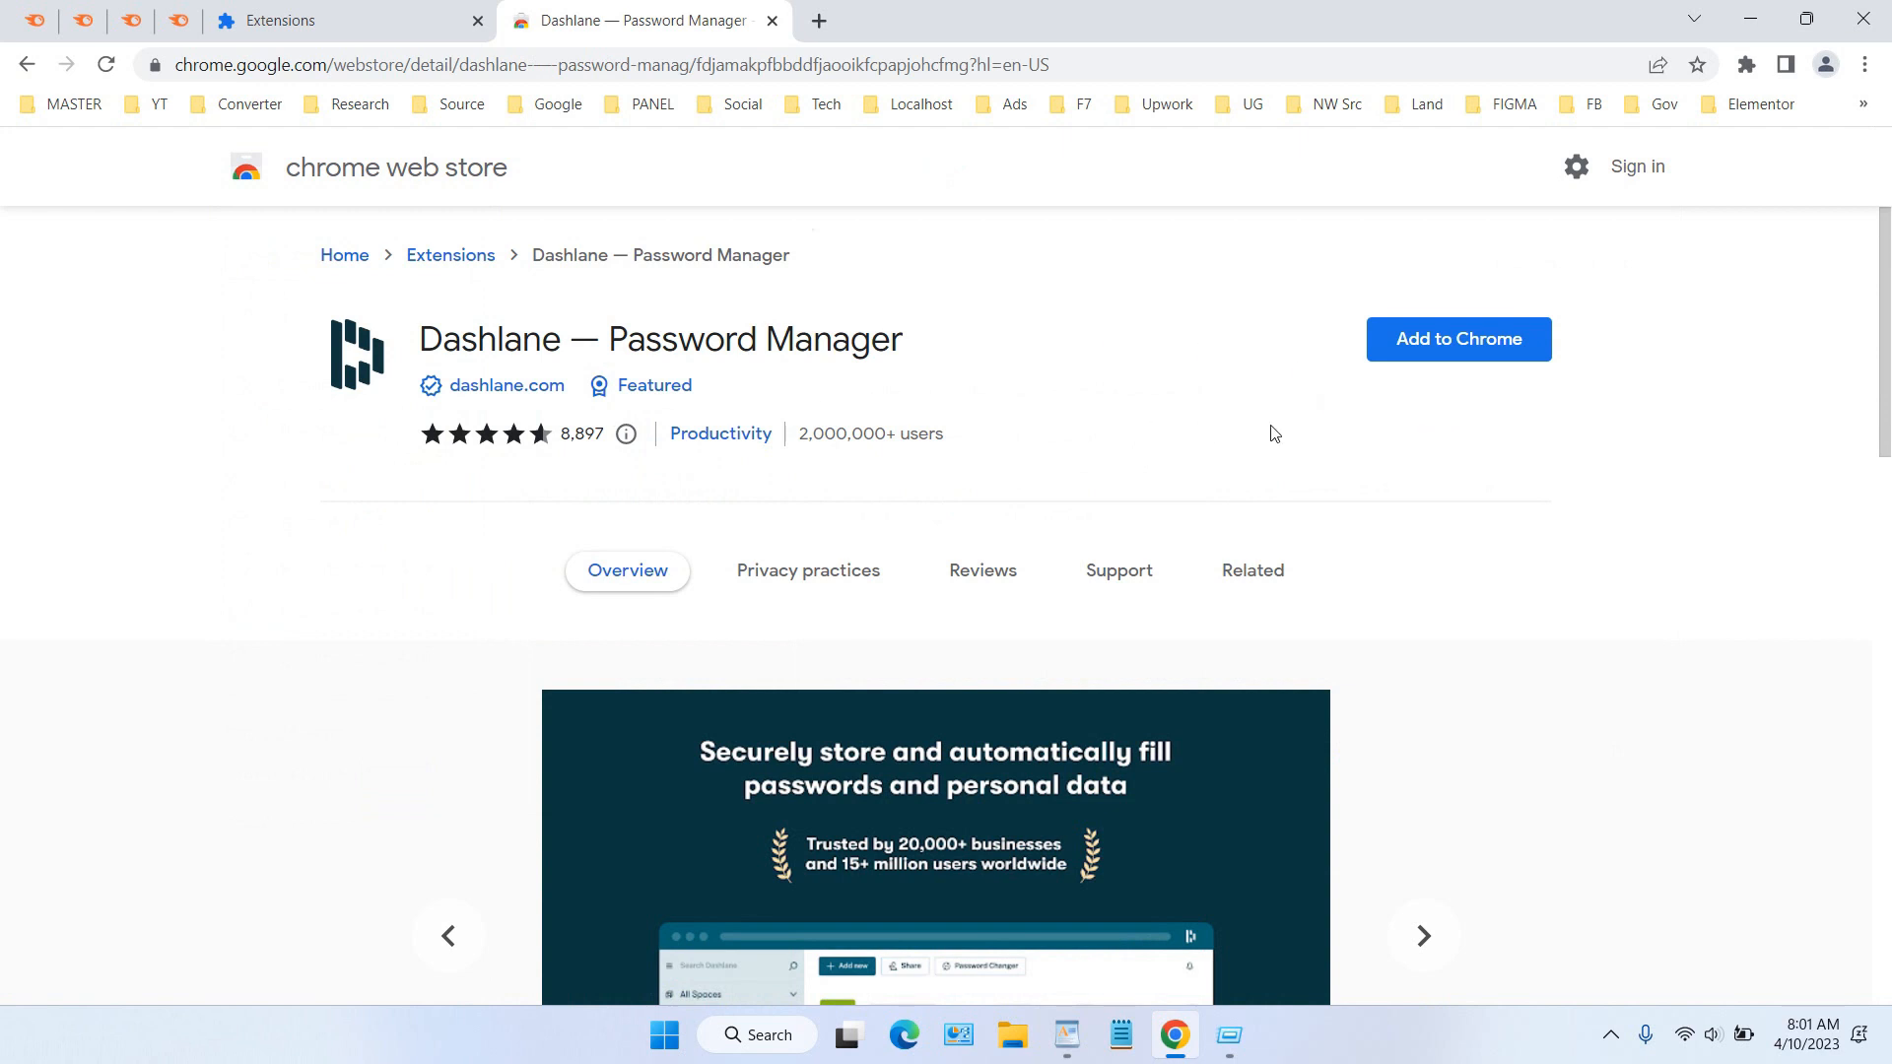
mouse_move(1417, 390)
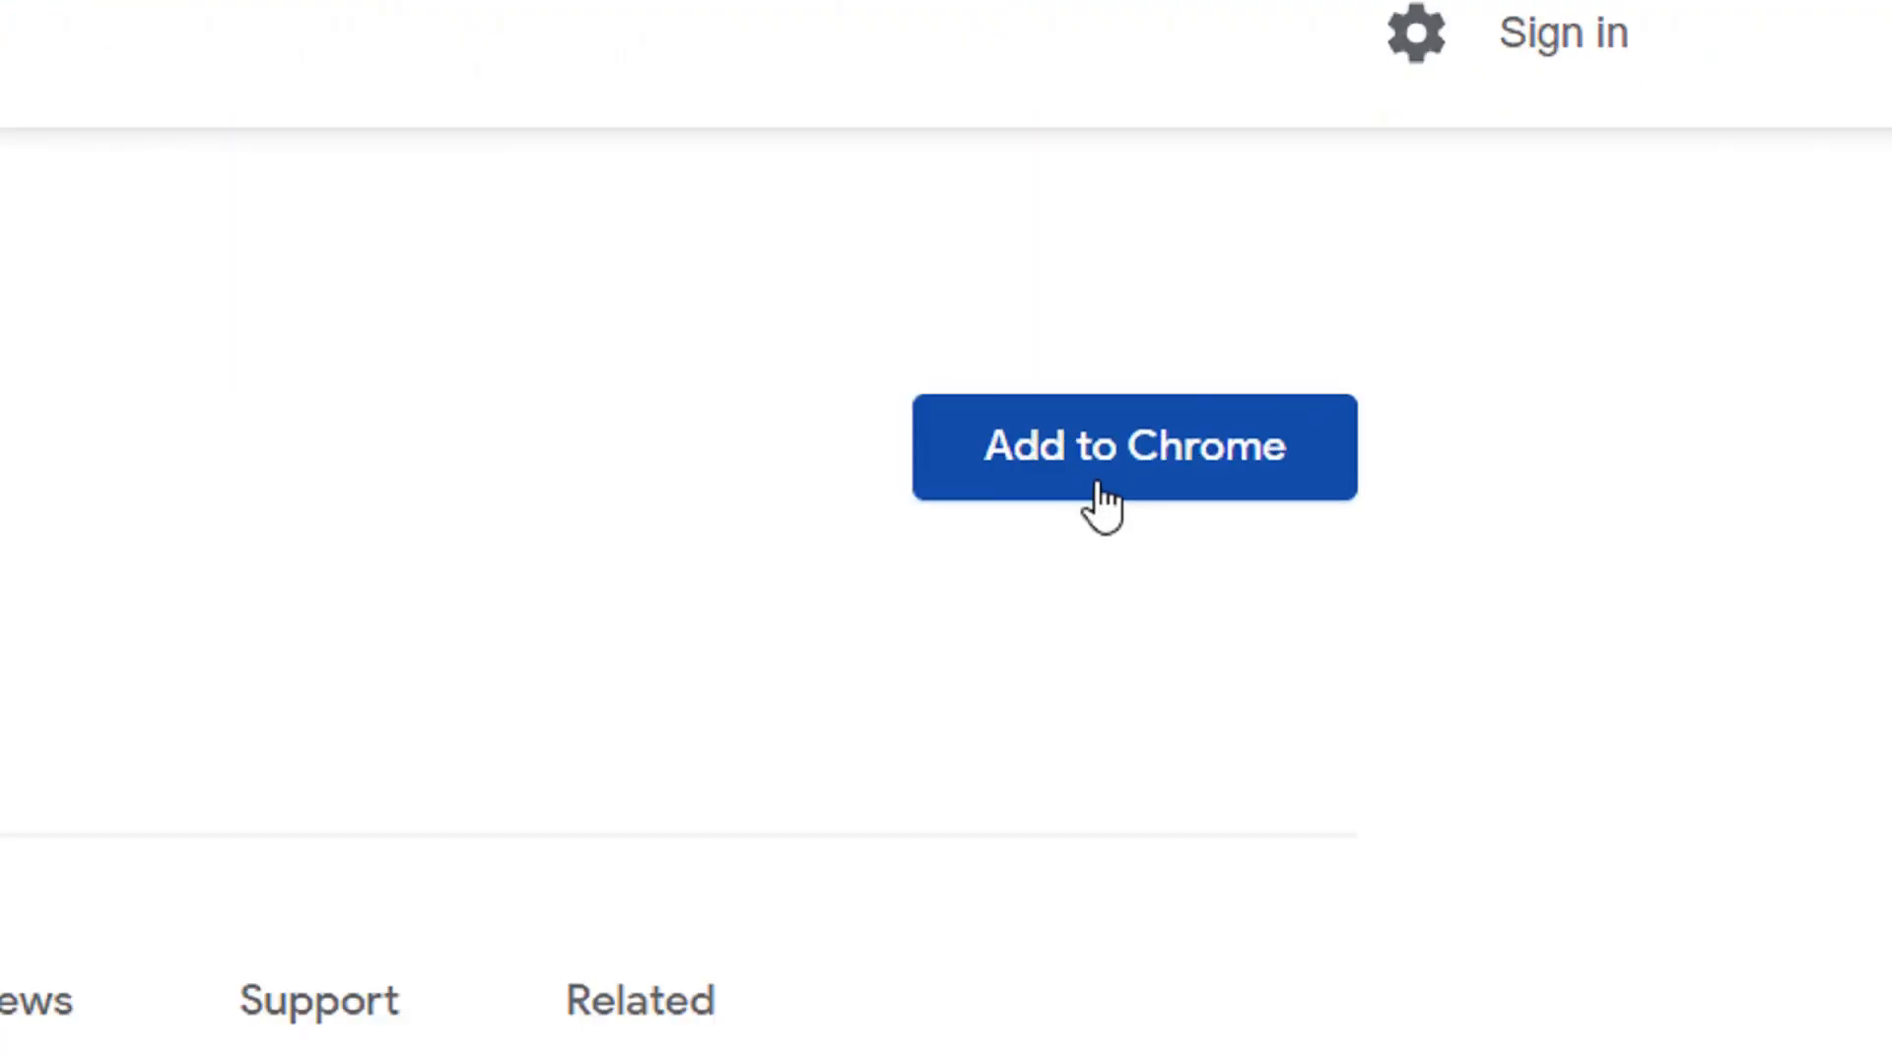
Add Dashlane — Password Manager to Chrome and confirm the installation.
click(1132, 447)
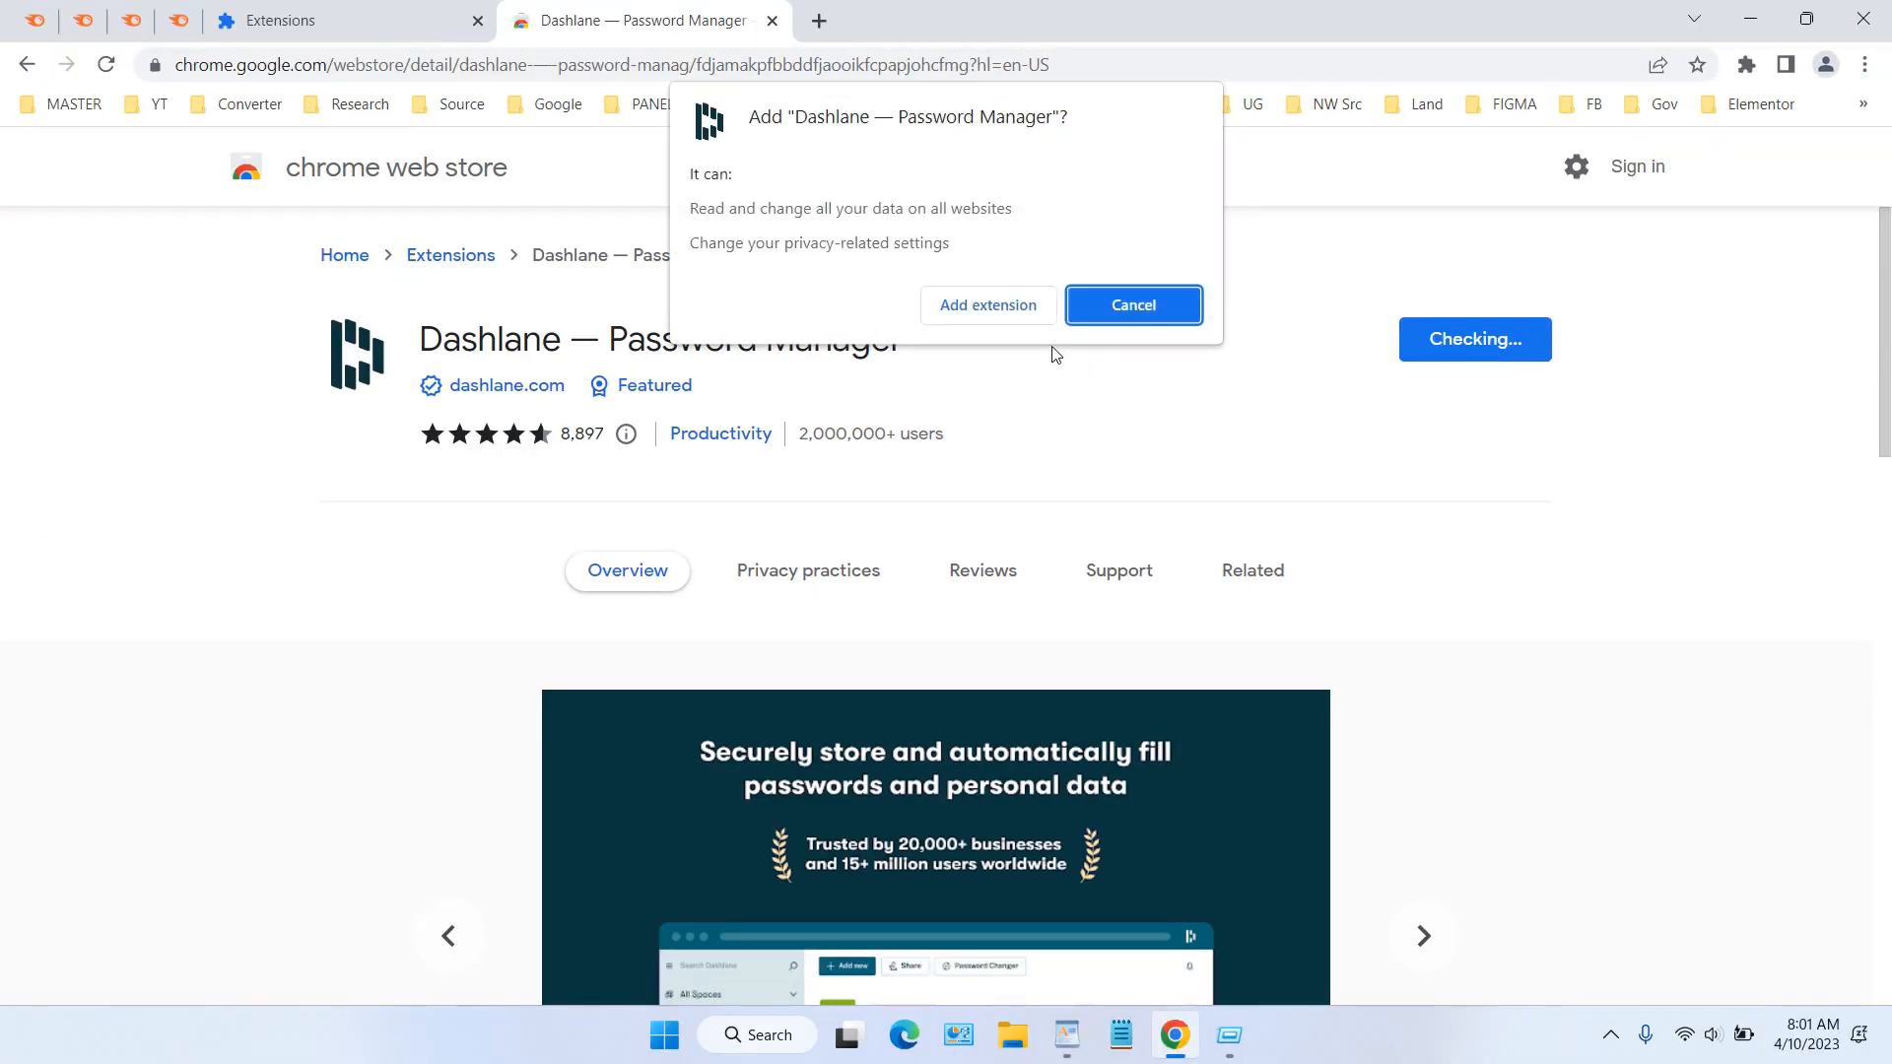
mouse_move(987, 303)
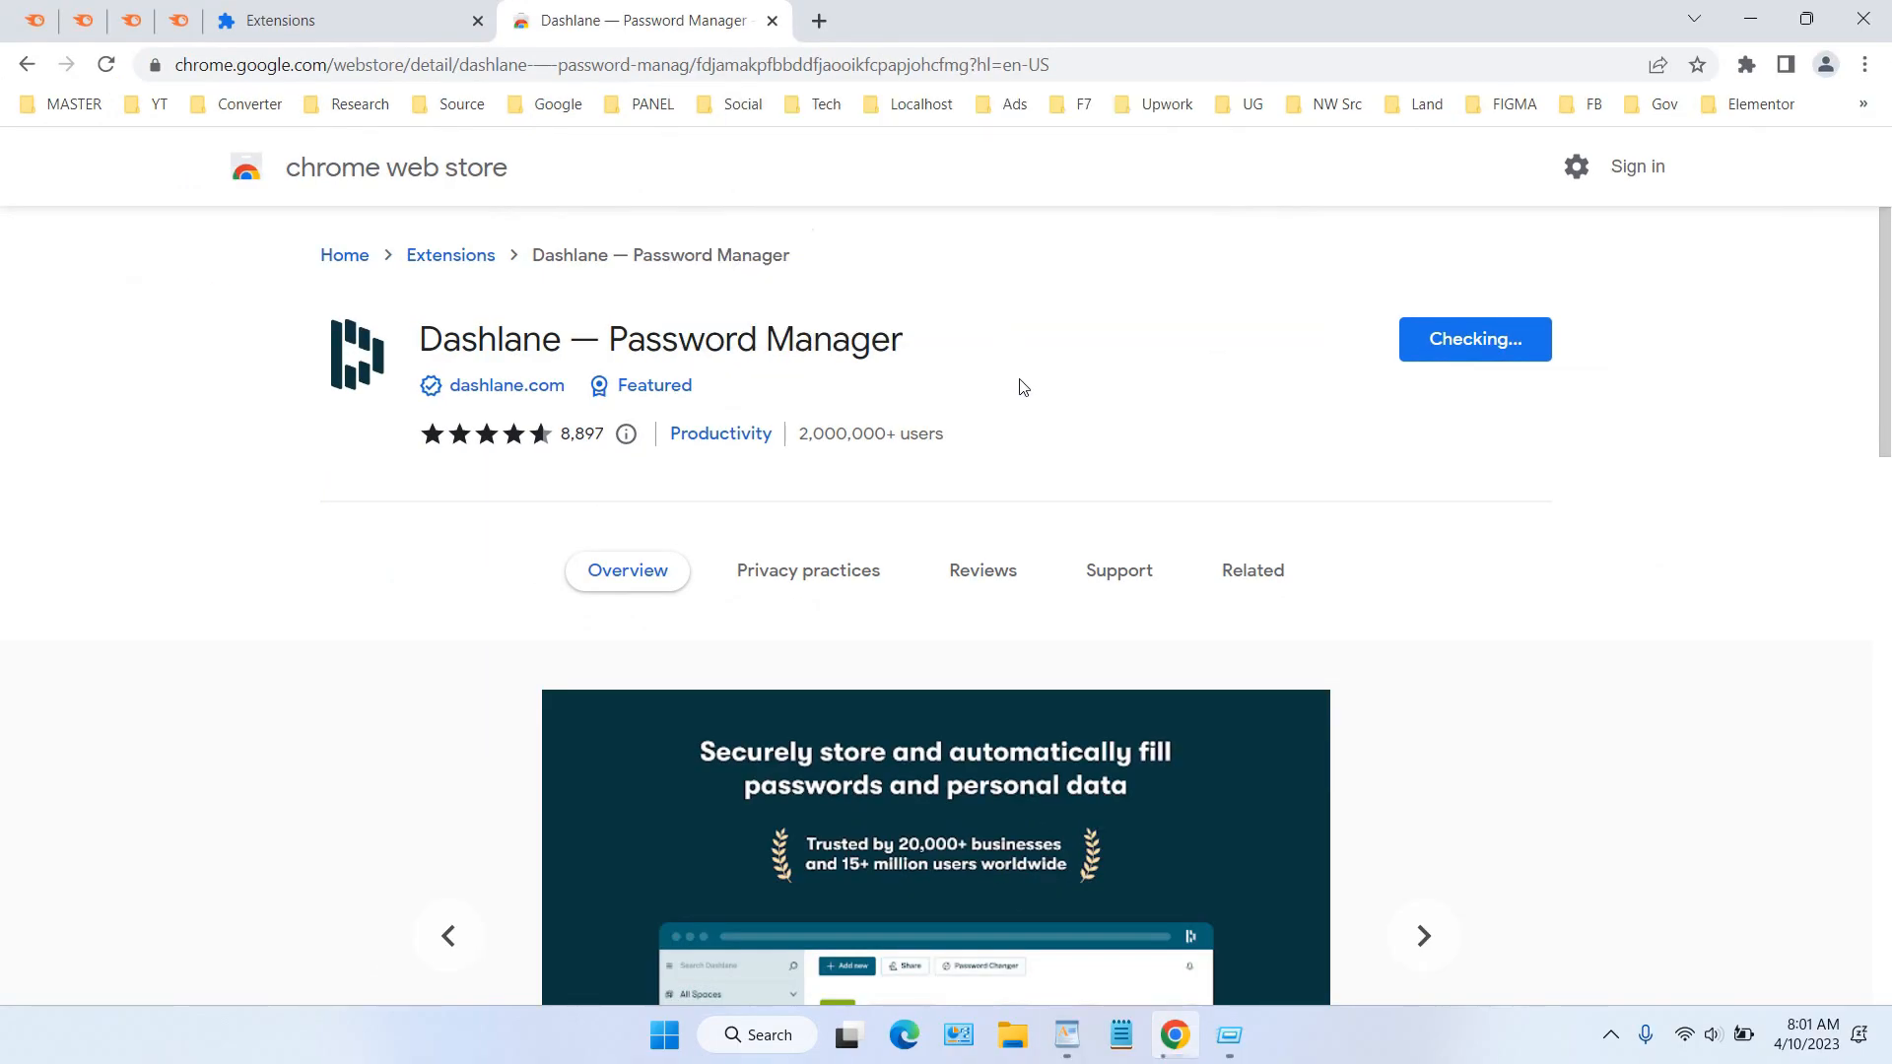
click(1474, 339)
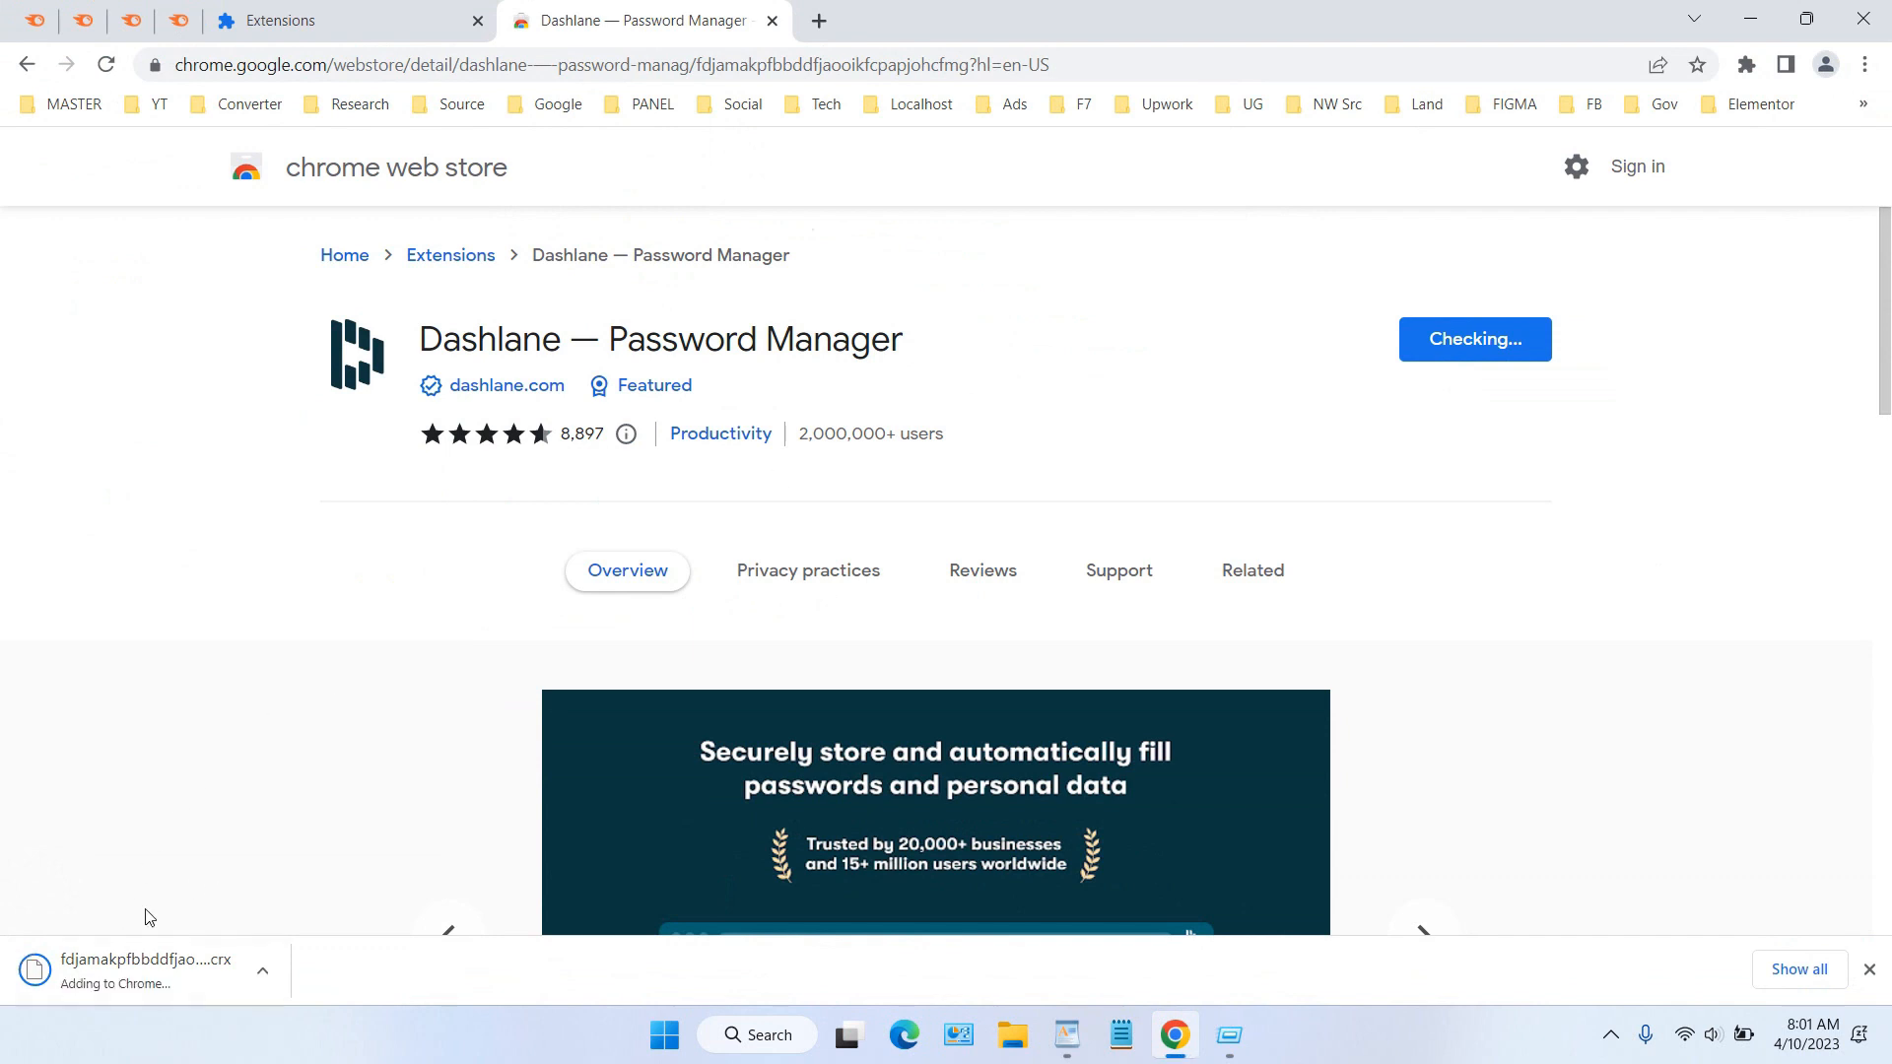
mouse_move(197, 948)
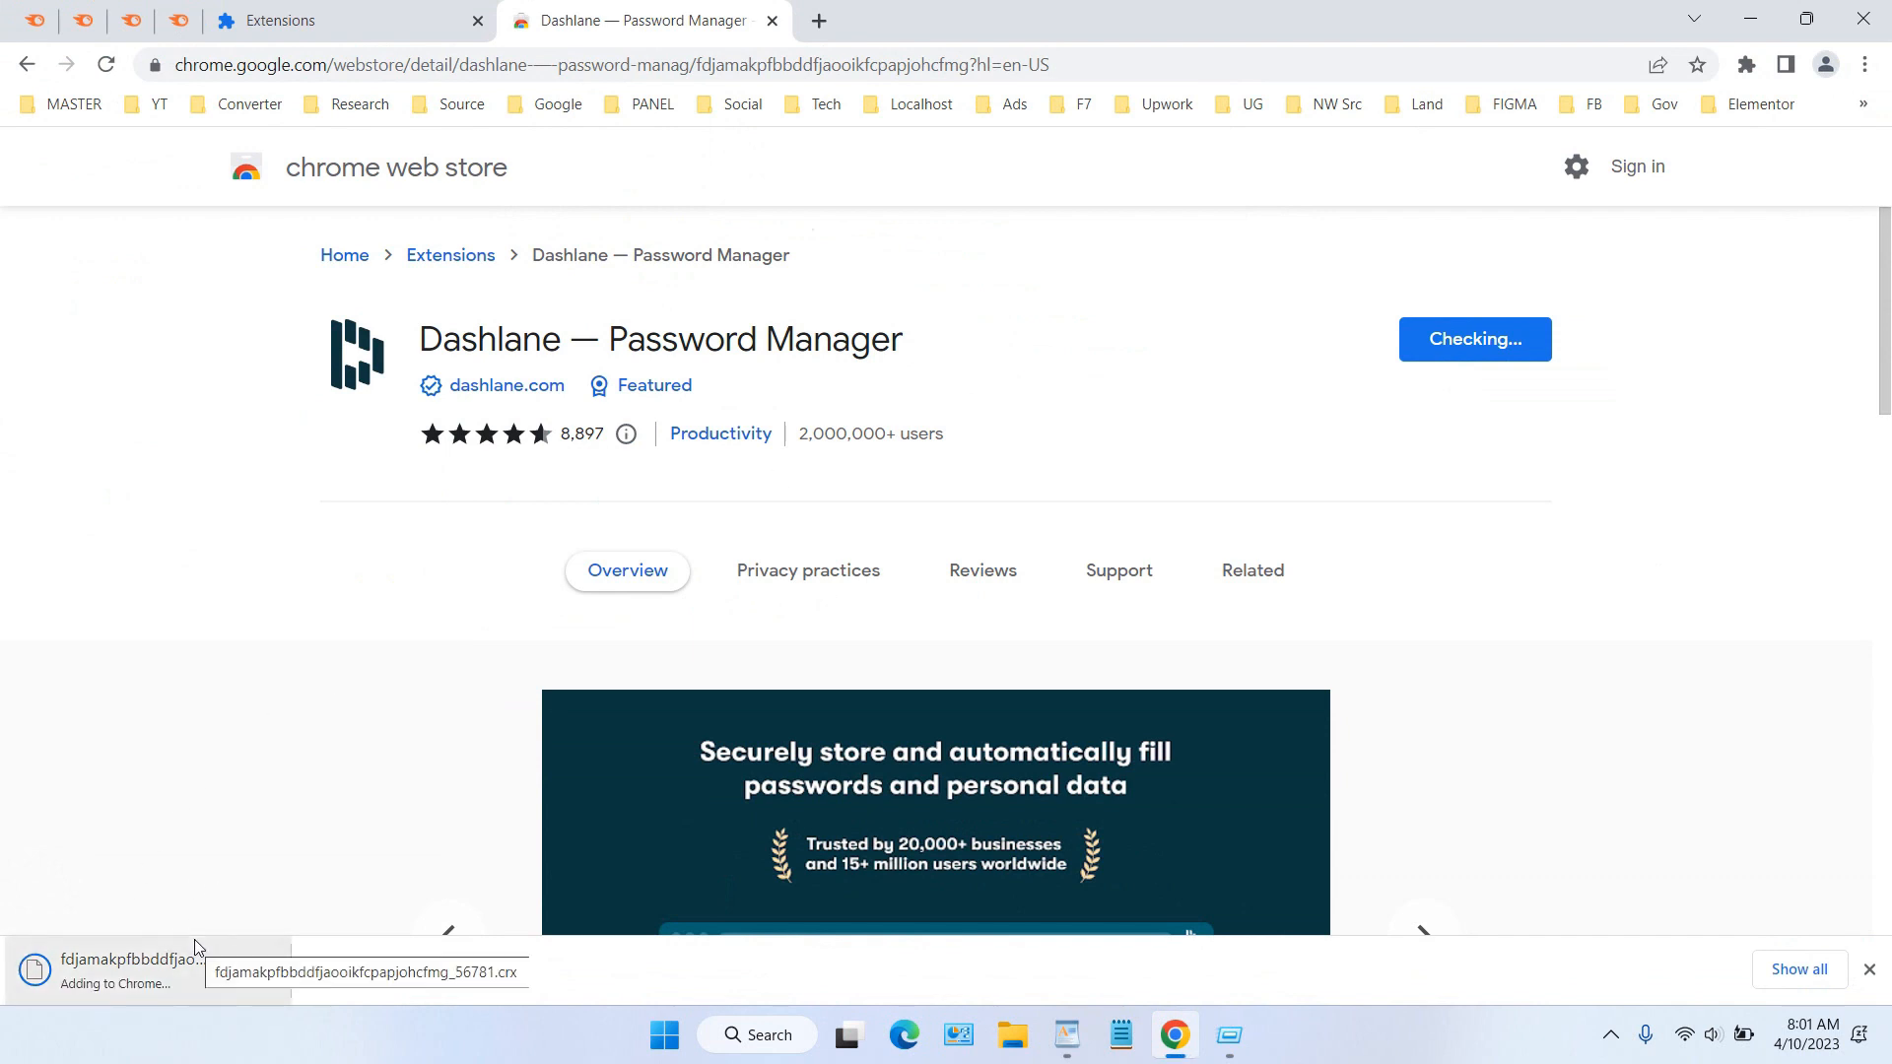
mouse_move(214, 901)
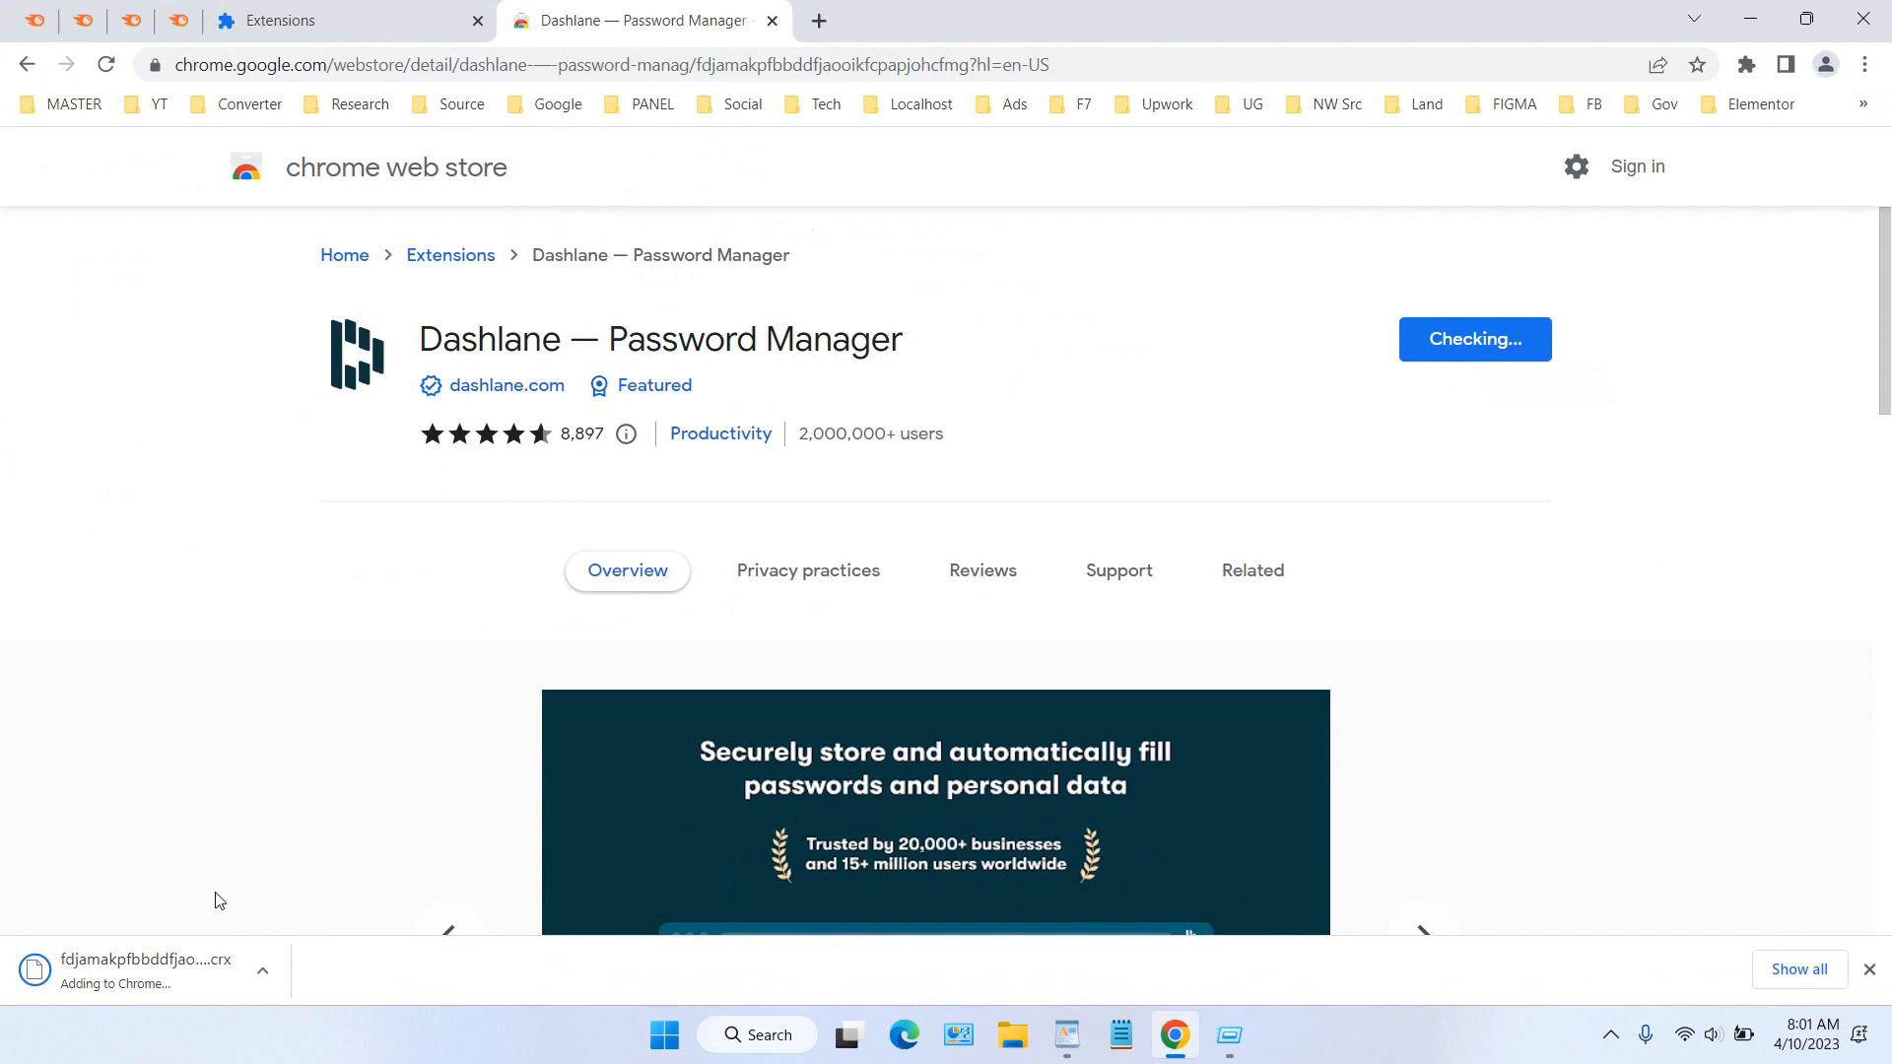
mouse_move(203, 934)
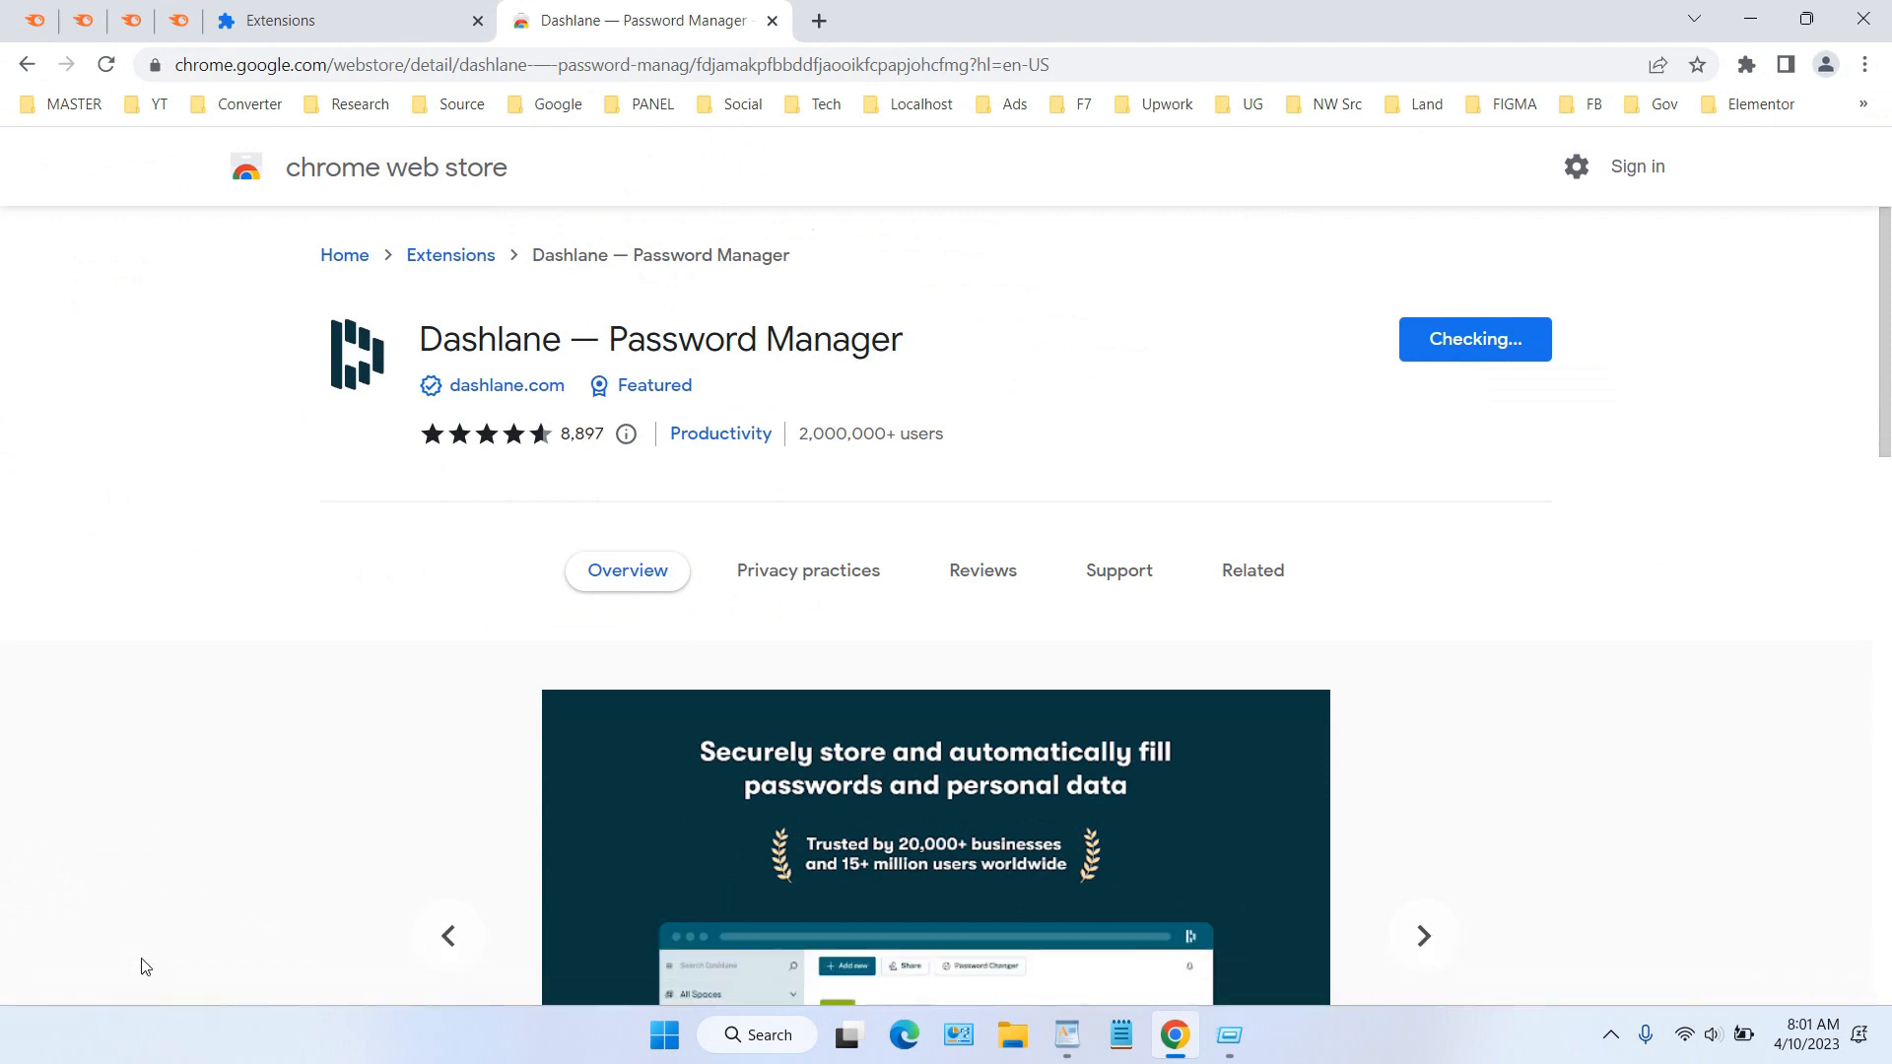
mouse_move(1500, 227)
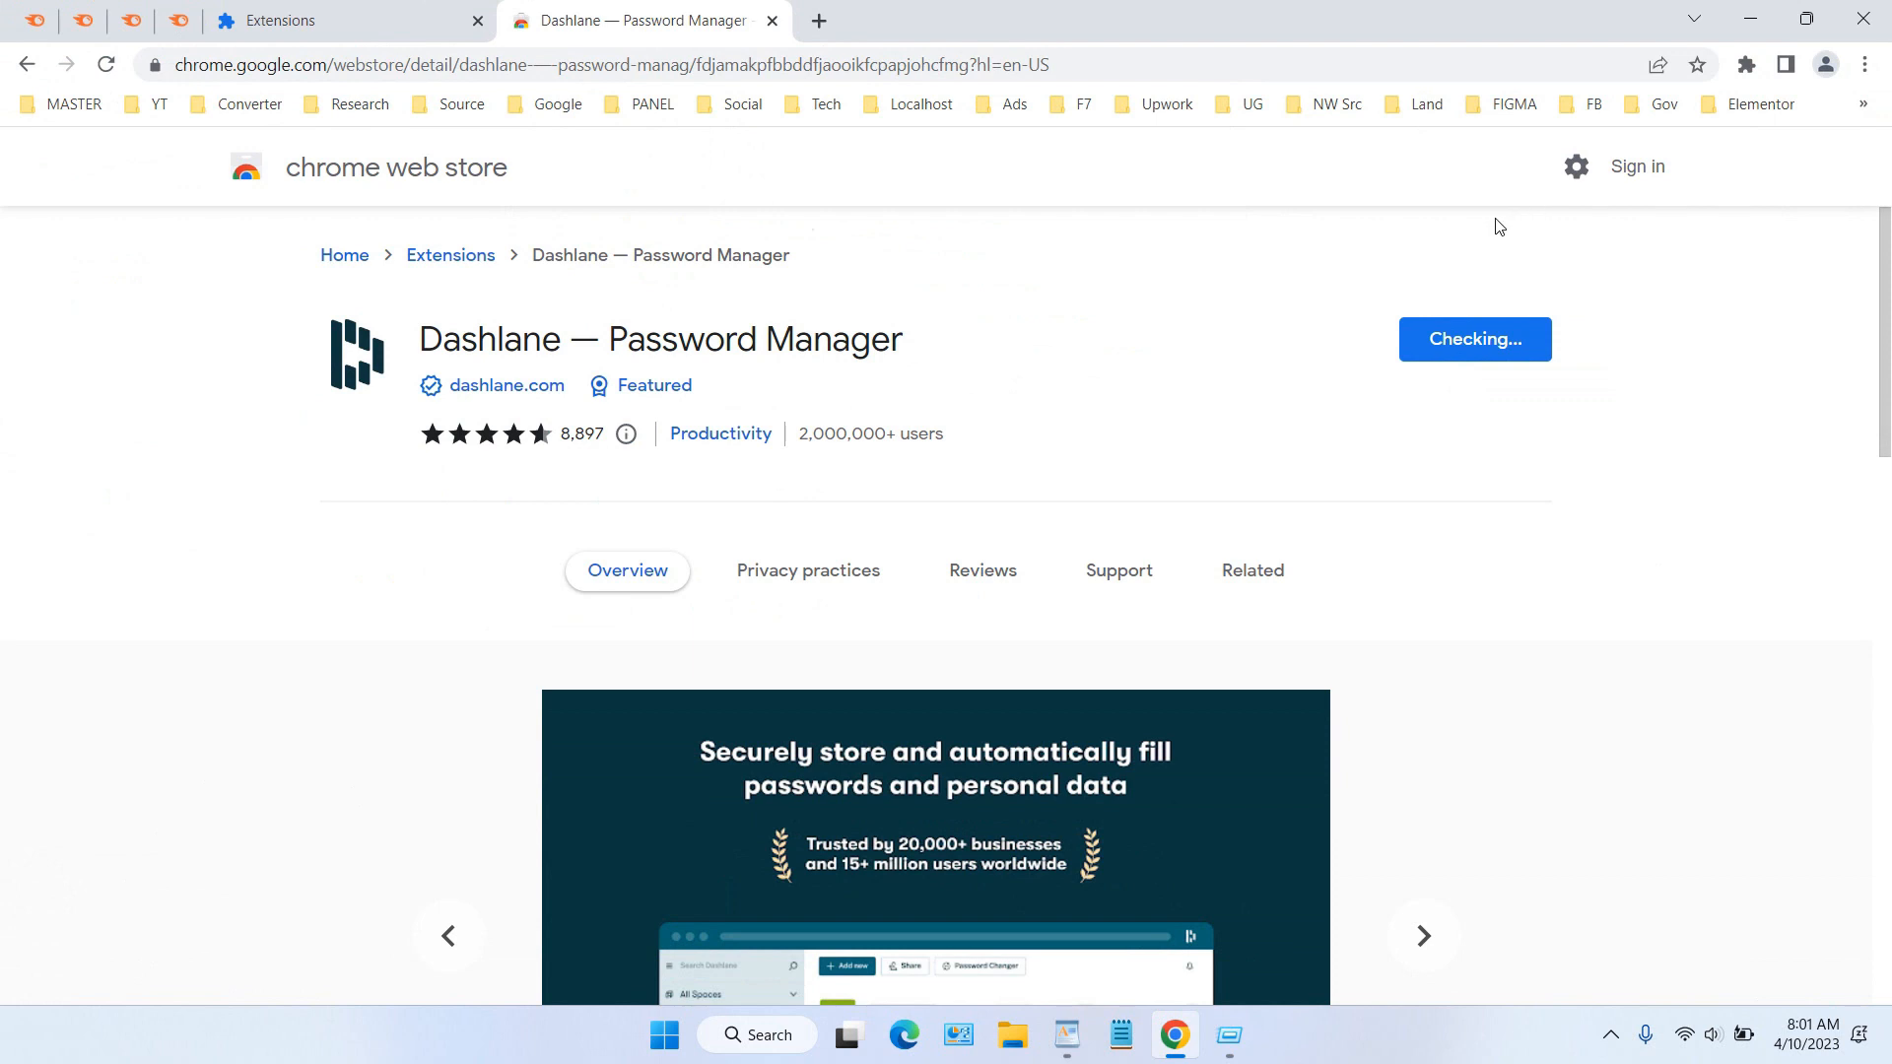
Submit the email and master password to create the Dashlane account.
click(1475, 339)
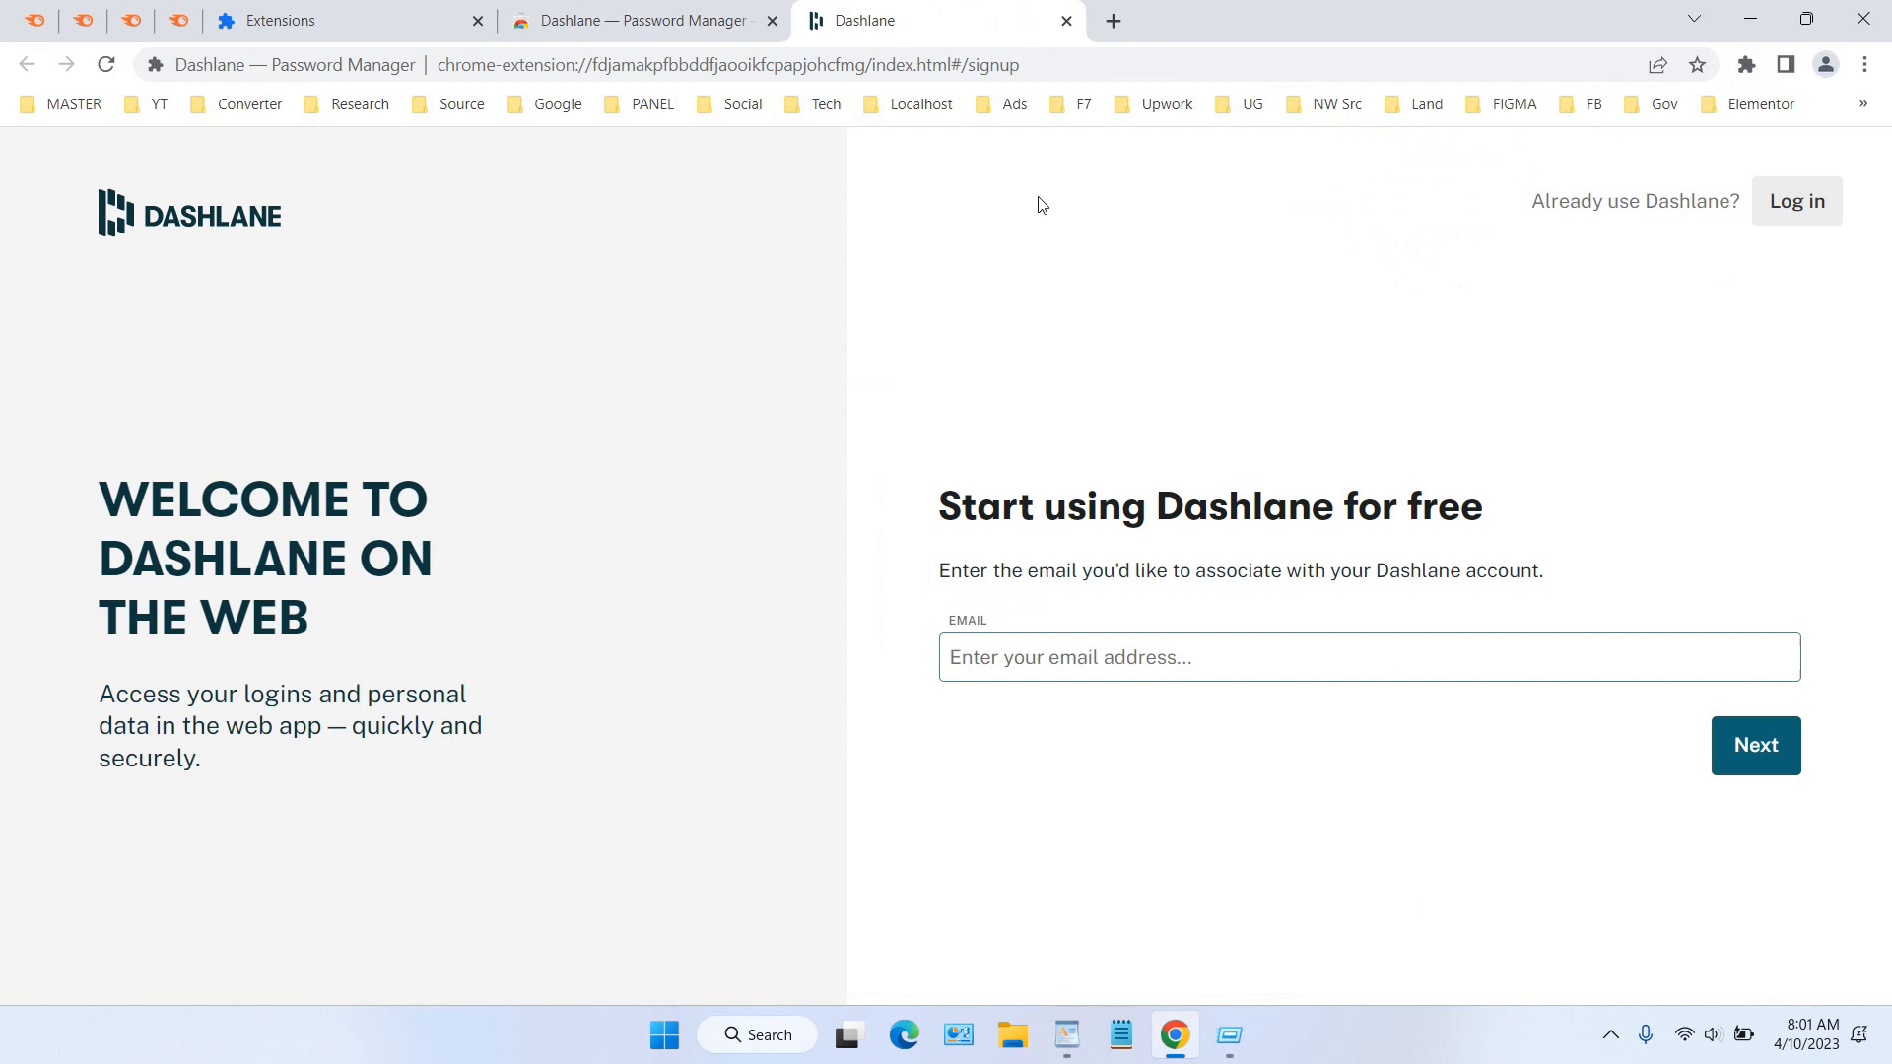
mouse_move(1309, 238)
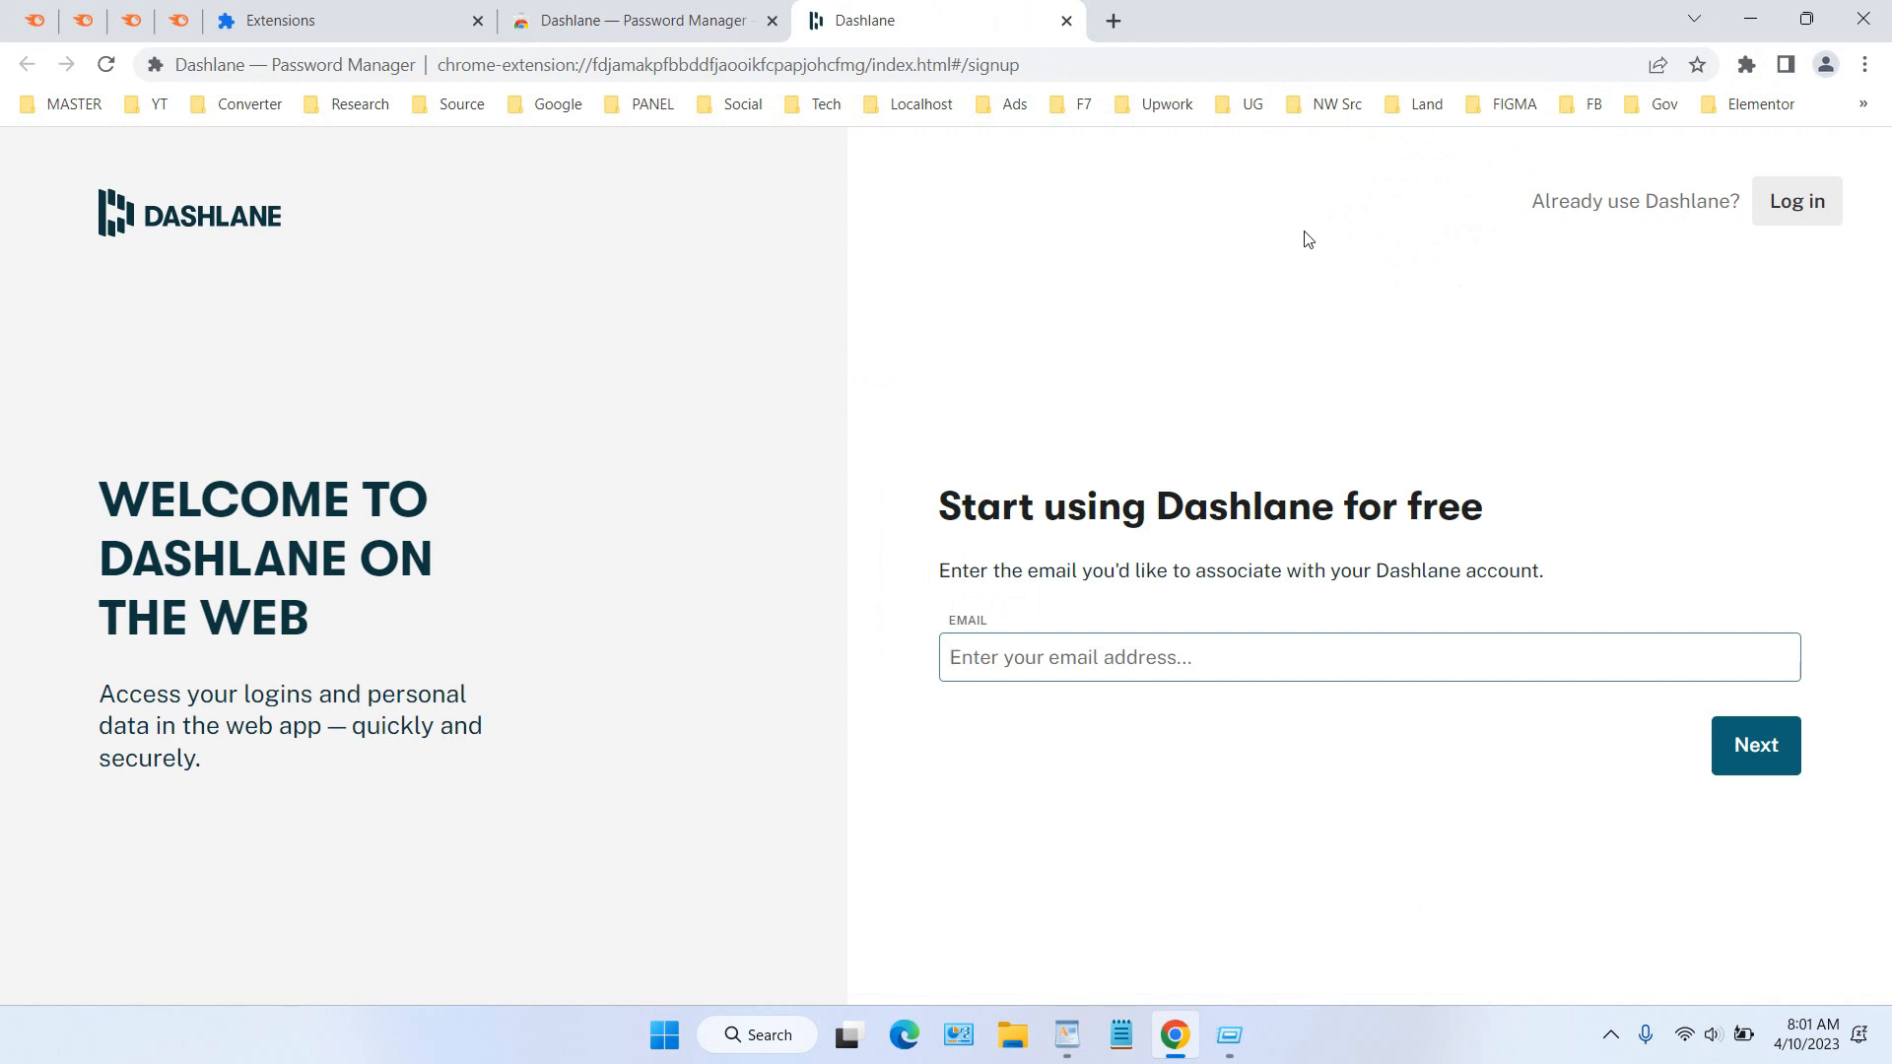
mouse_move(1299, 248)
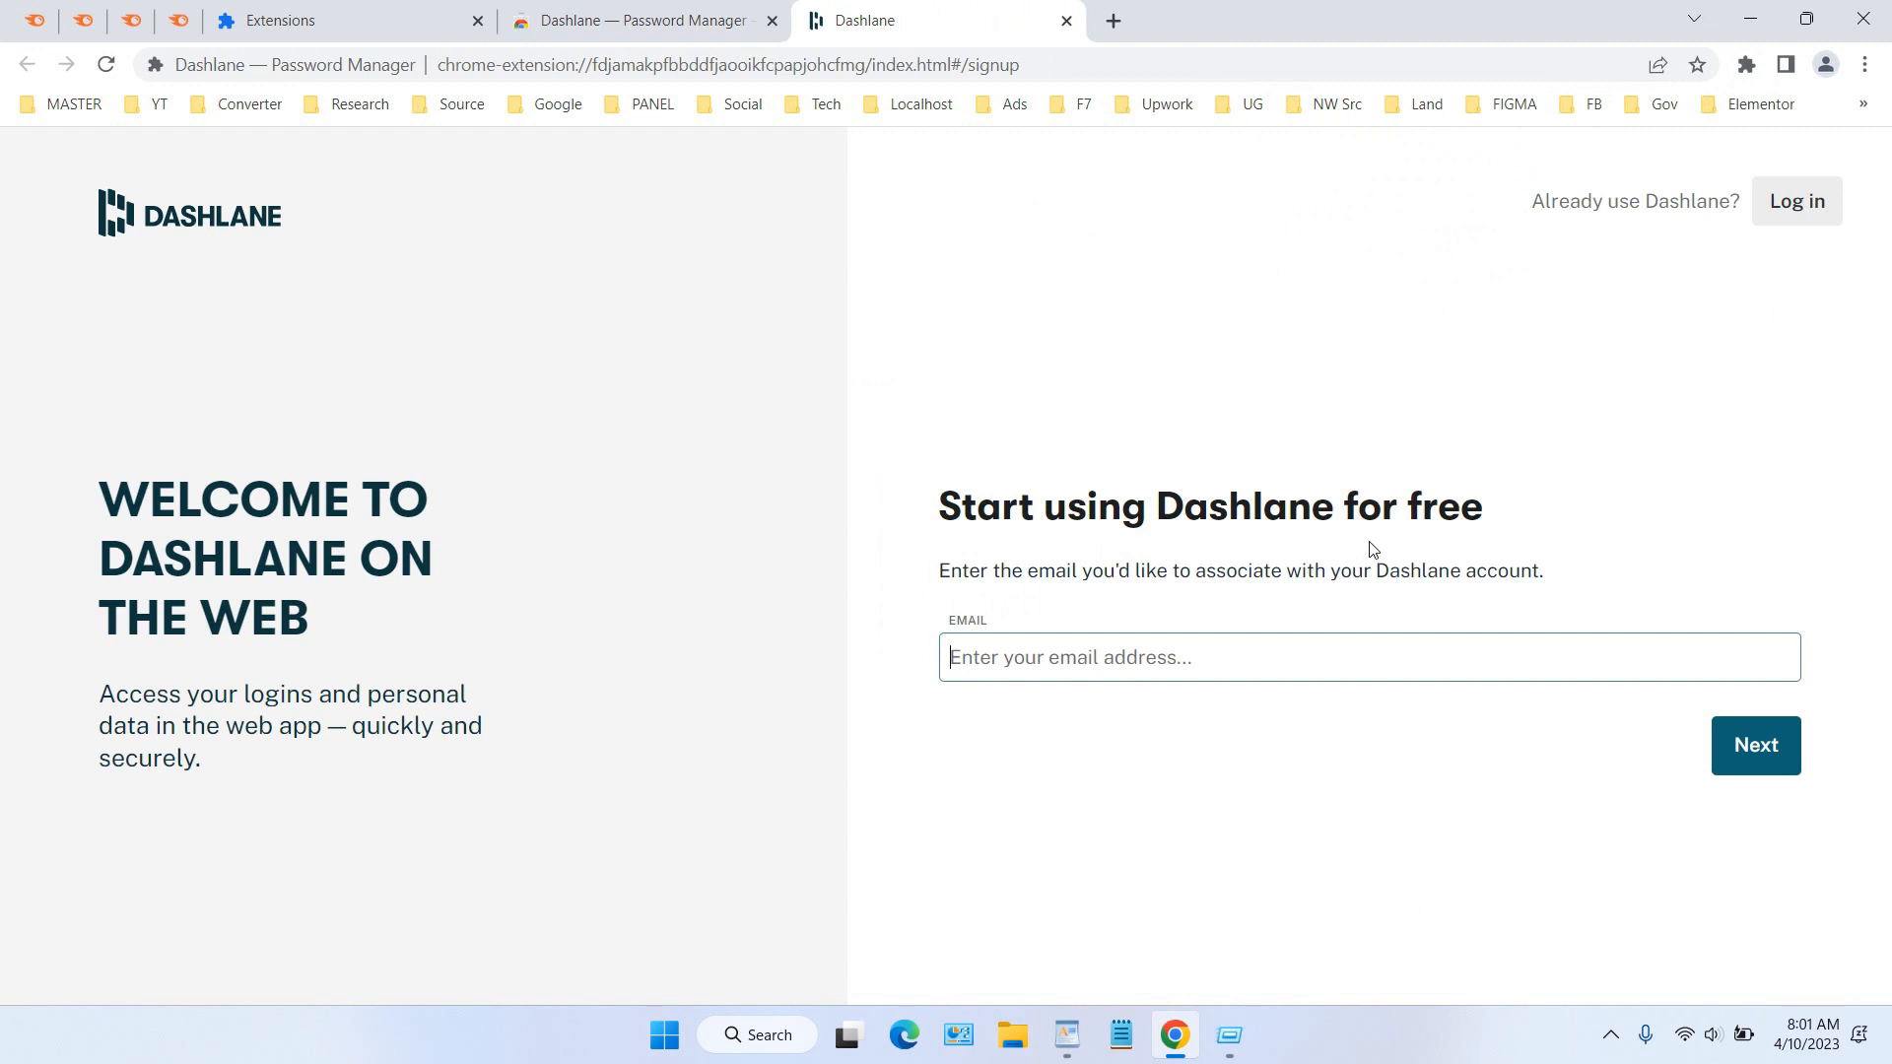
mouse_move(1356, 564)
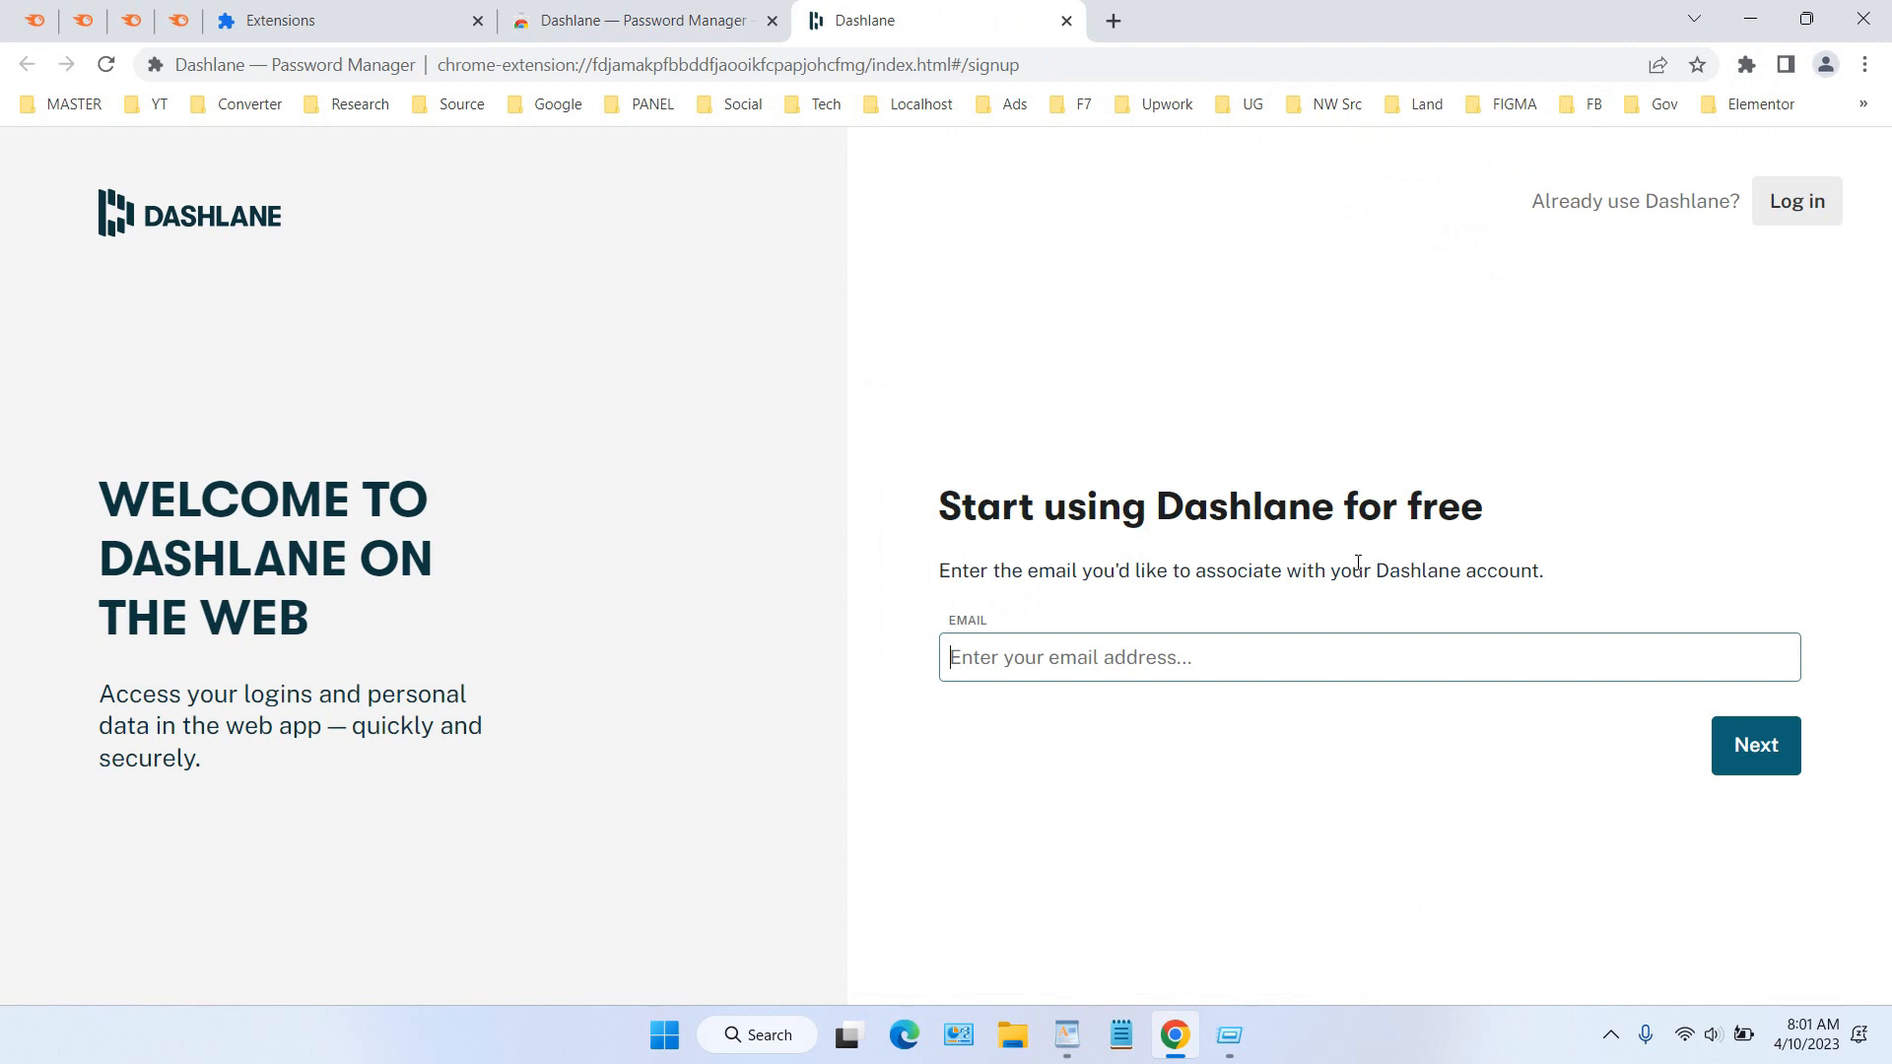
mouse_move(1157, 656)
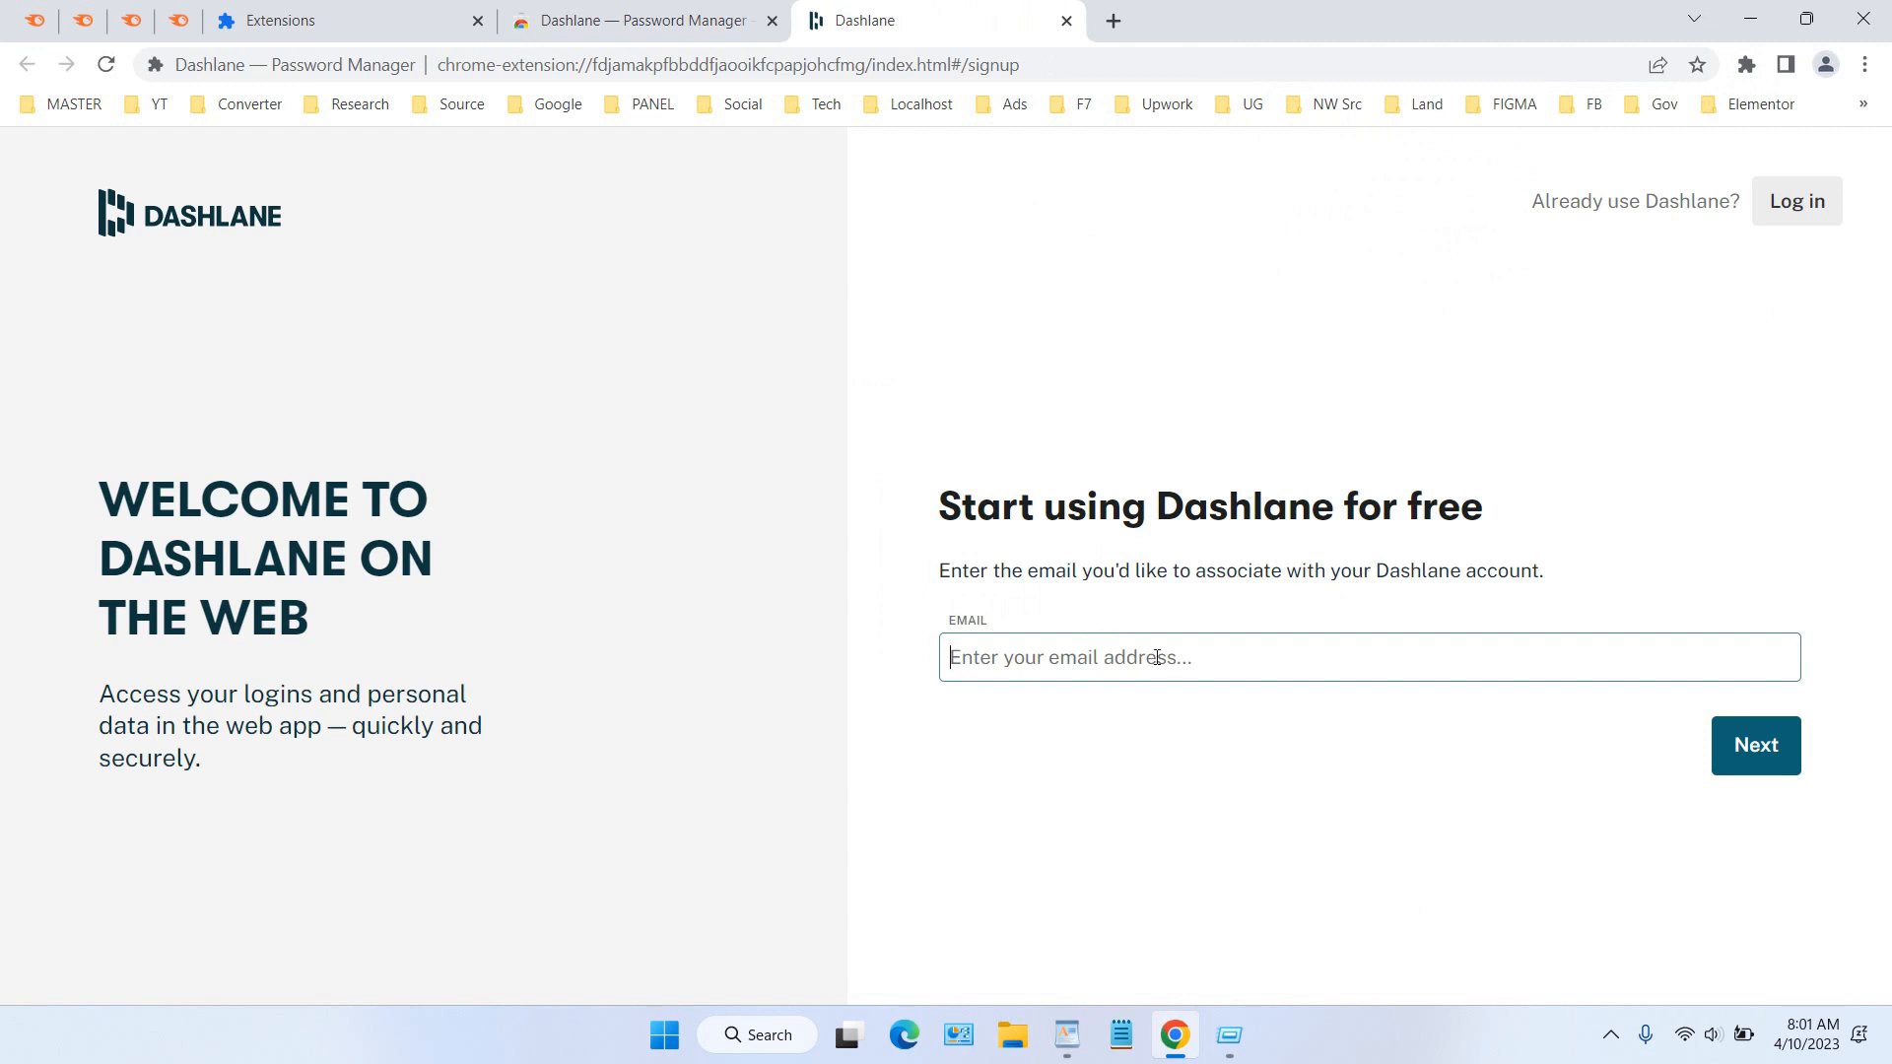
click(1754, 745)
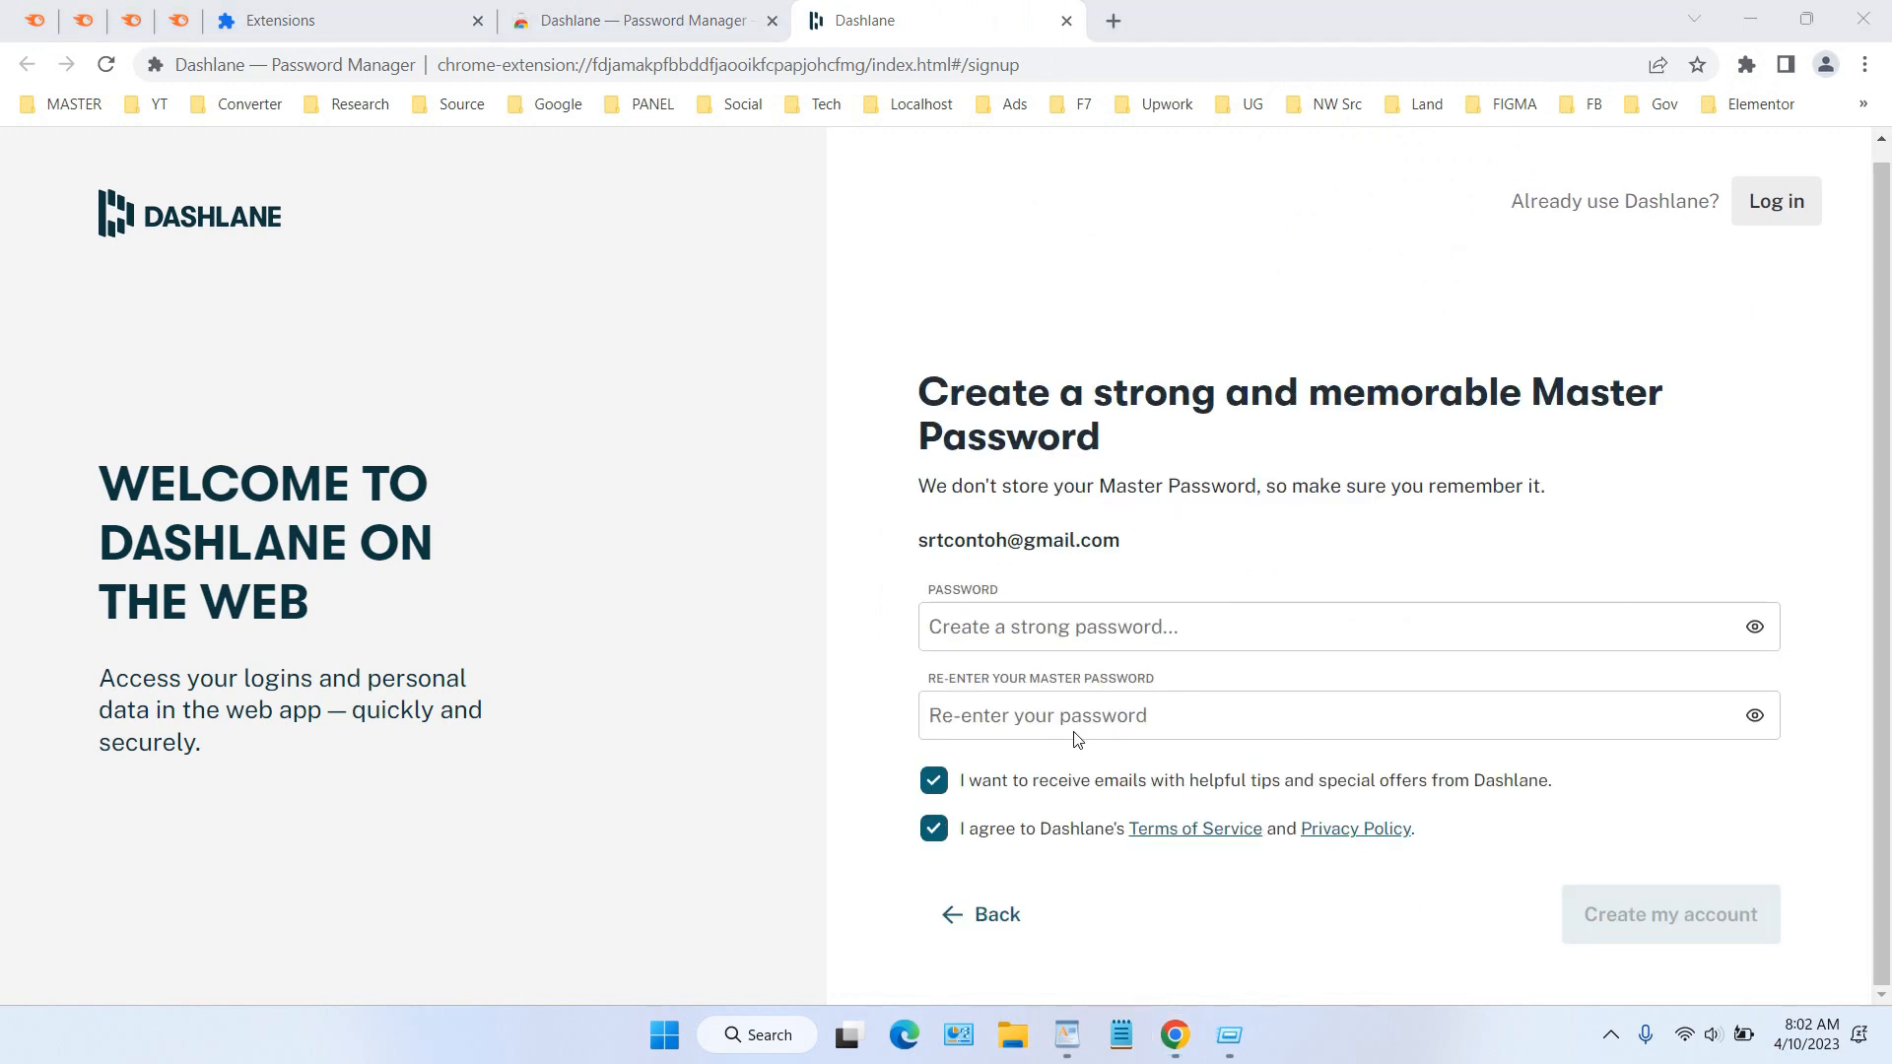
click(1669, 912)
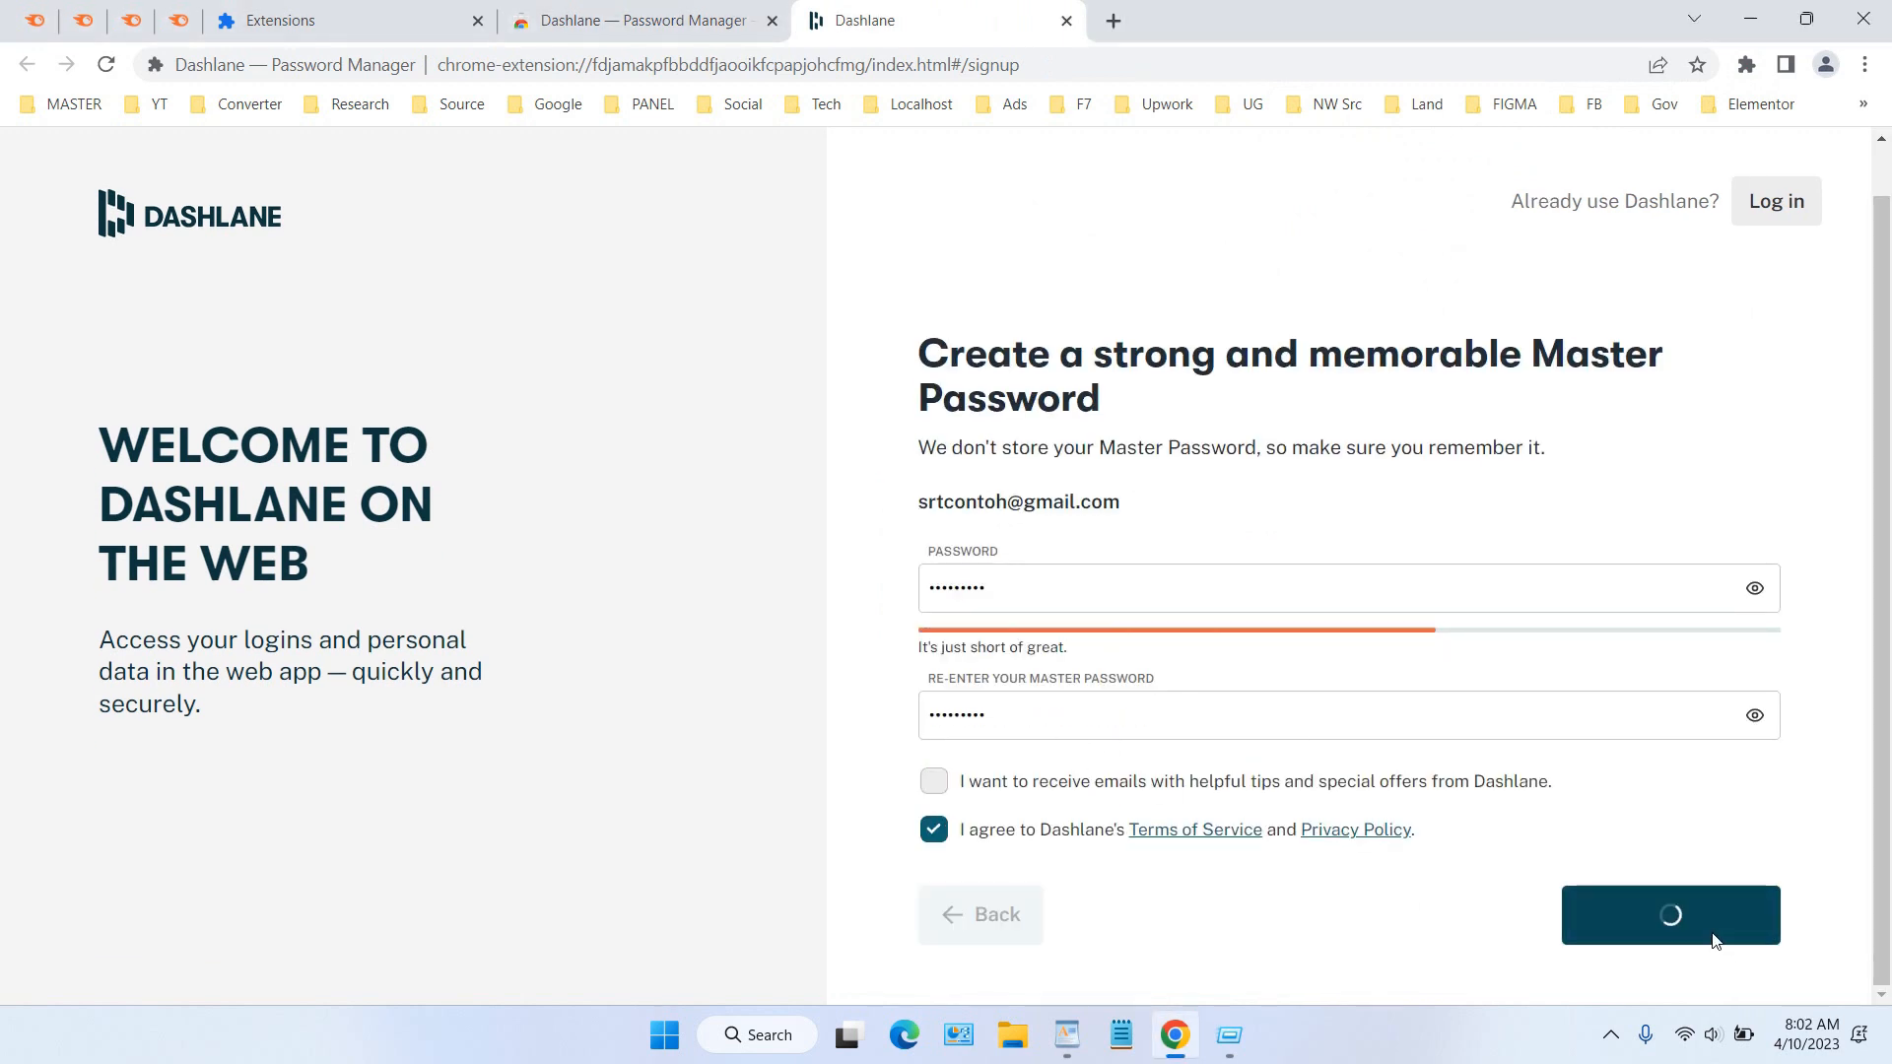
mouse_move(1502, 895)
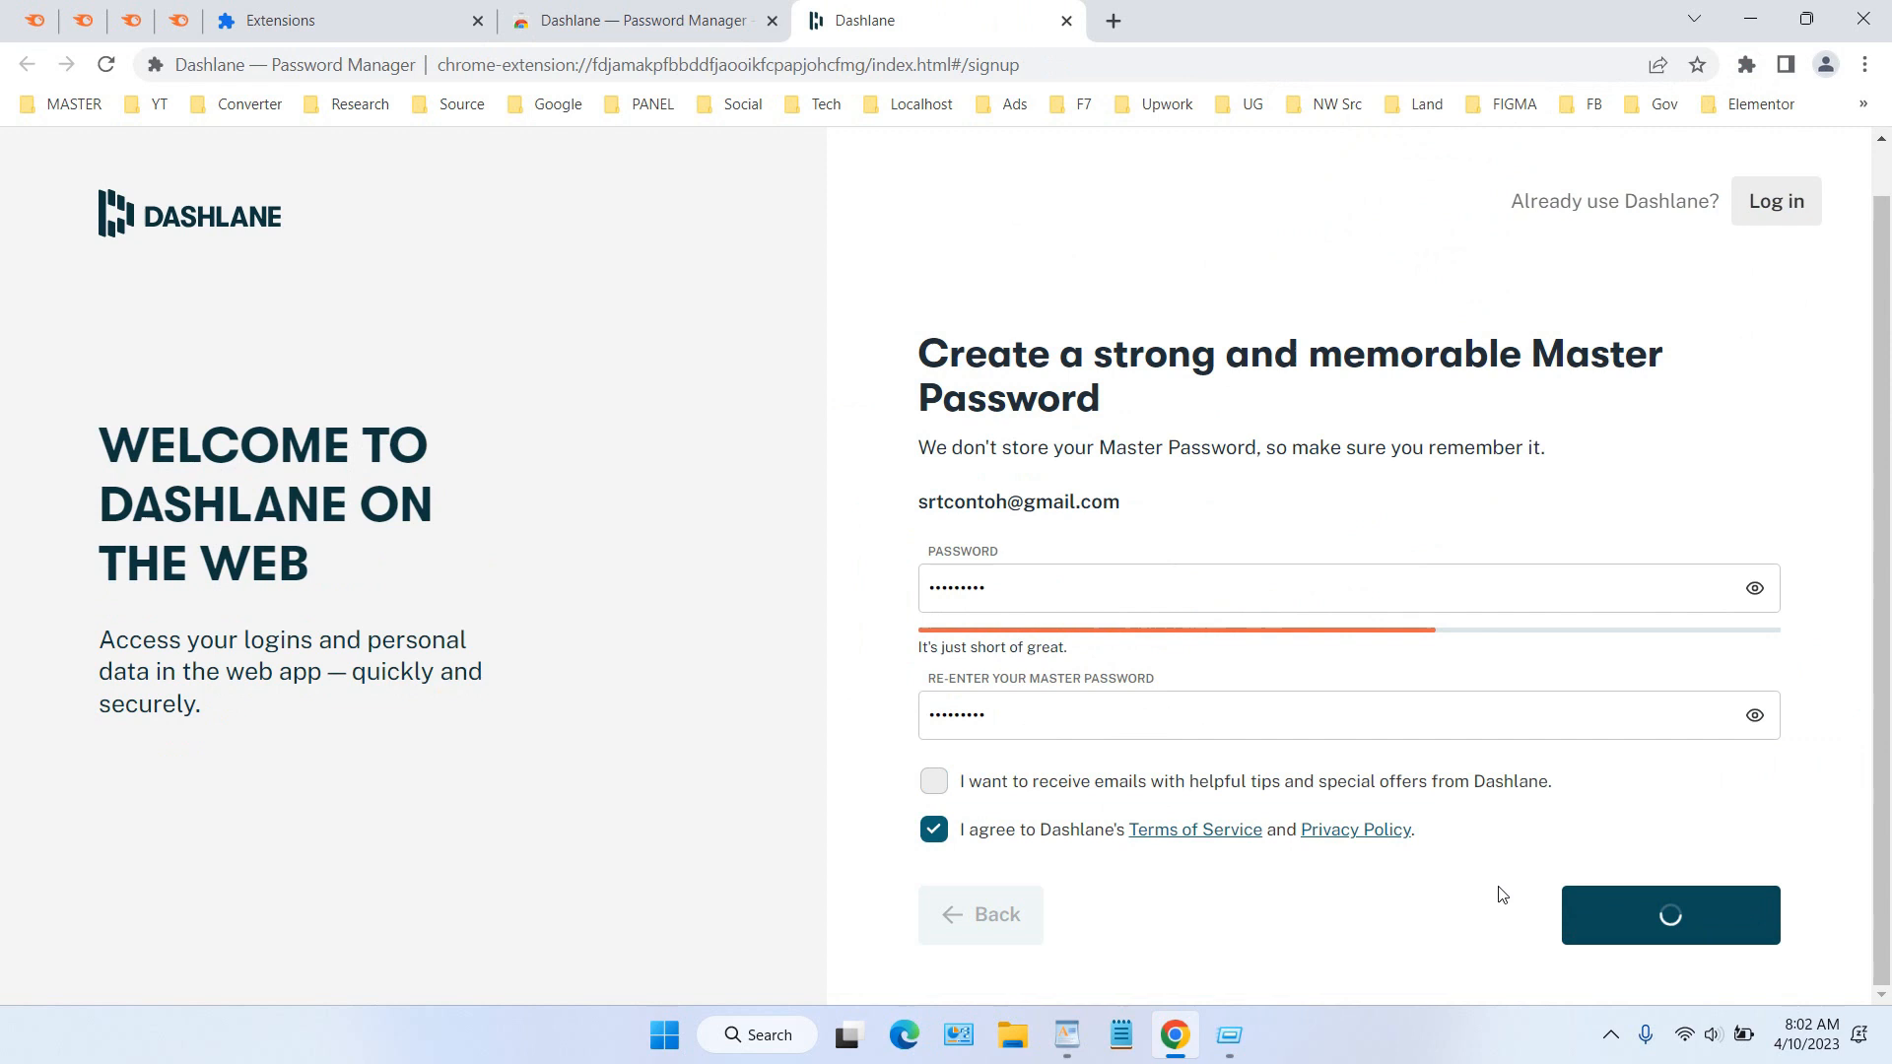
Jump into the Dashlane web app's welcome checklist past the pin reminder.
click(1669, 915)
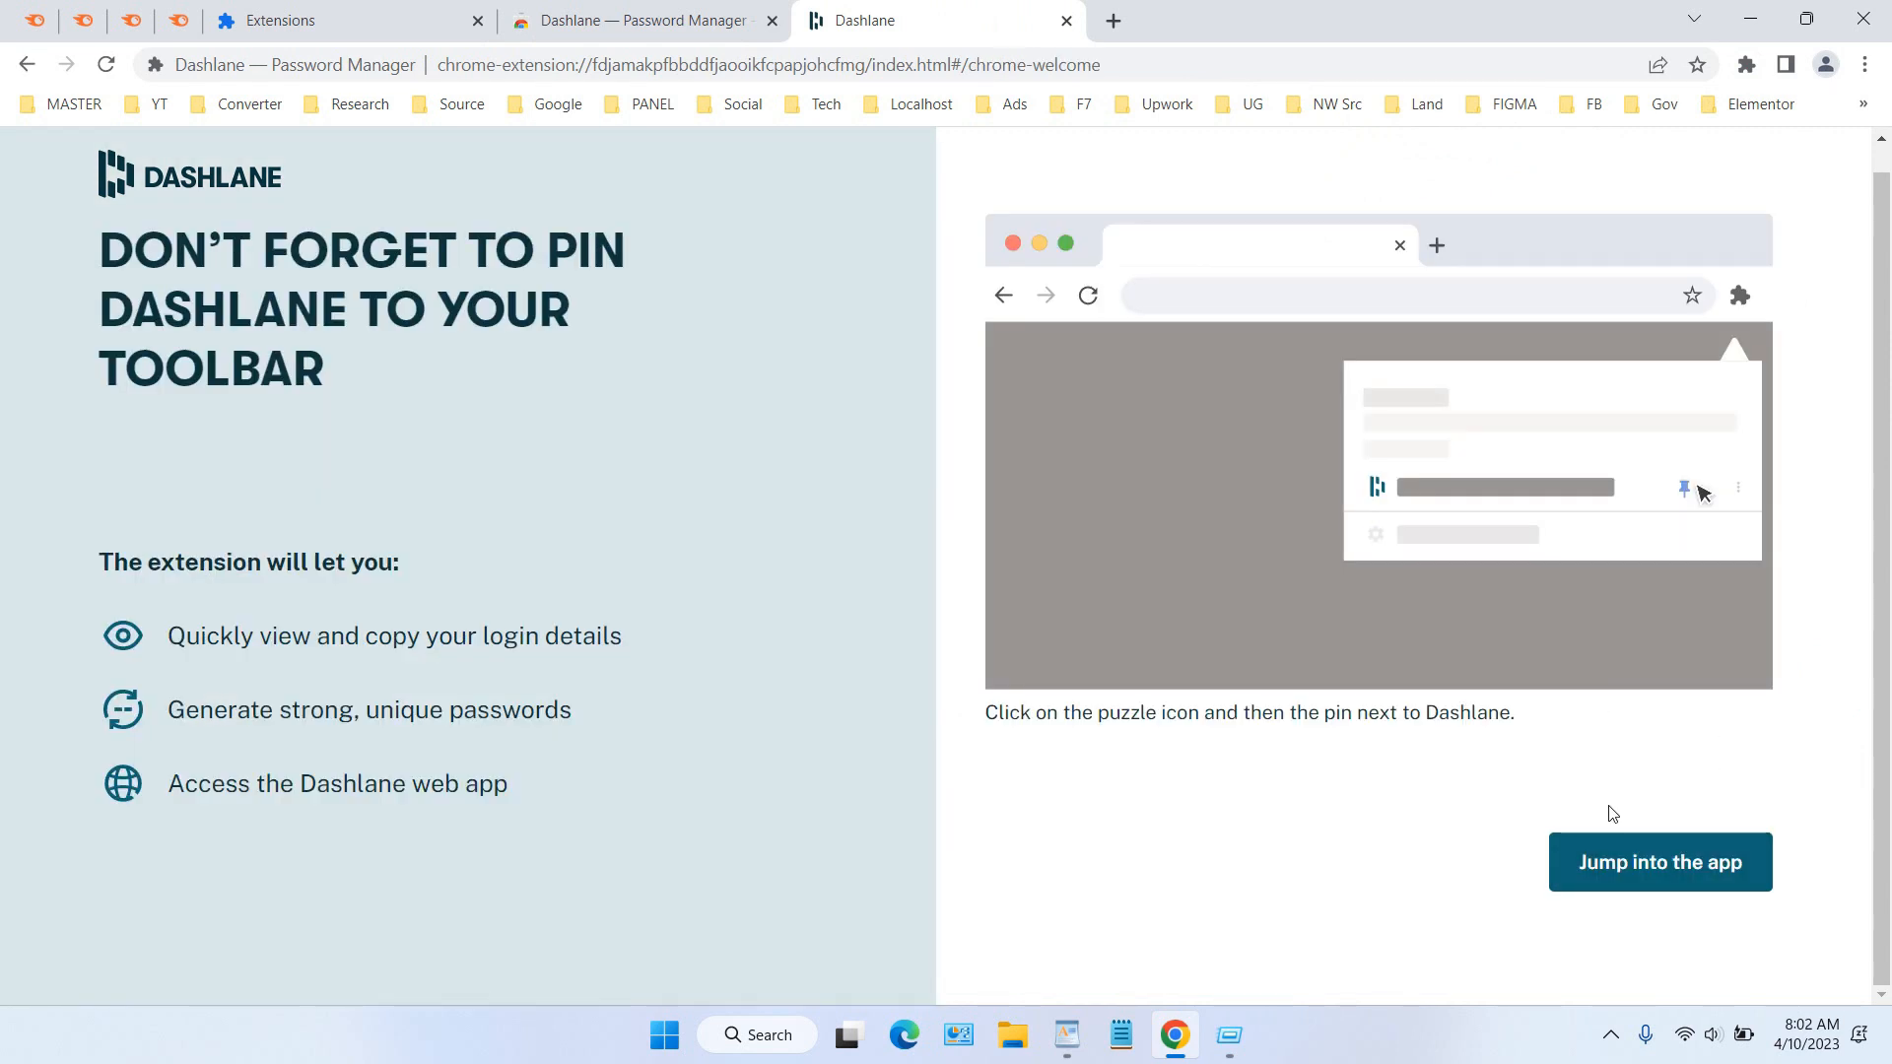
click(1657, 861)
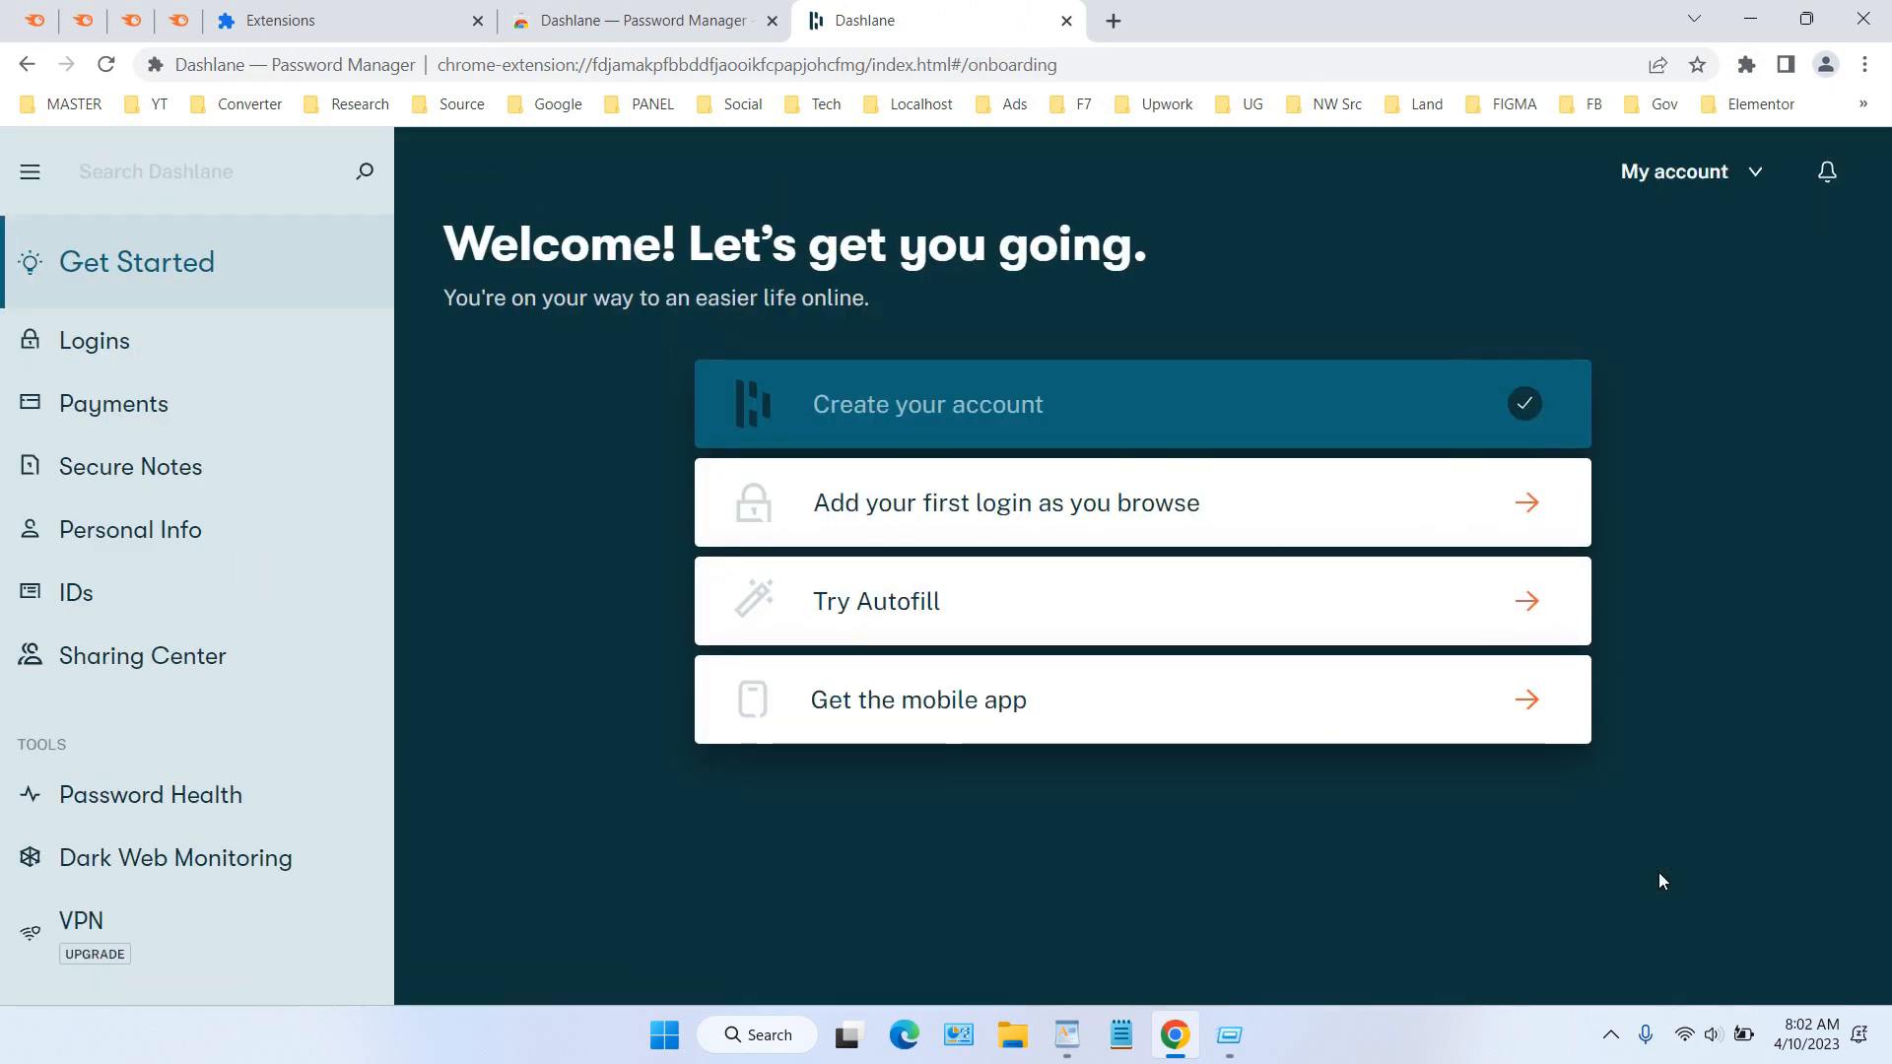
mouse_move(1359, 867)
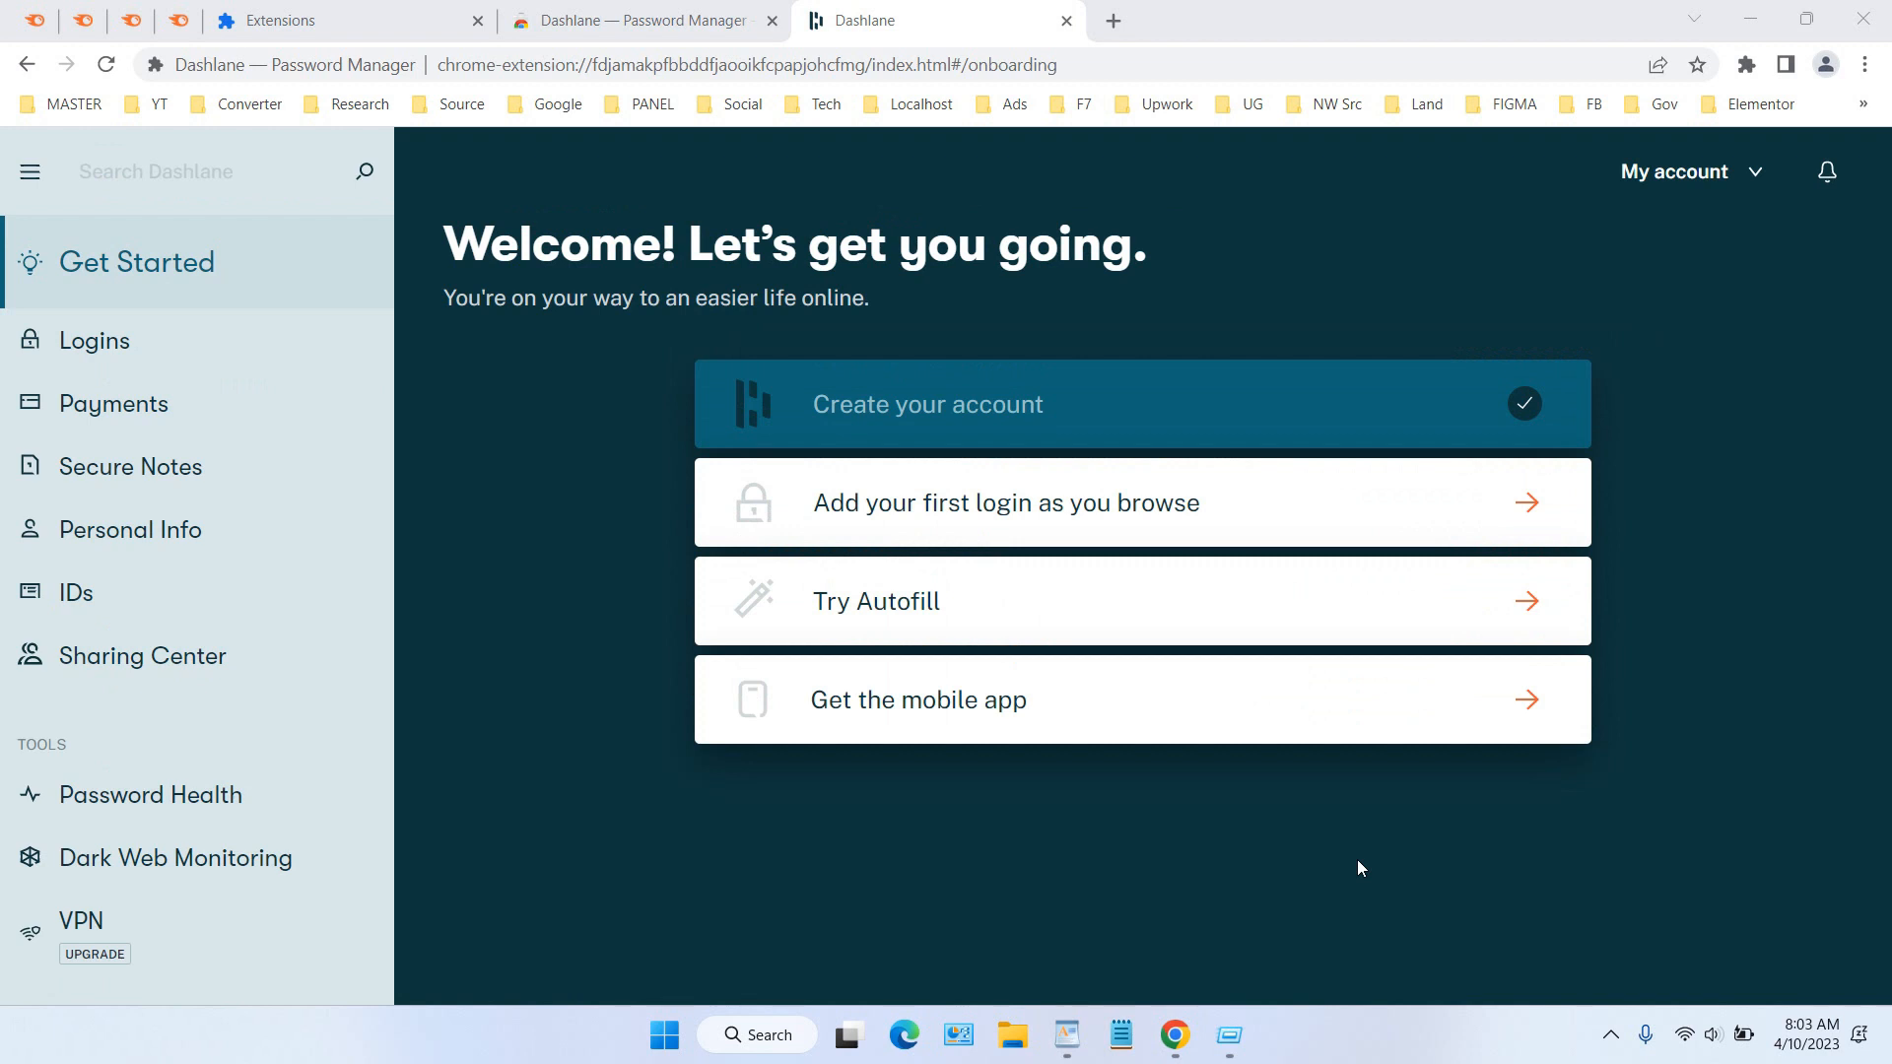
mouse_move(1756, 404)
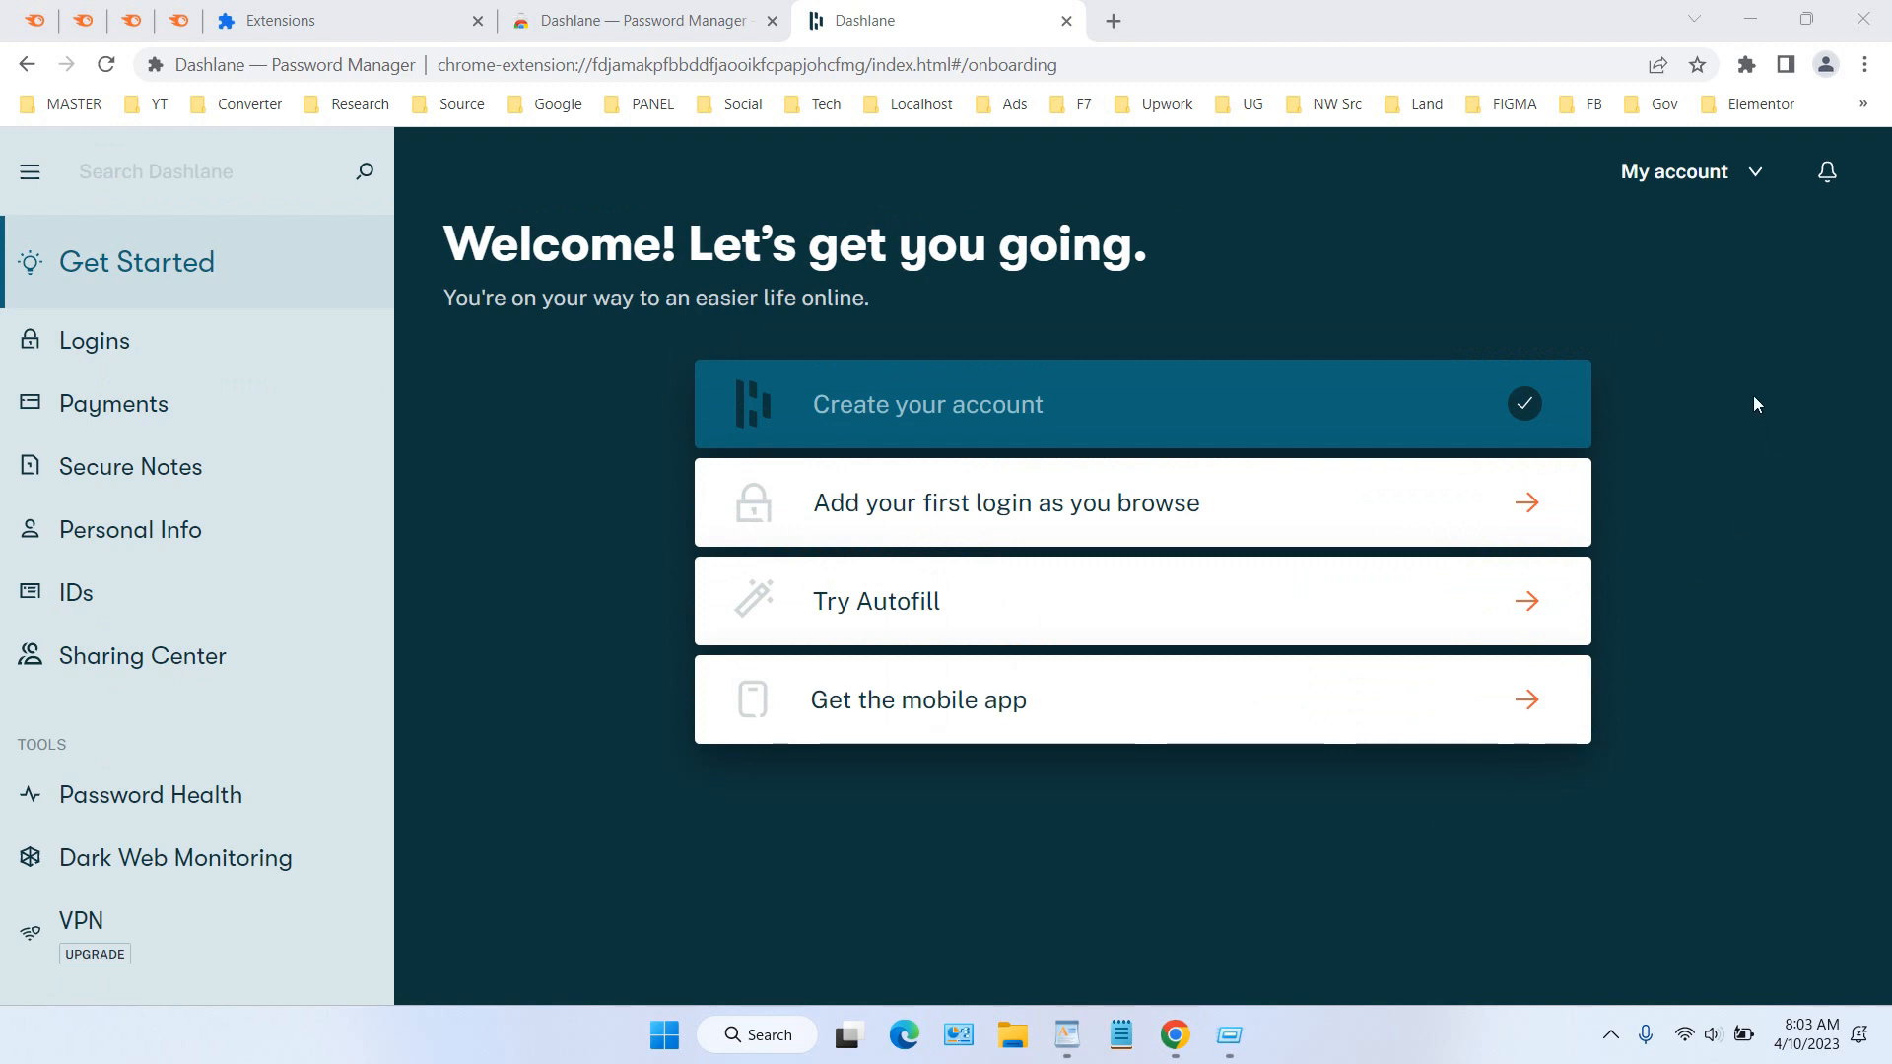
Pin Dashlane to the toolbar and view its empty vault panel.
click(1746, 63)
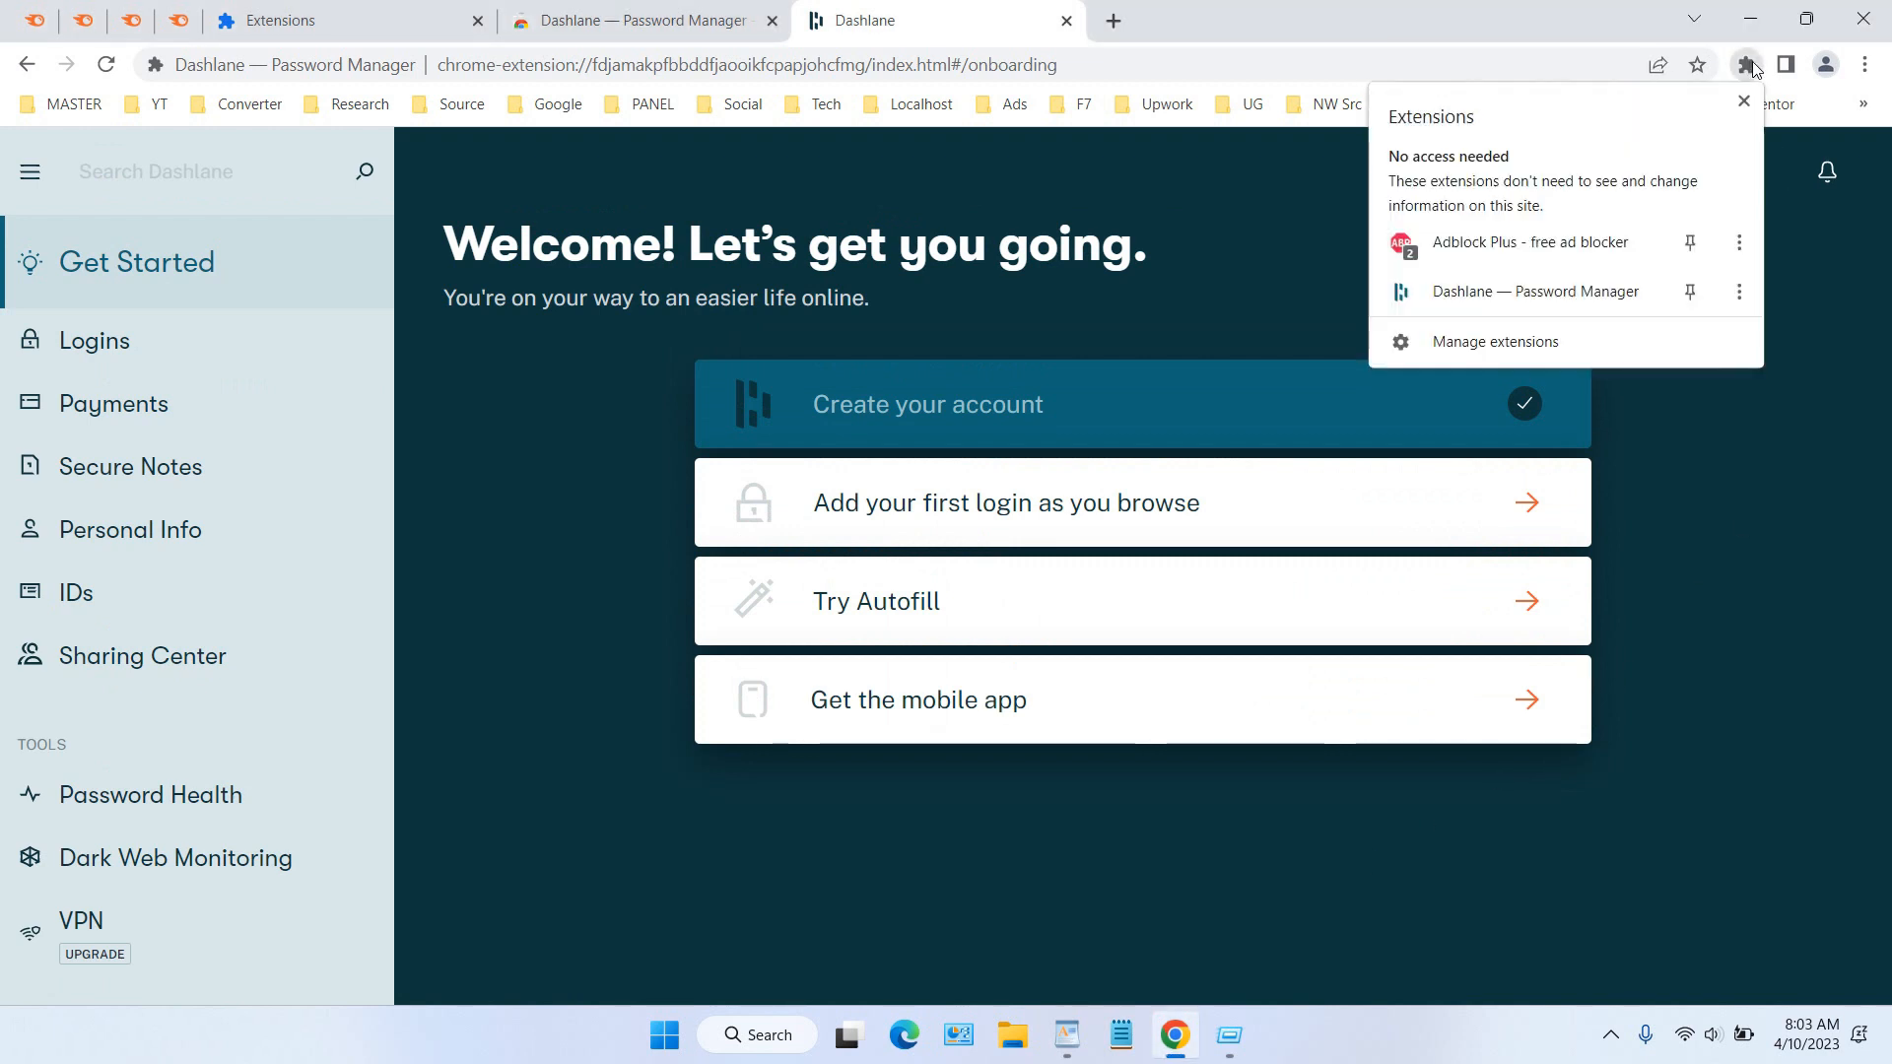
click(1742, 100)
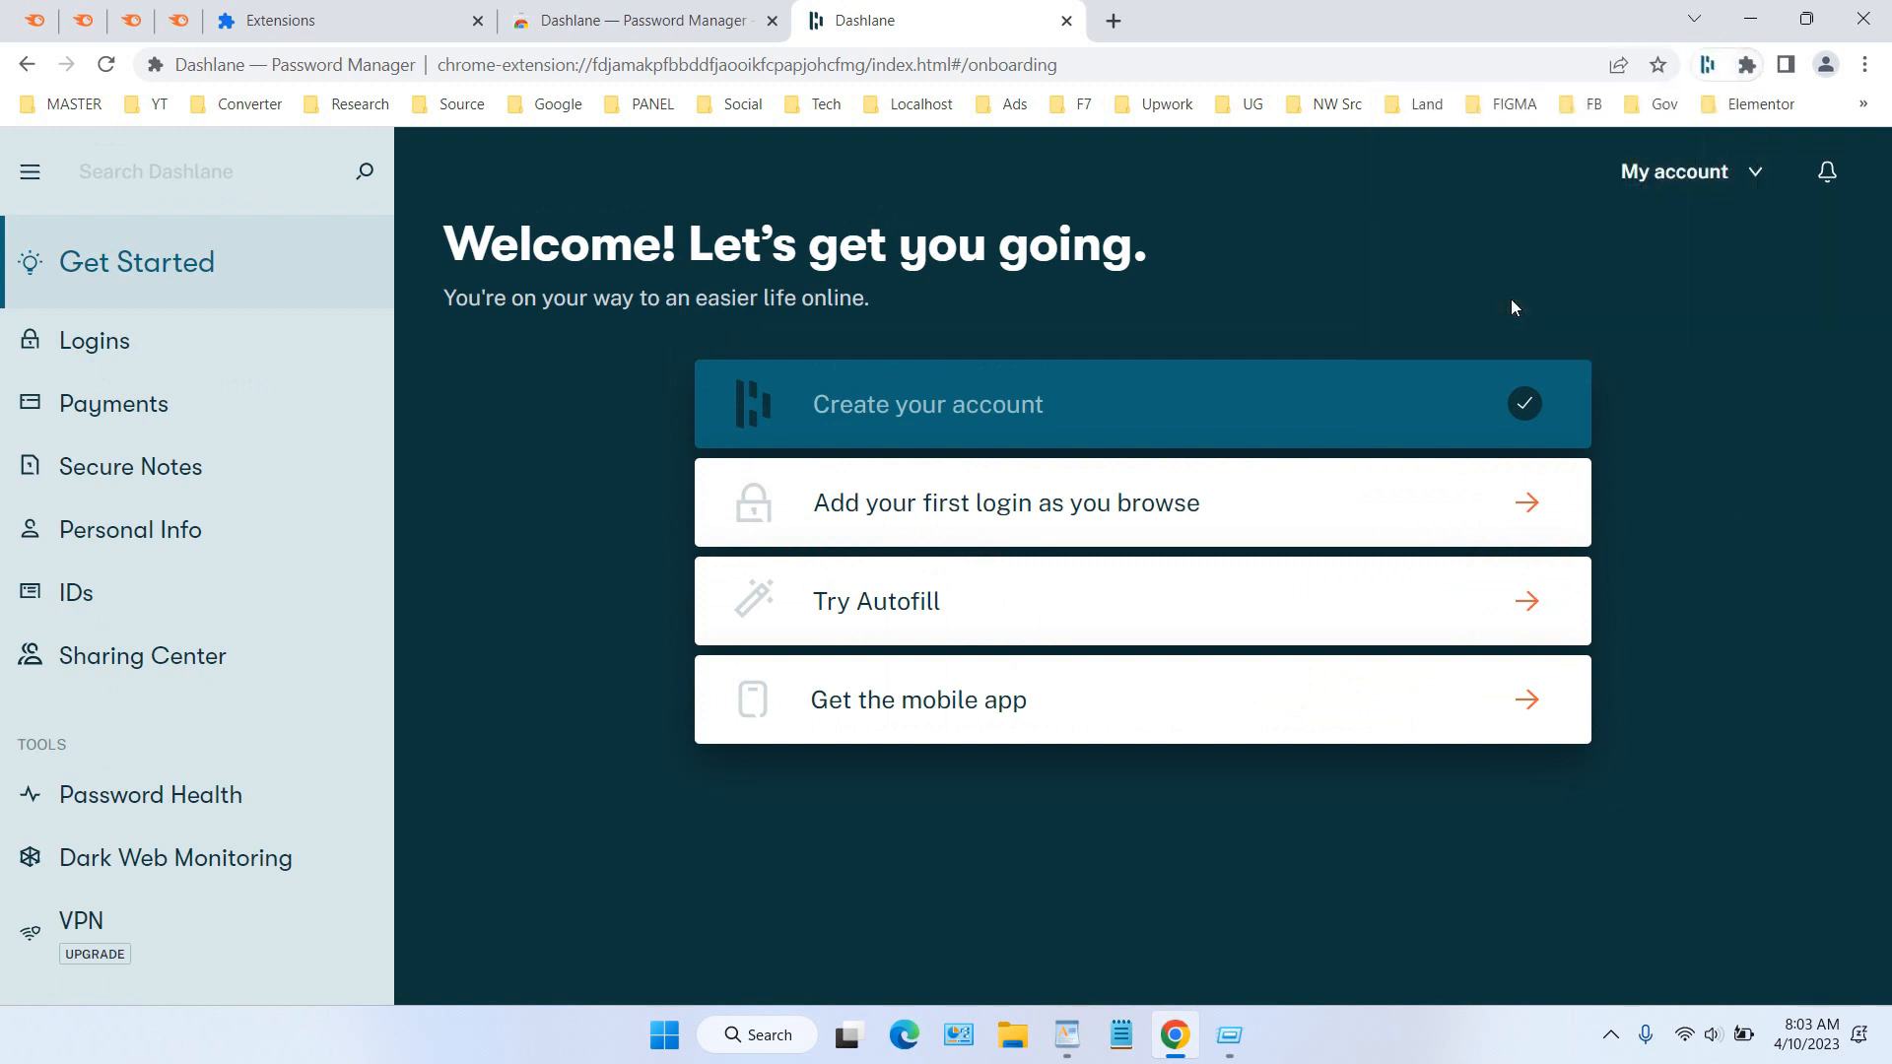
click(1707, 65)
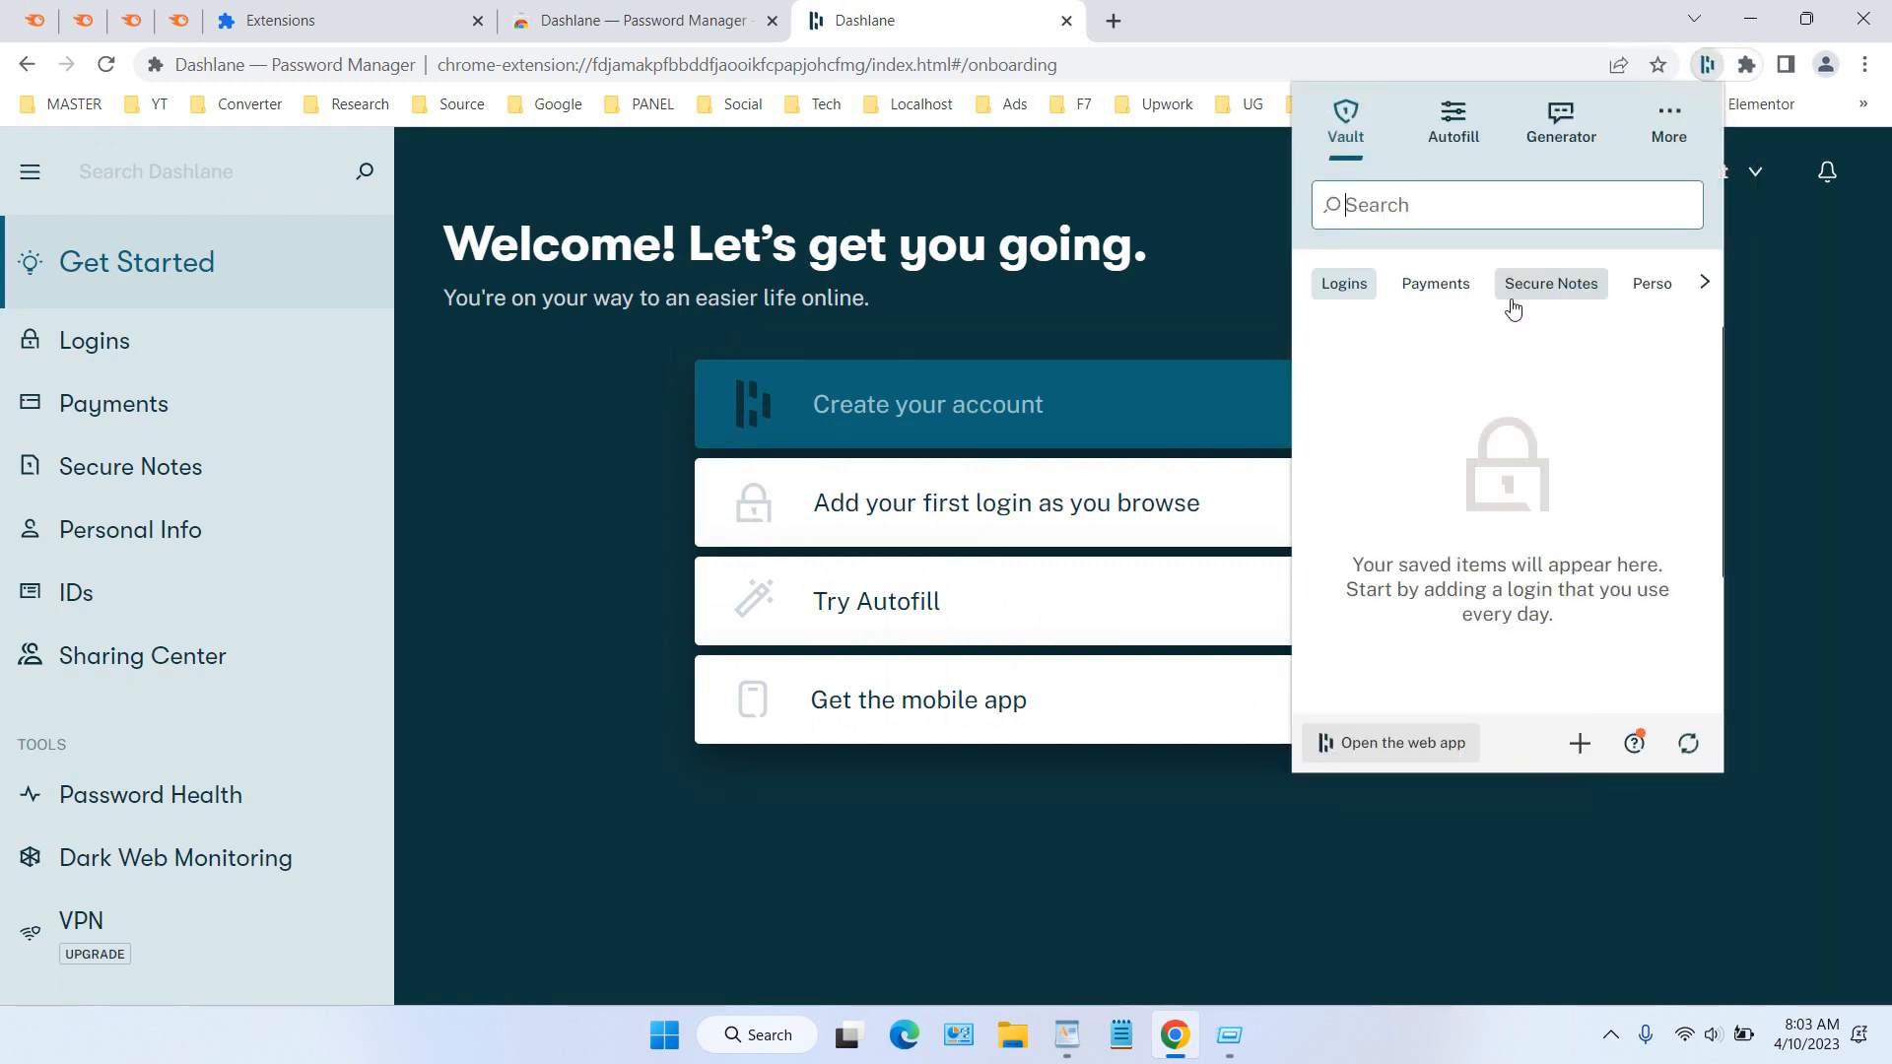
mouse_move(1582, 703)
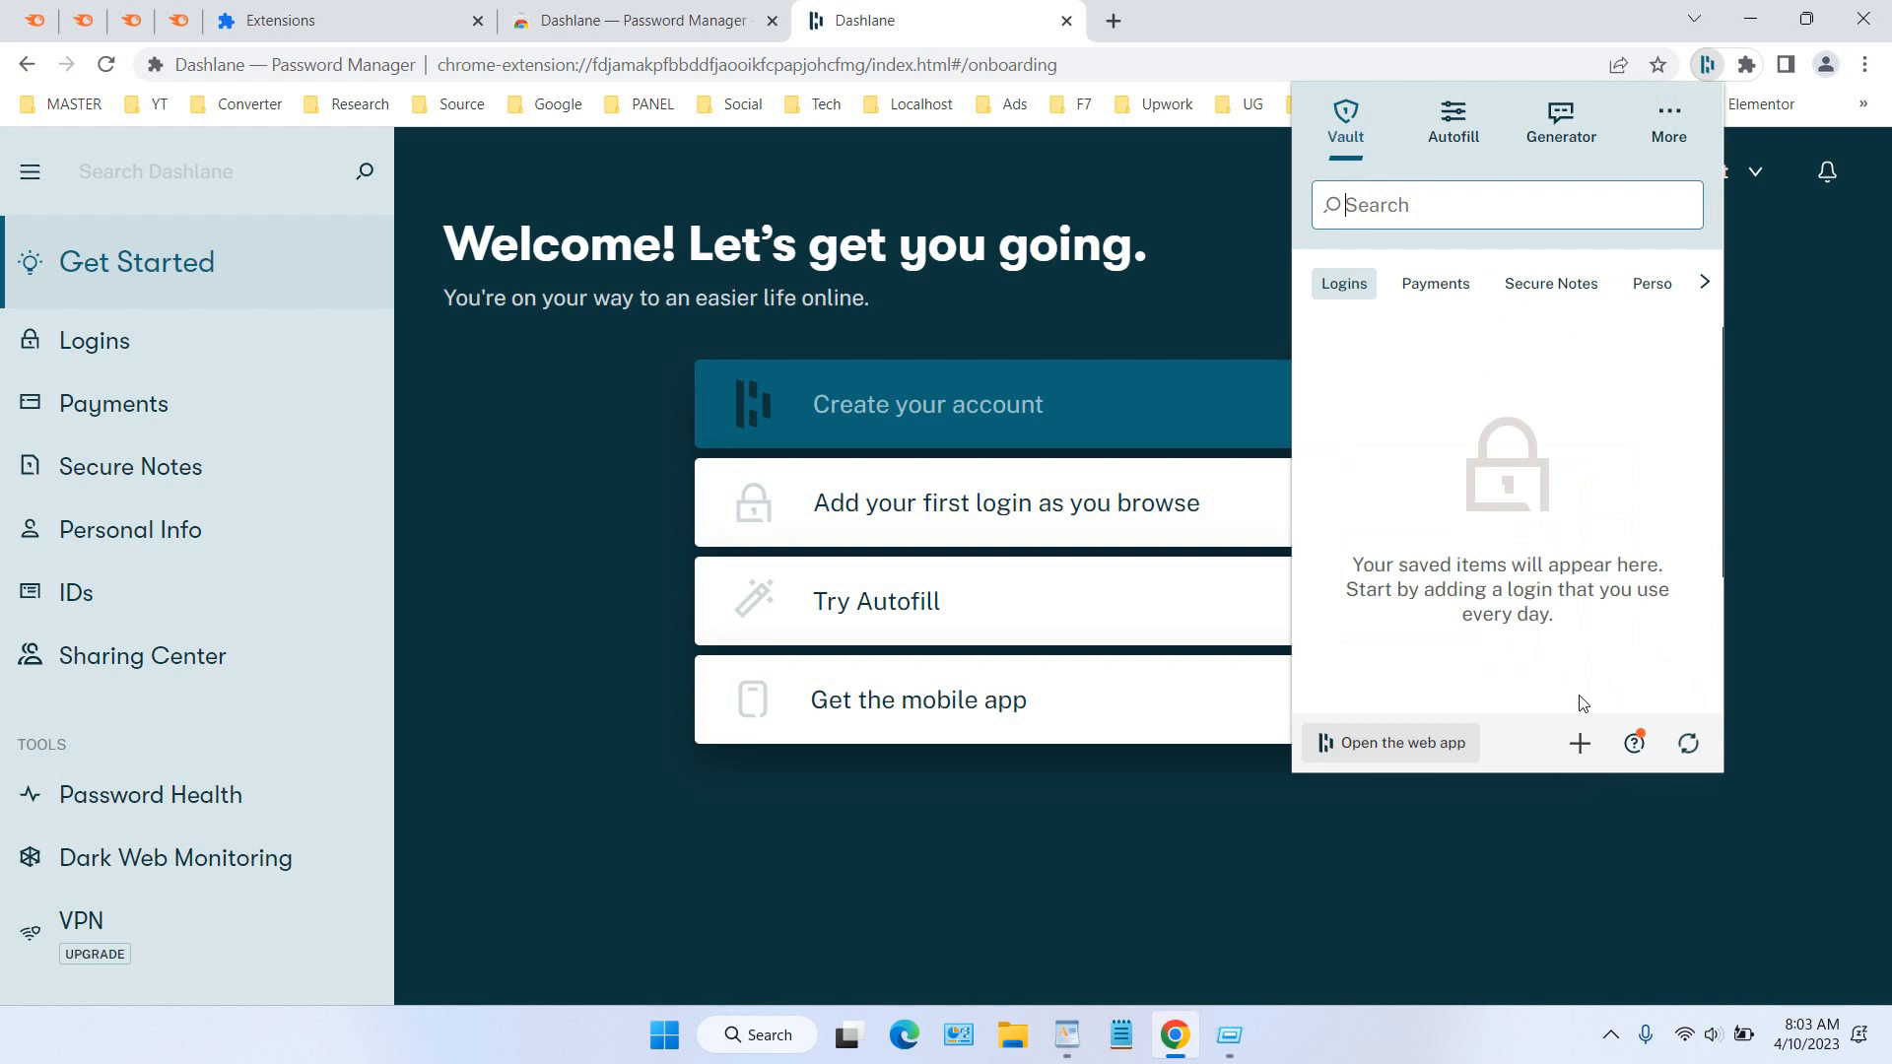
mouse_move(1473, 449)
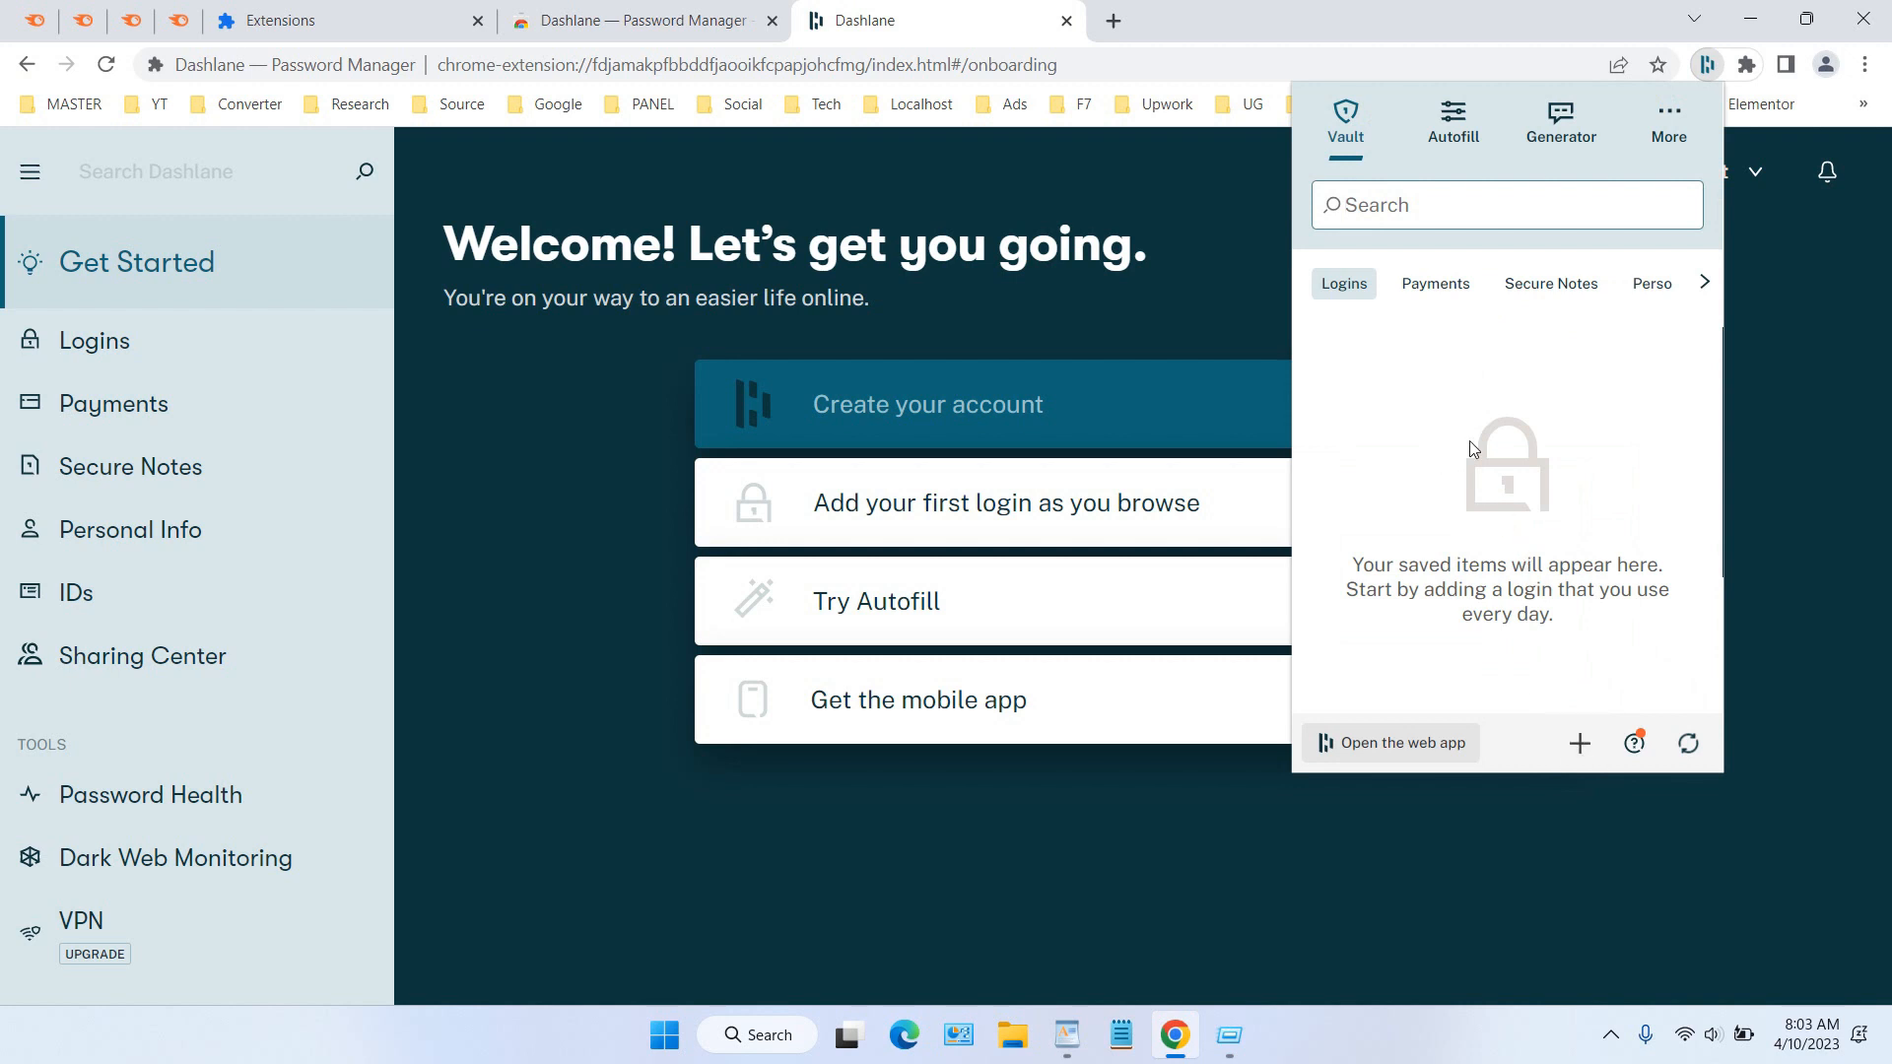
mouse_move(1578, 743)
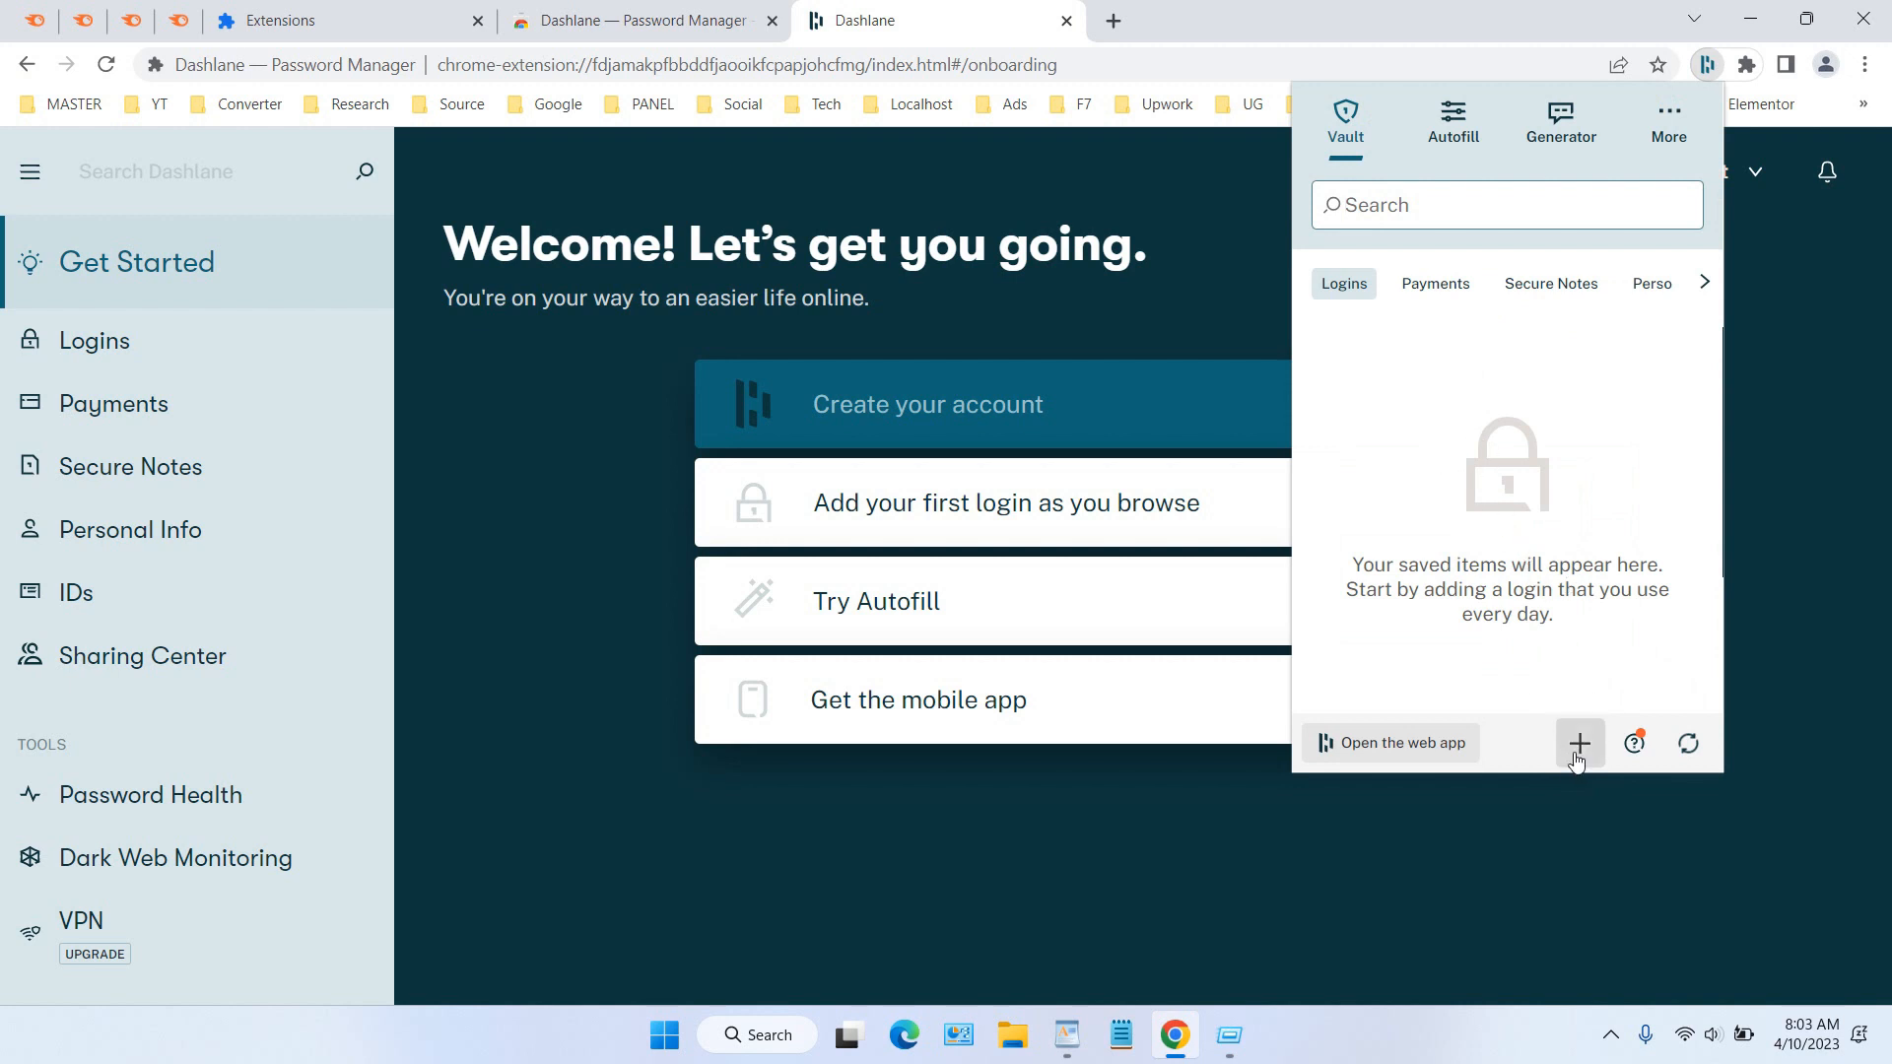
mouse_move(1578, 743)
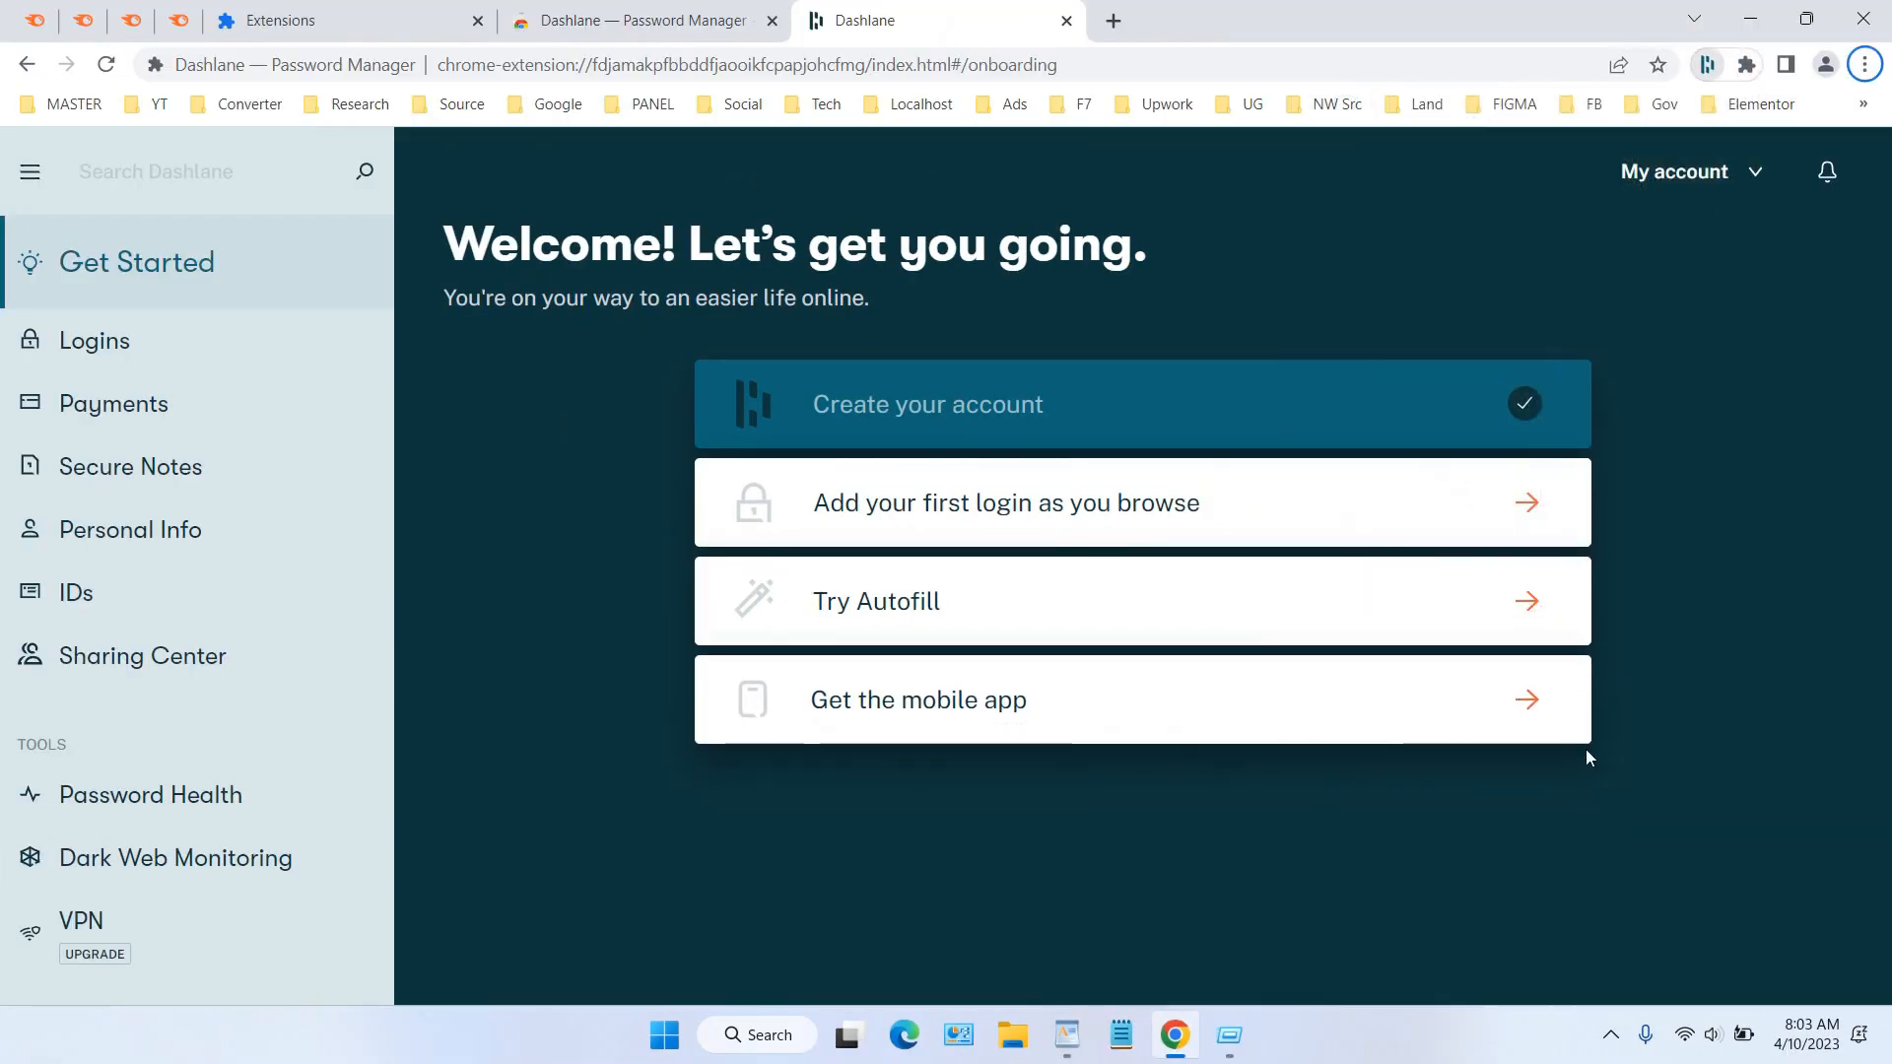
Start a new login entry with the cursor in the Website field.
click(1003, 503)
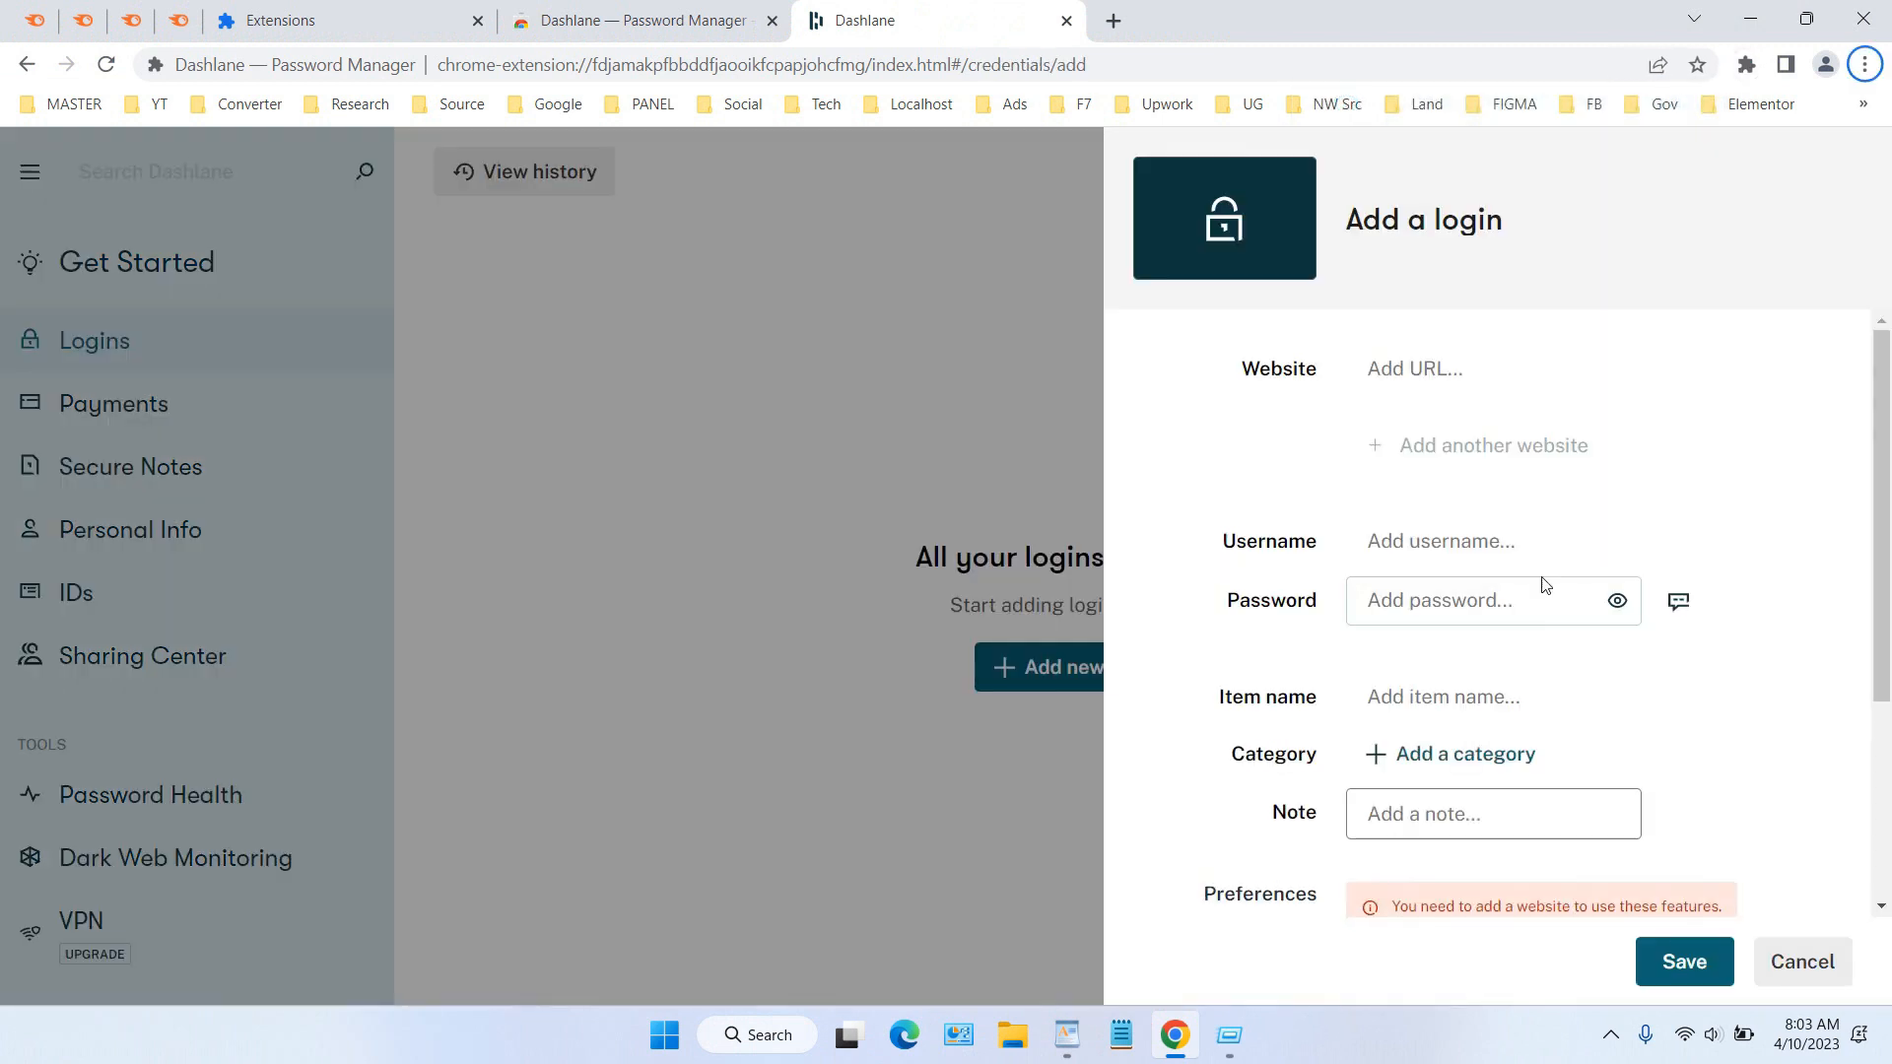
click(1492, 368)
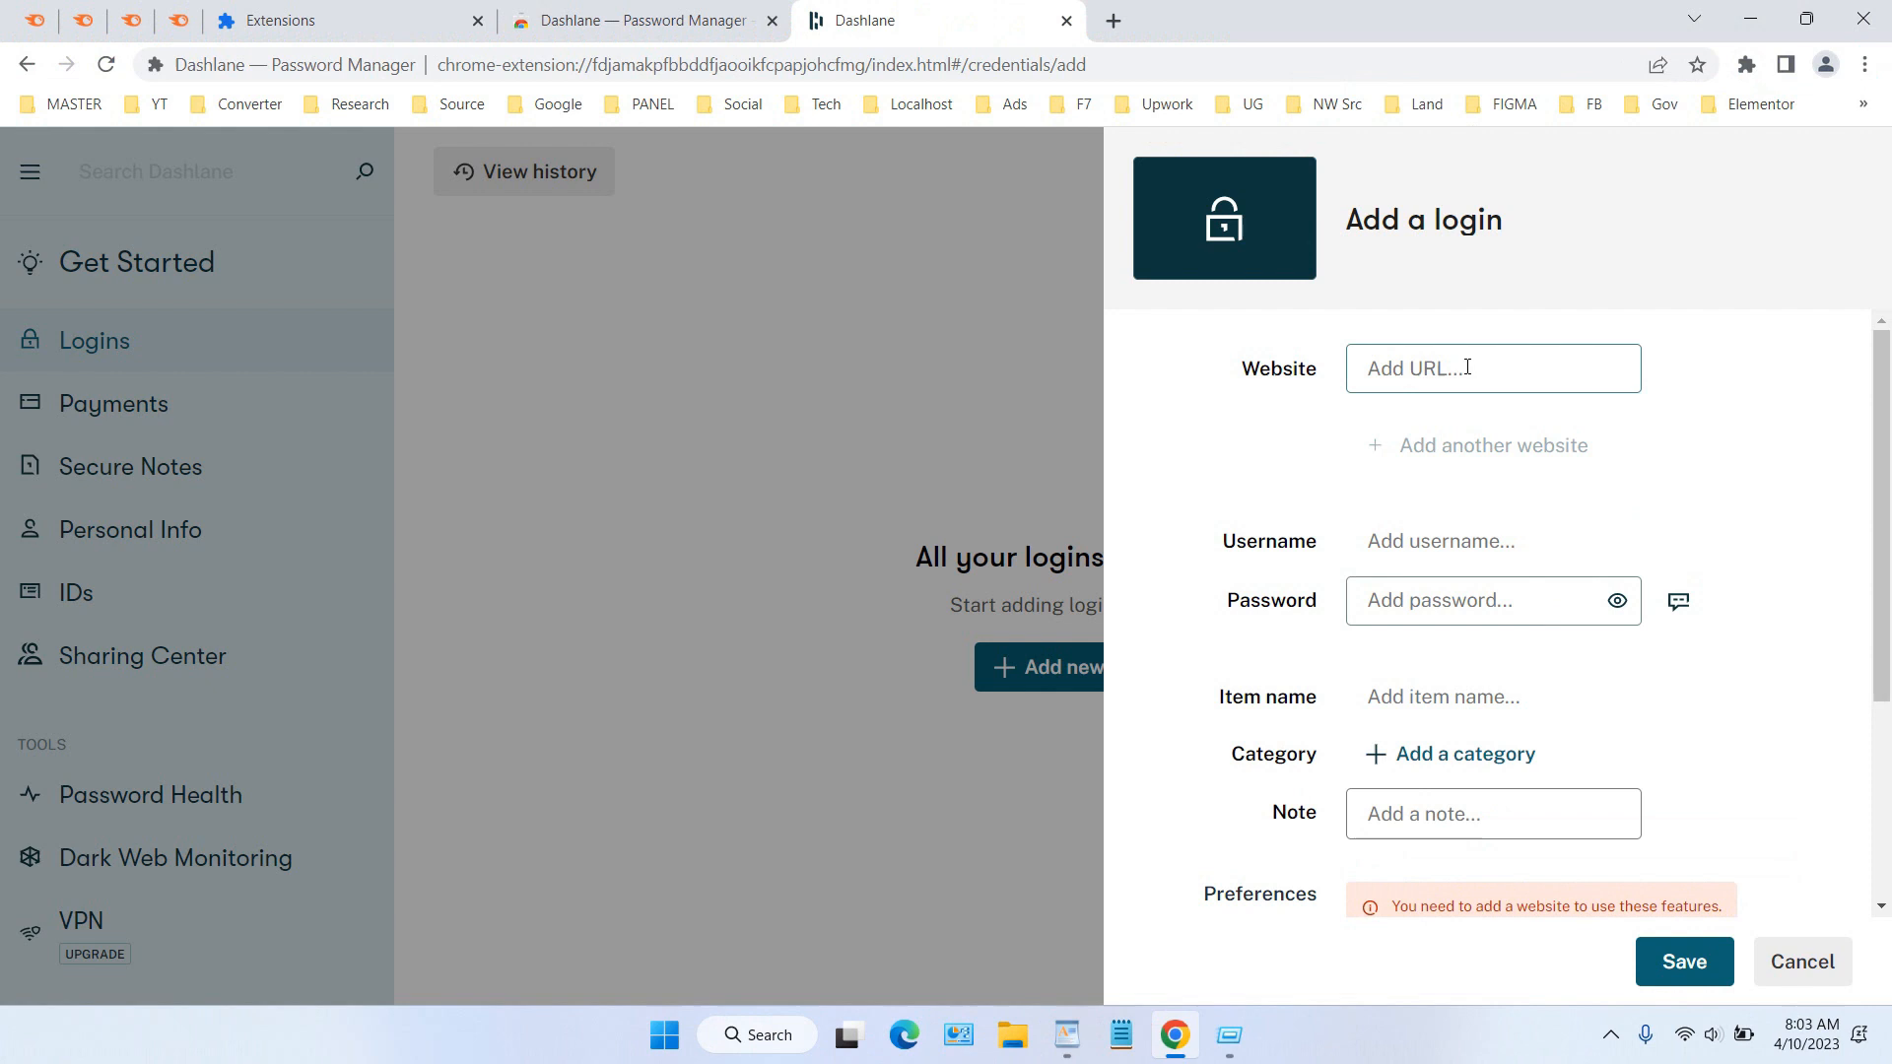
click(1492, 540)
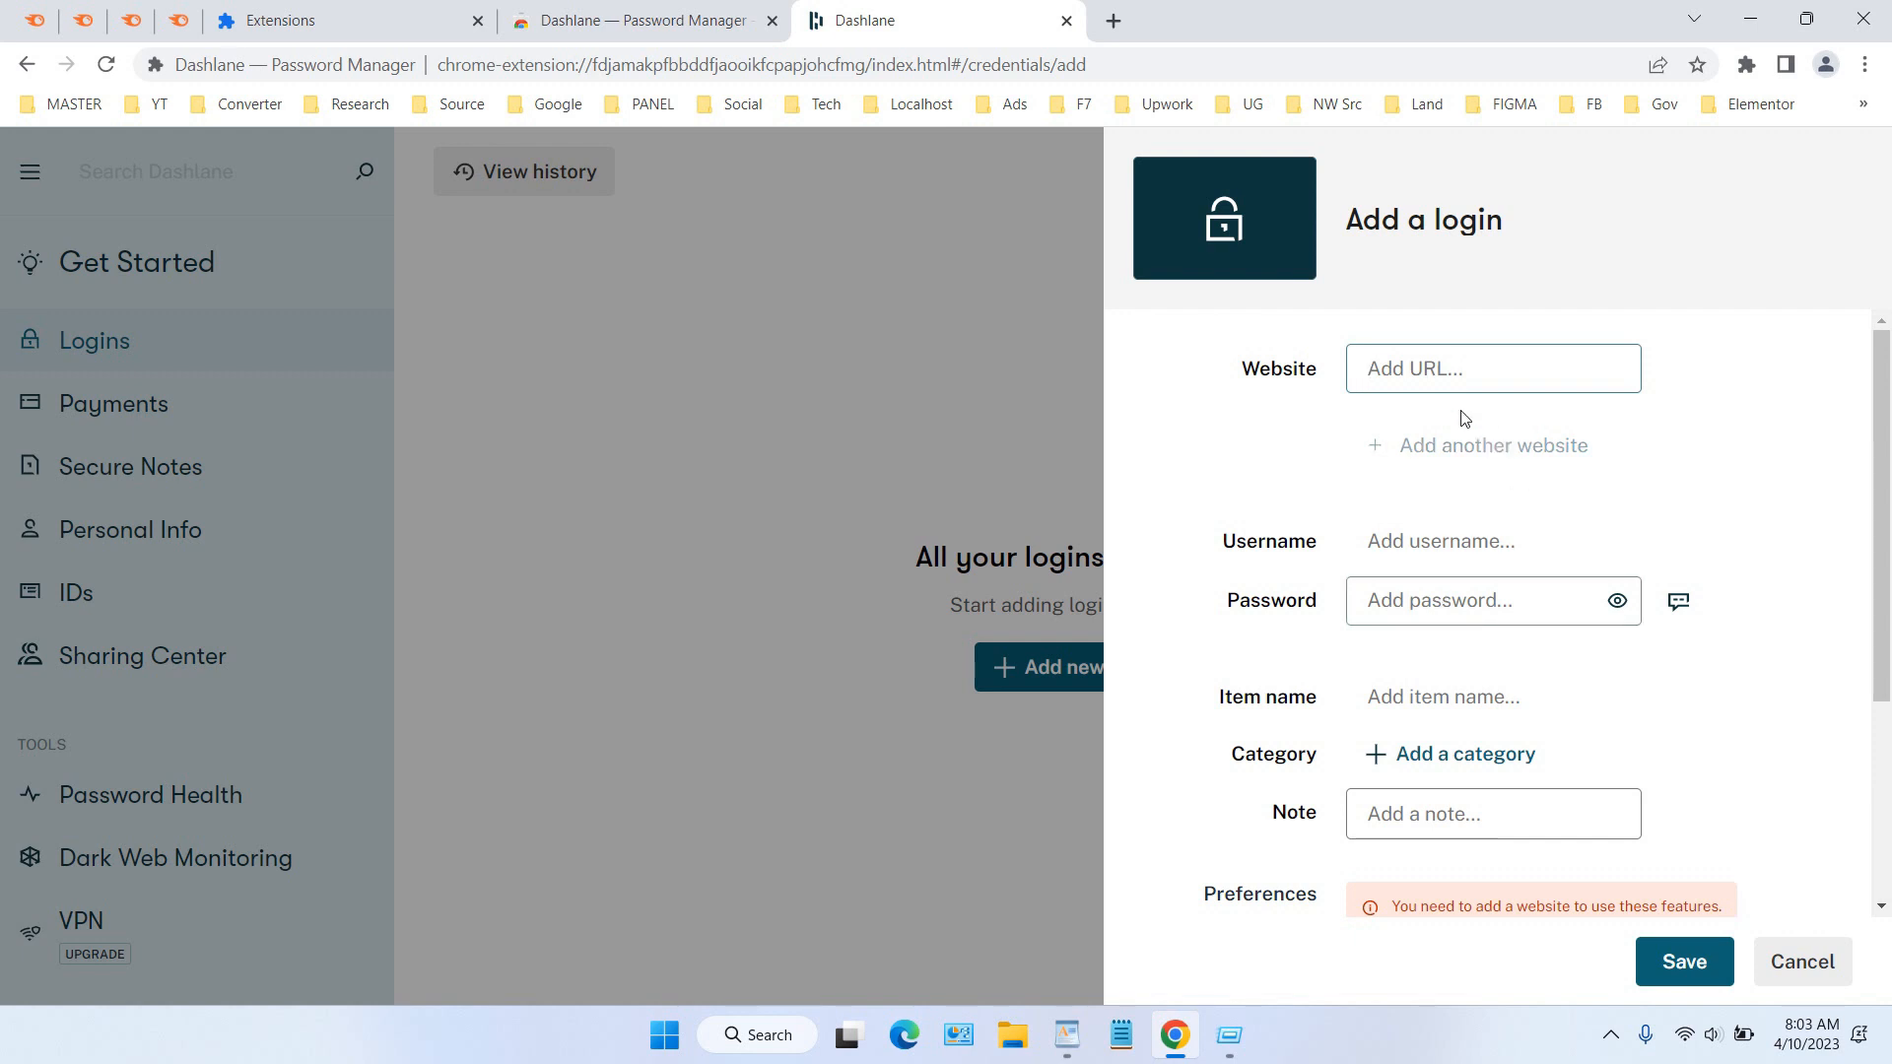
click(1492, 368)
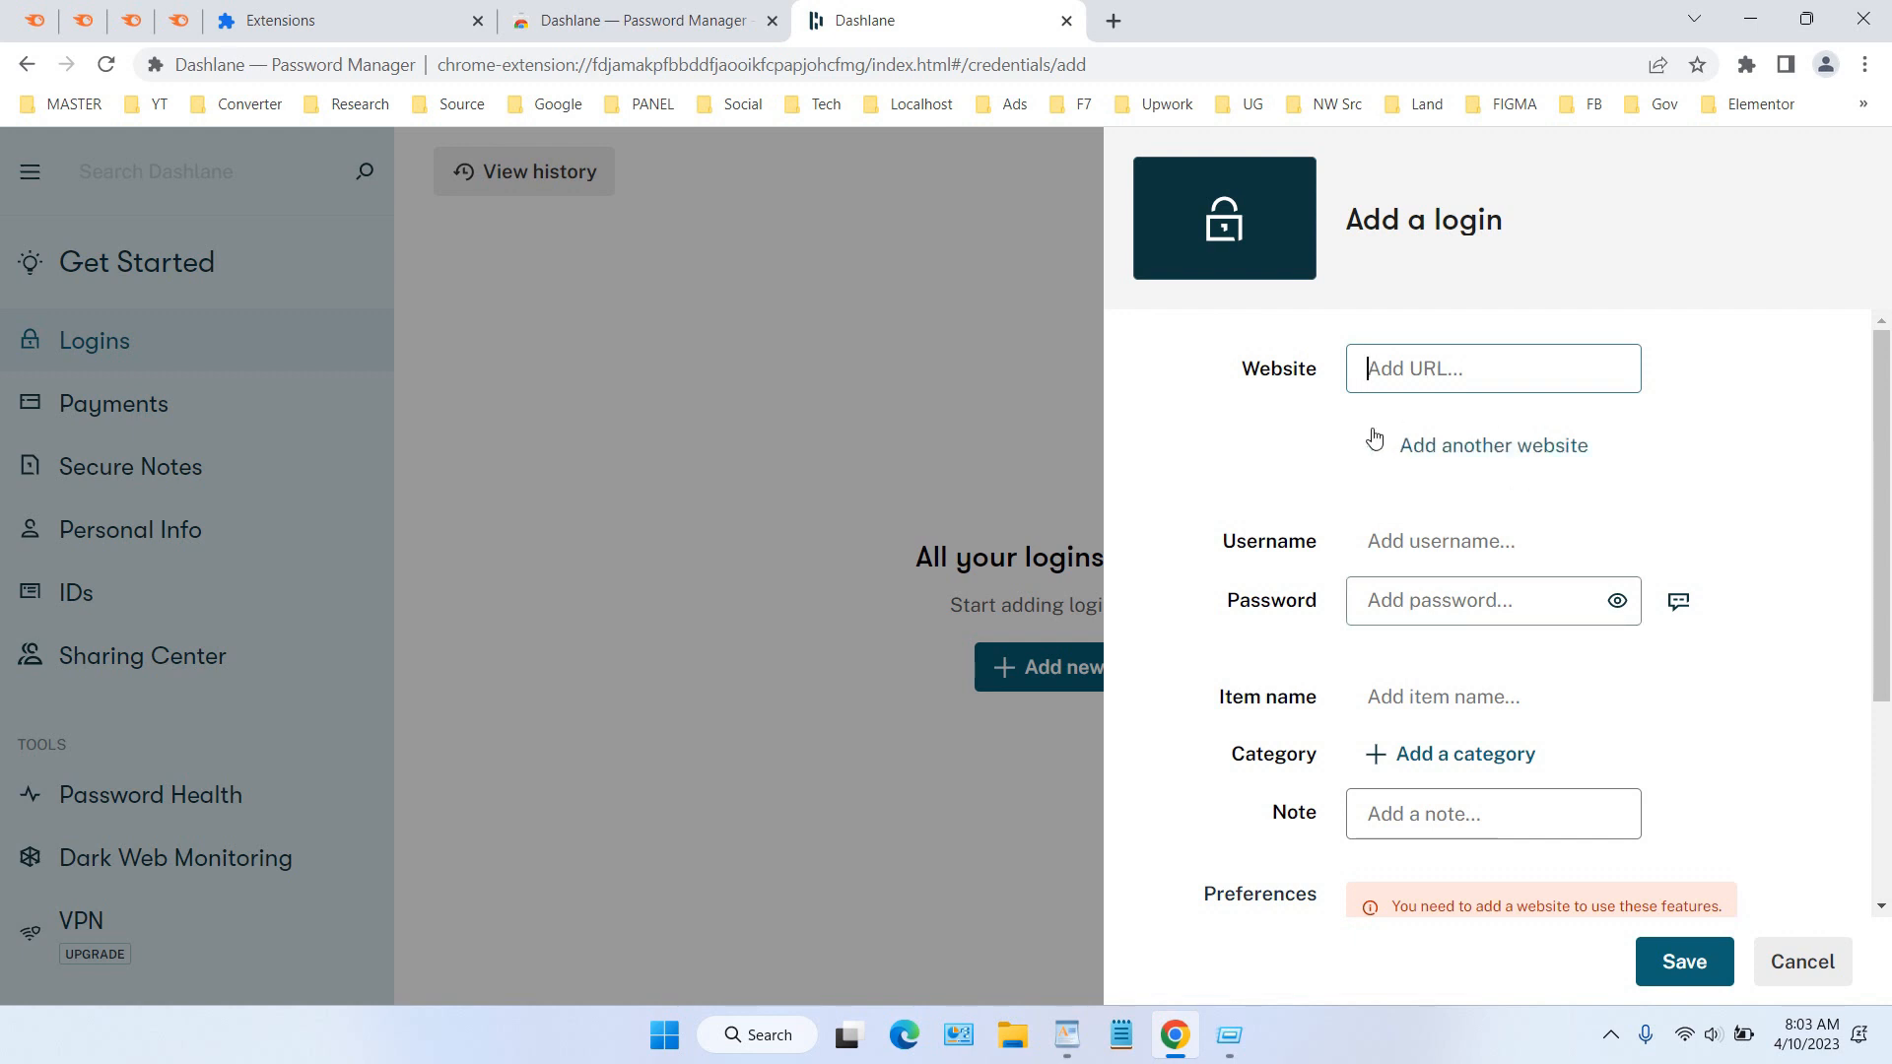
mouse_move(1356, 412)
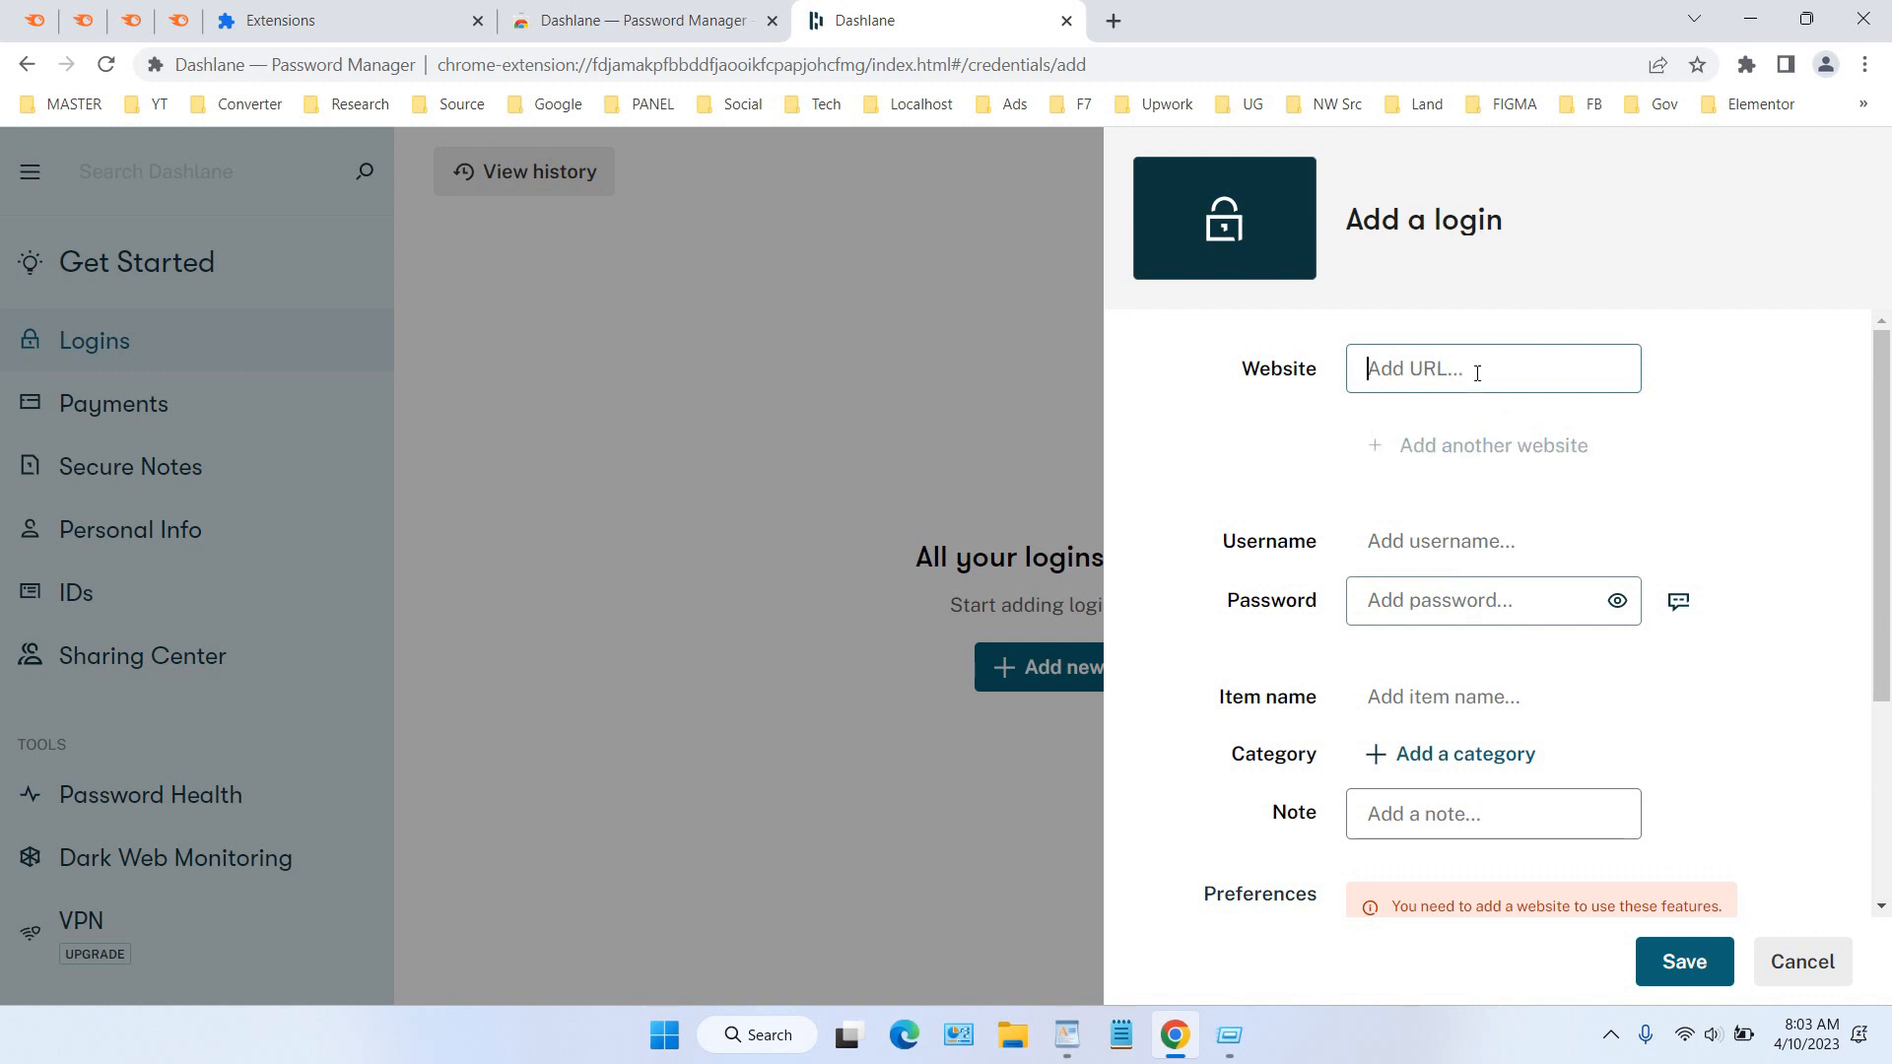
mouse_move(1616, 530)
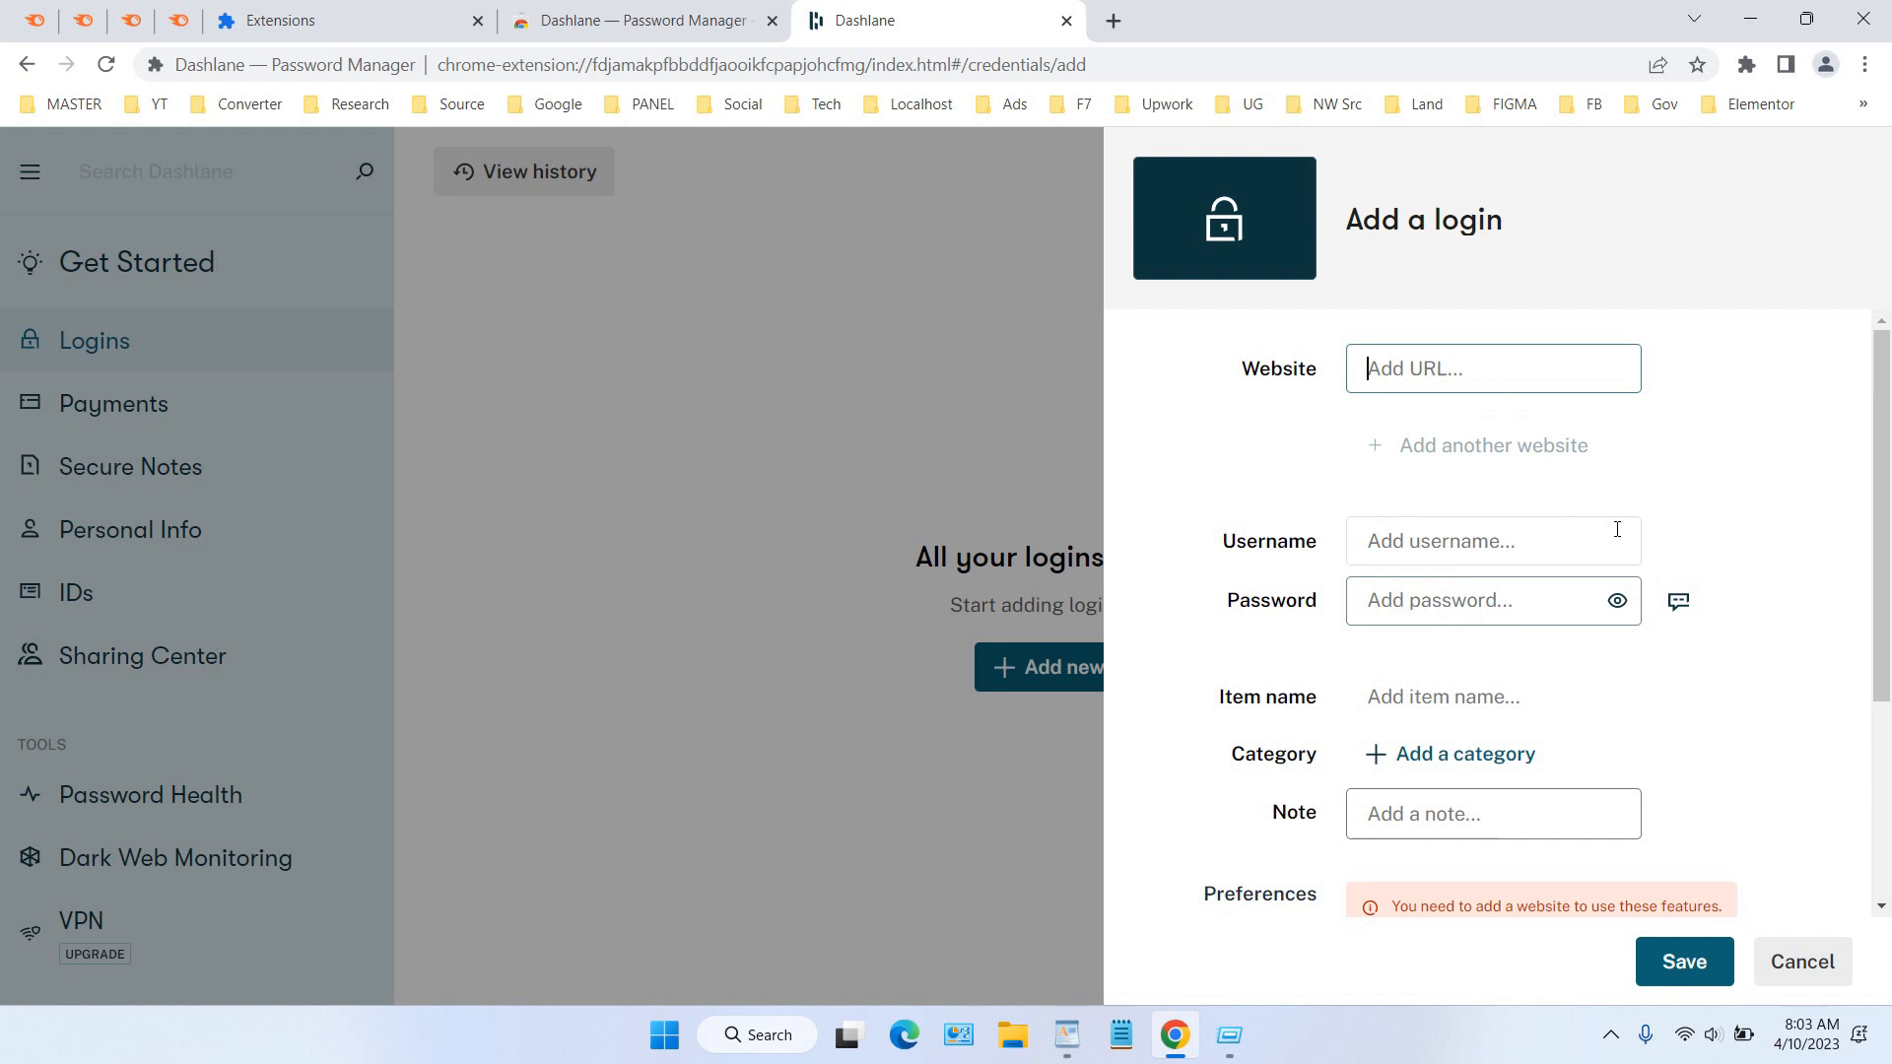